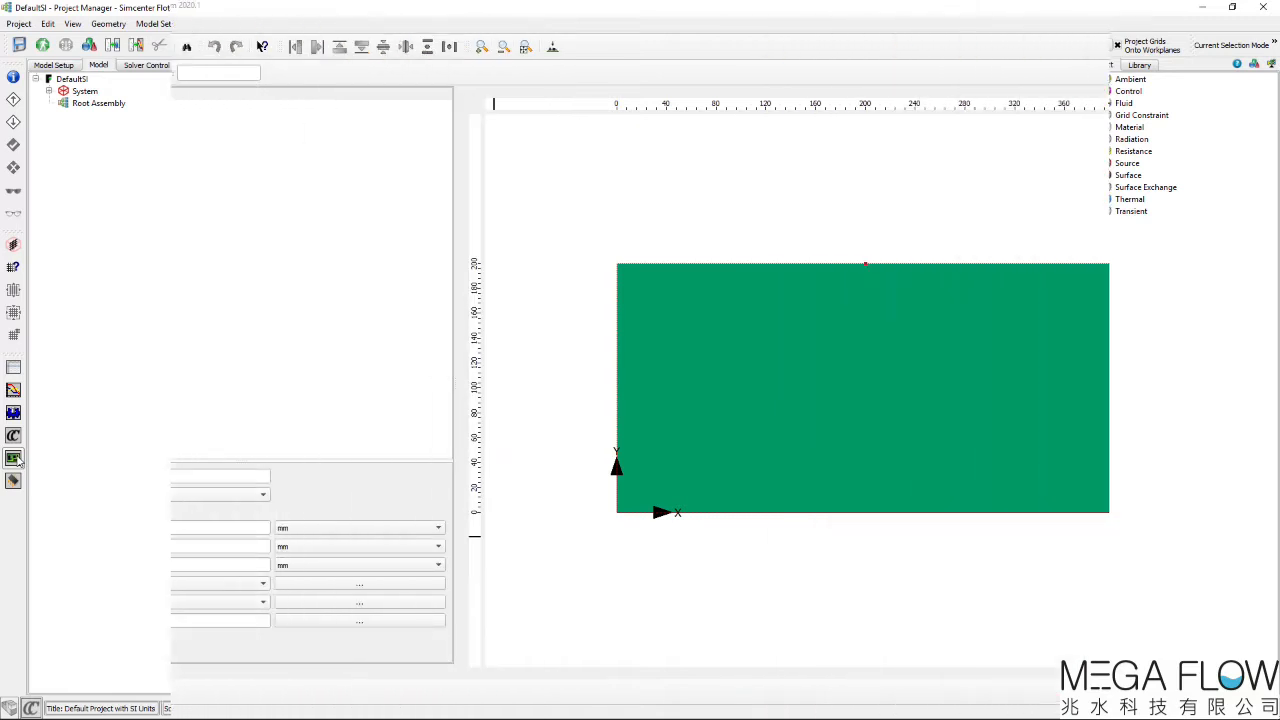
# Step: Import the flowlp_analysis.tgz ODB++ archive to load the package board with its die and components
pyautogui.click(20, 24)
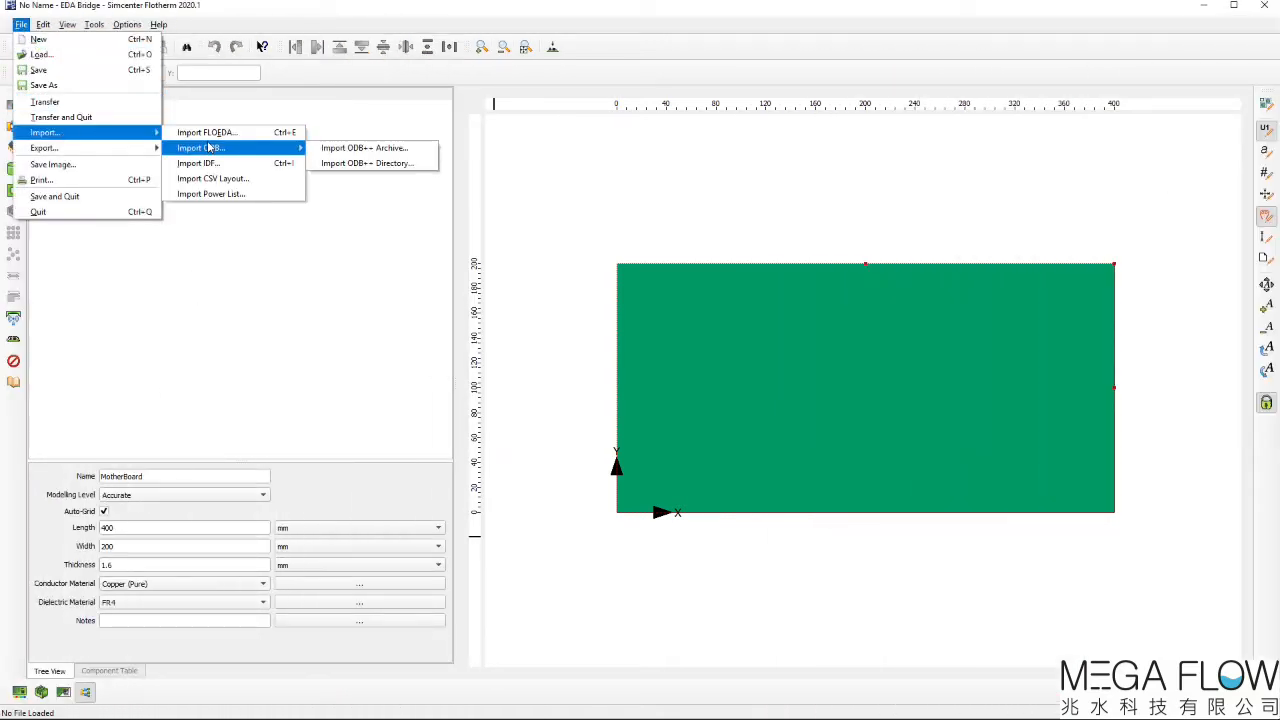
pyautogui.click(364, 148)
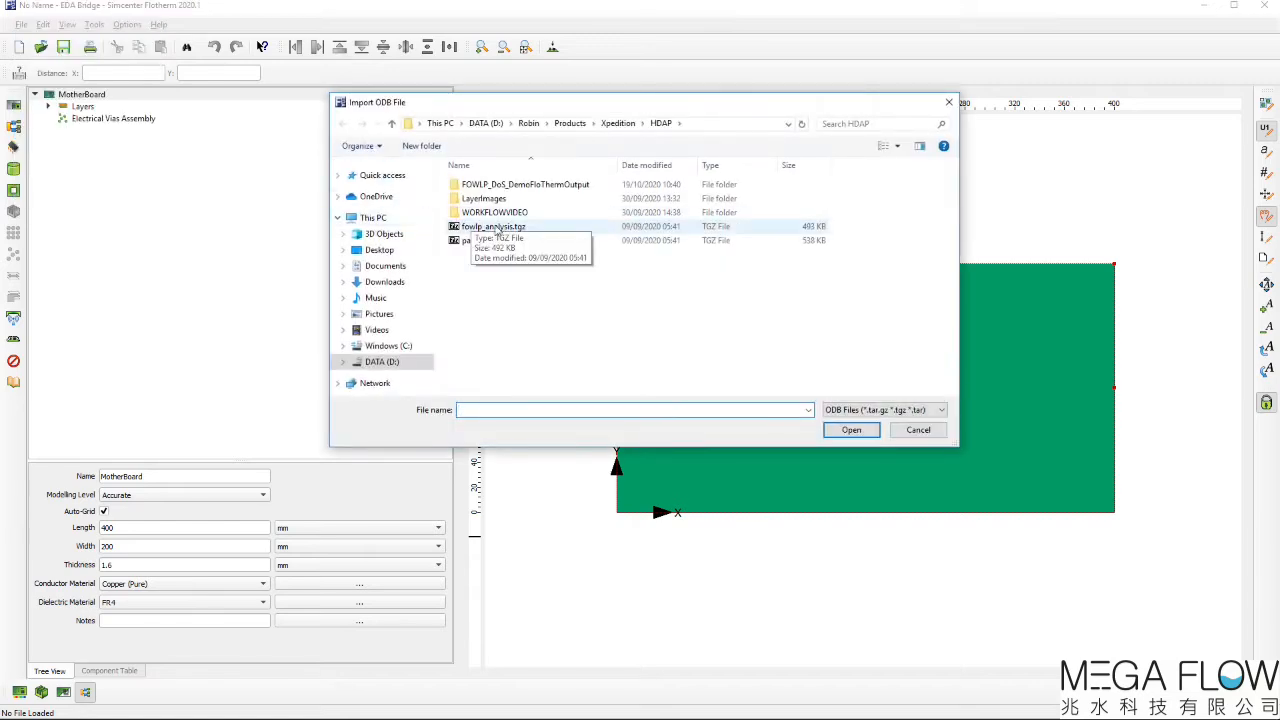
pyautogui.click(492, 226)
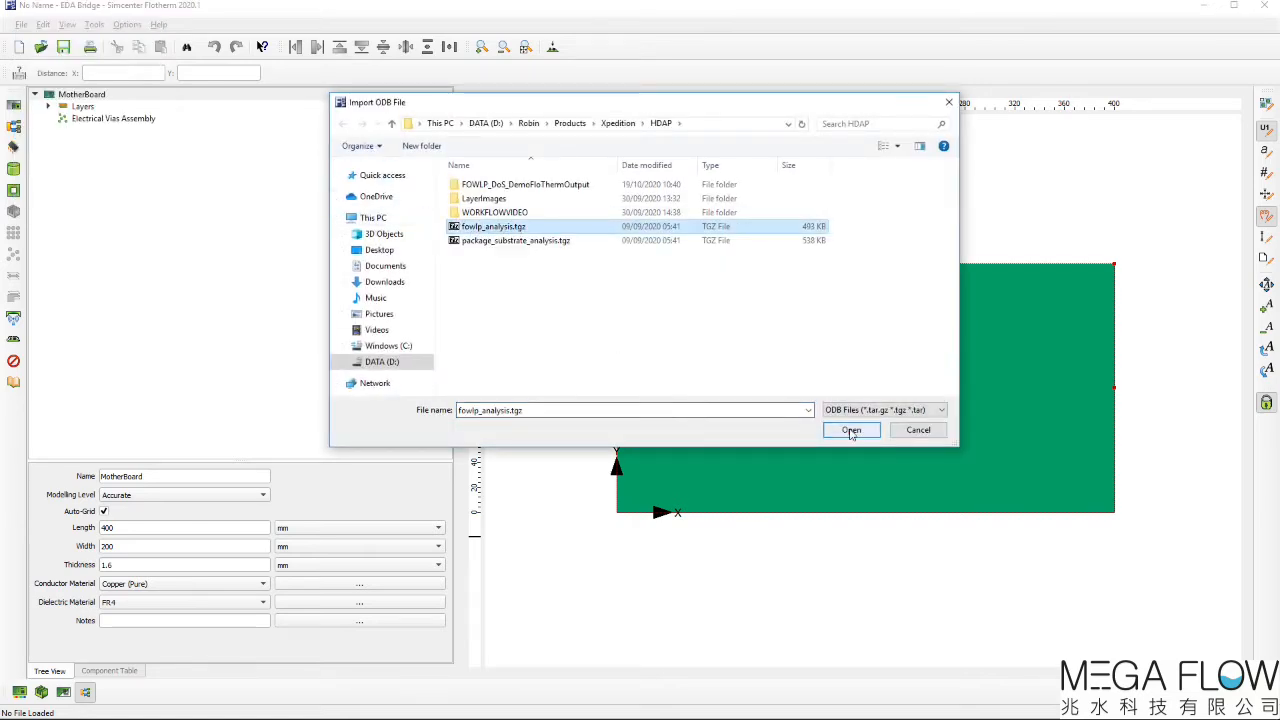
pyautogui.click(852, 430)
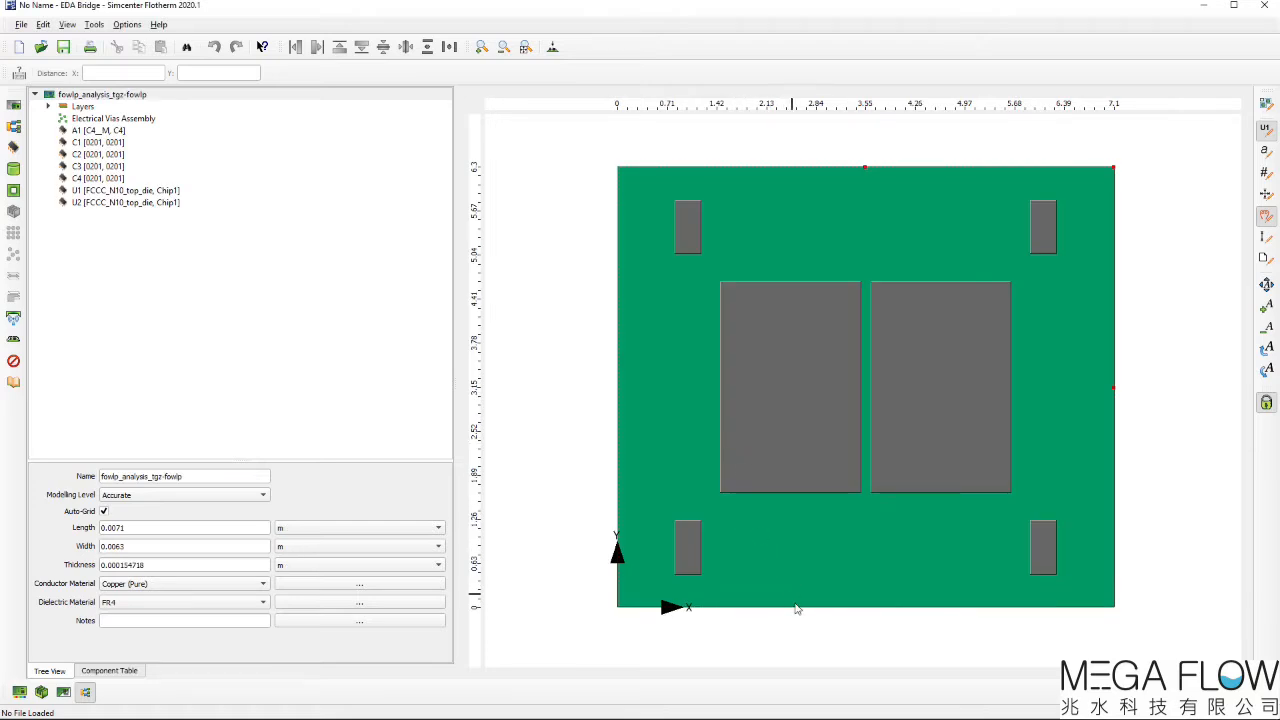
pyautogui.moveTo(804, 644)
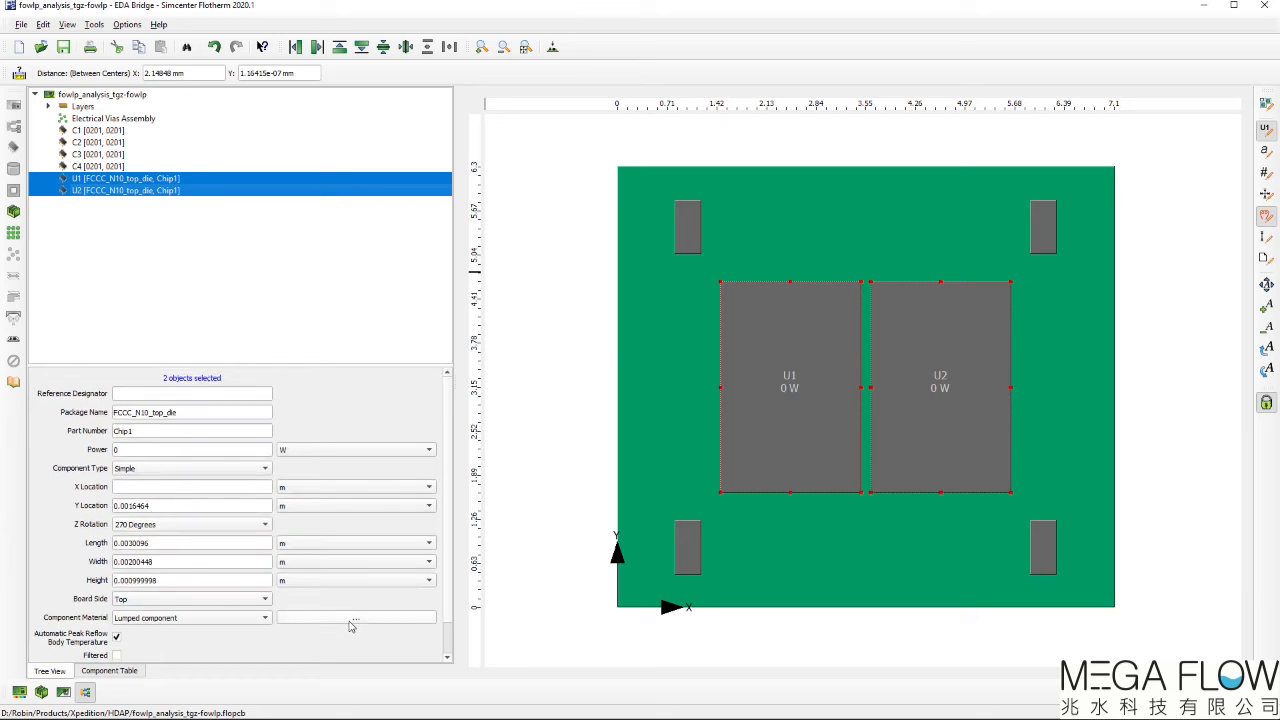
# Step: Assign Semiconductors > Silicon as the component material for die U1 and U2
pyautogui.click(354, 616)
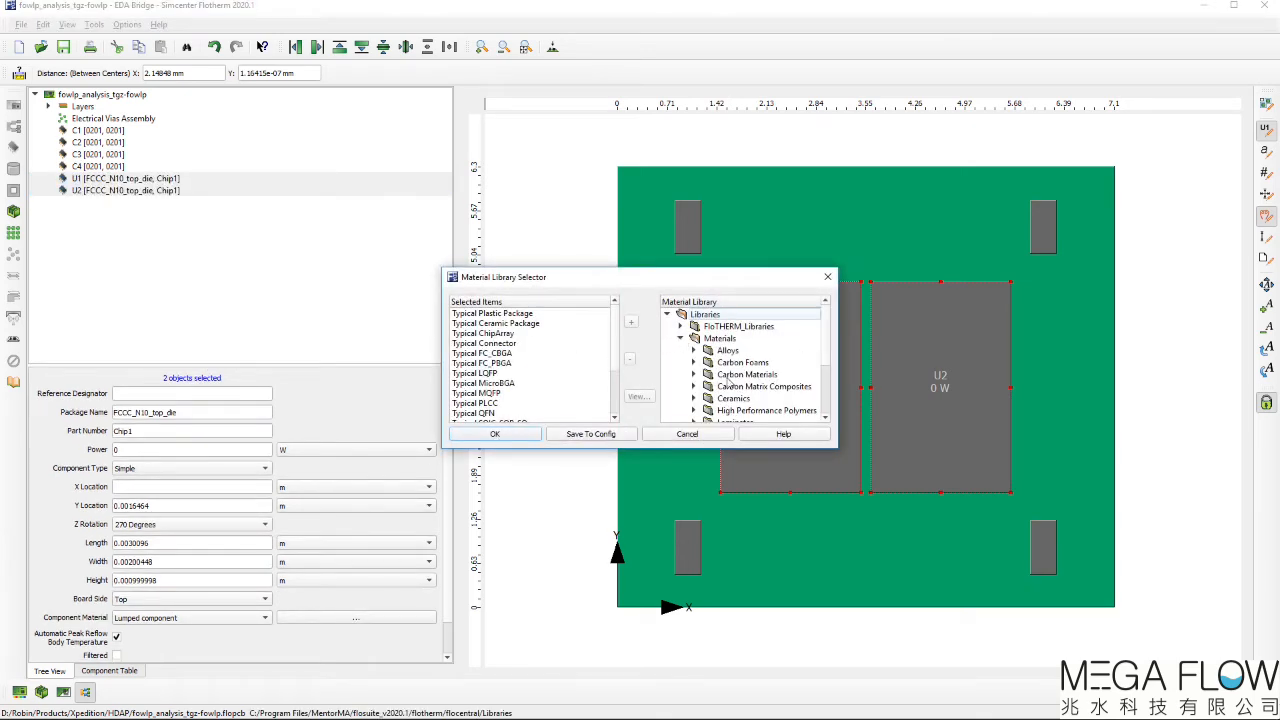
pyautogui.click(740, 386)
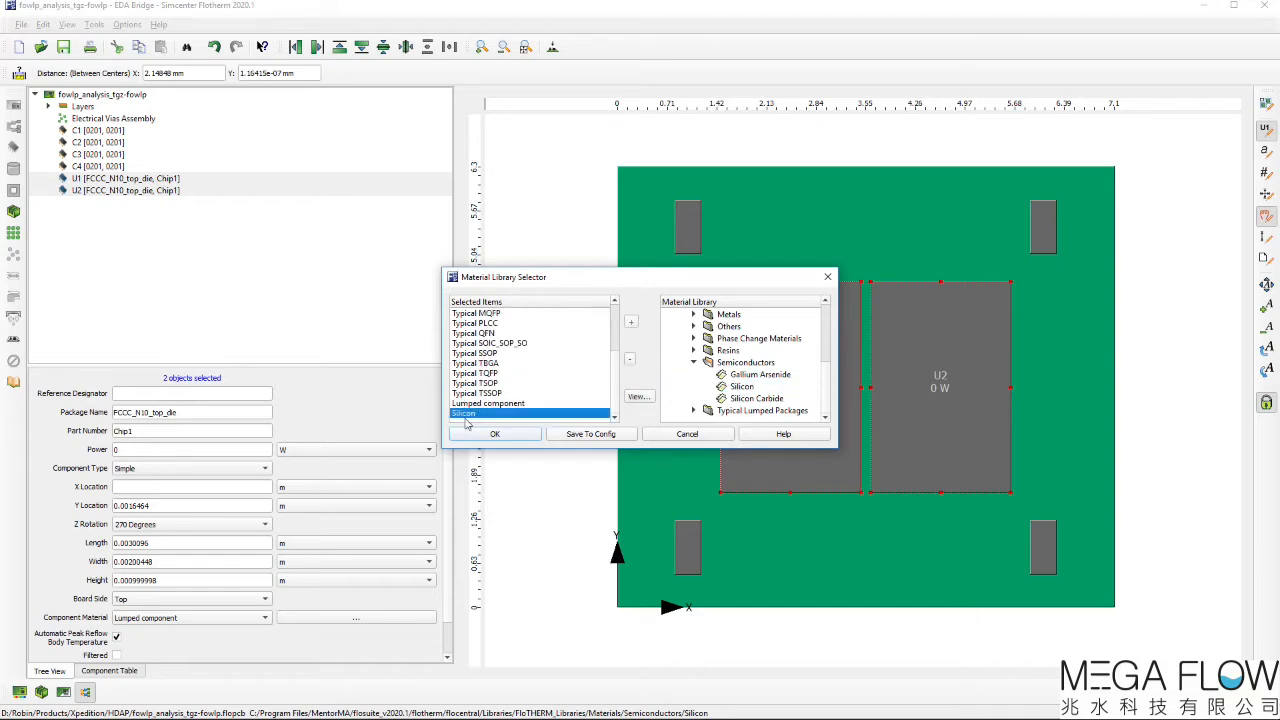
pyautogui.click(494, 432)
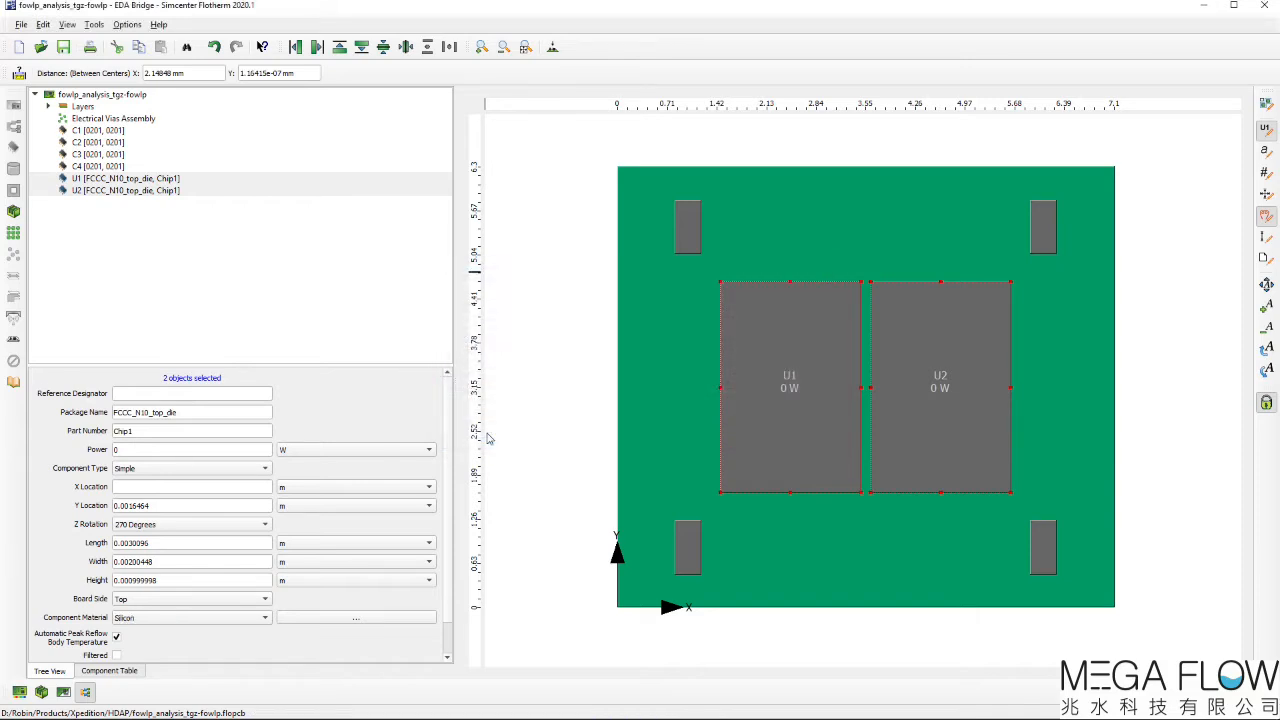
# Step: Expand the board's layer stack and compare the sd0 trace processing with the original image
pyautogui.click(84, 106)
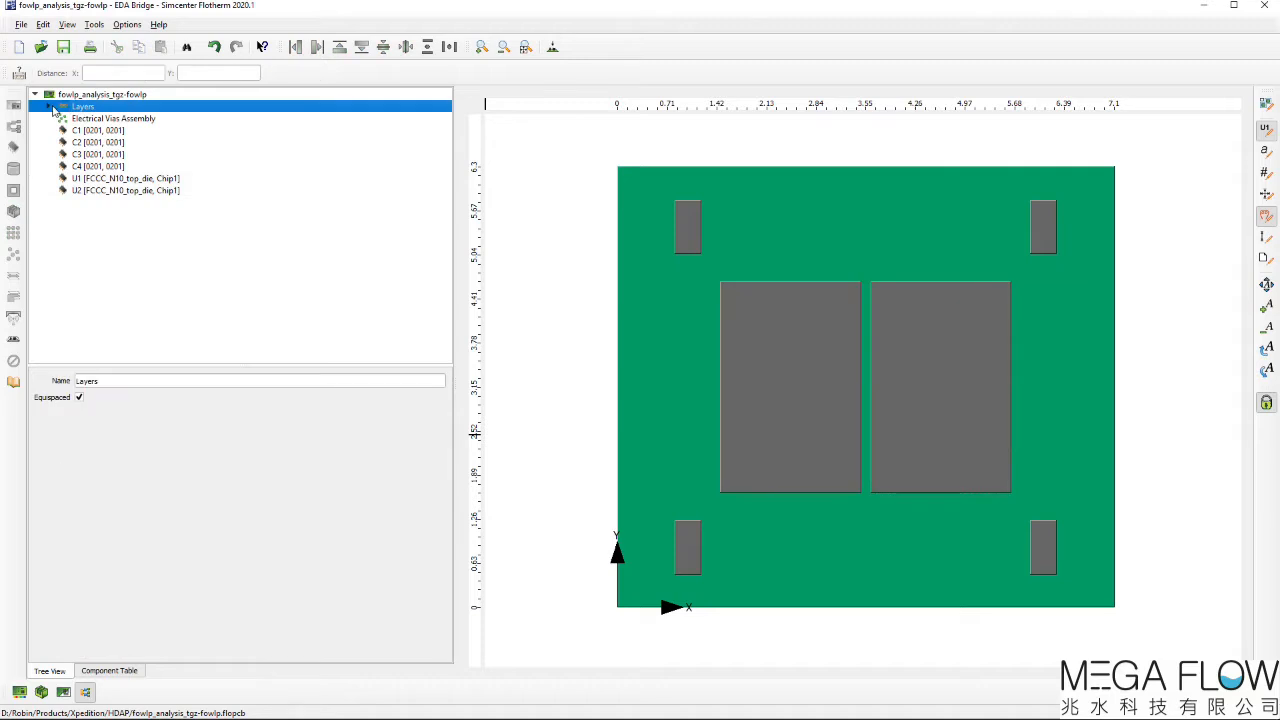
pyautogui.click(48, 106)
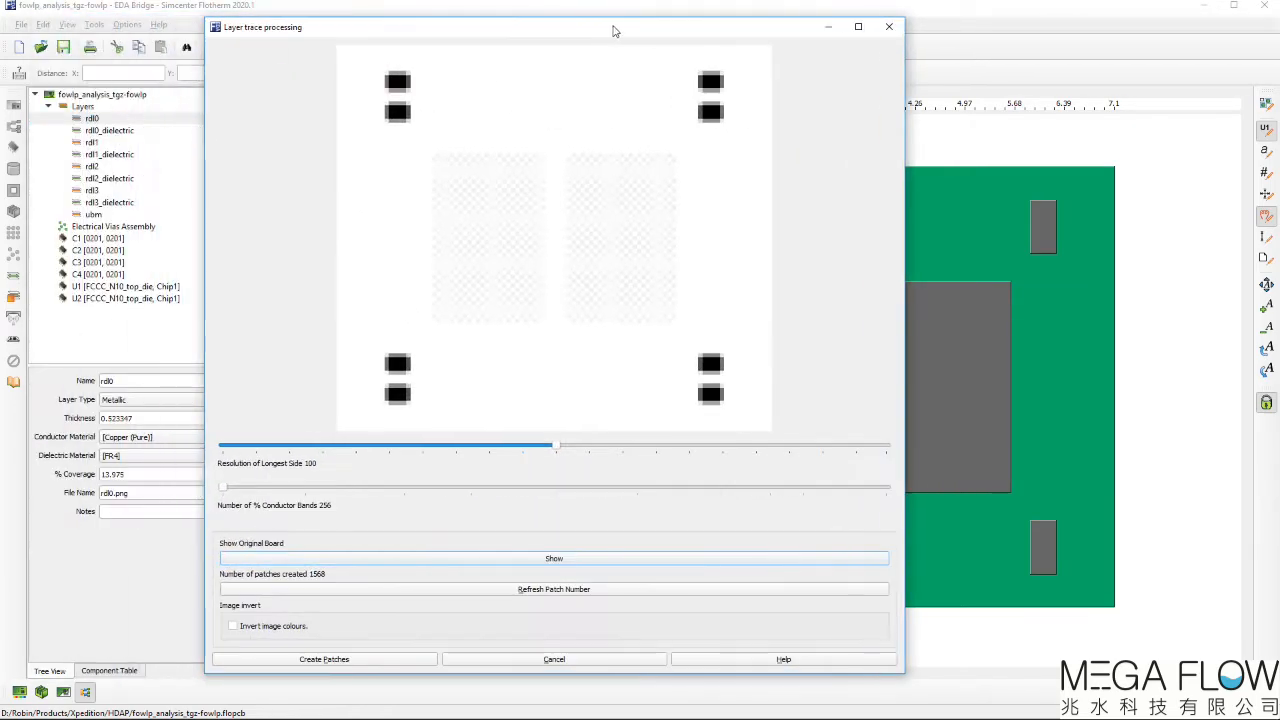
pyautogui.click(554, 558)
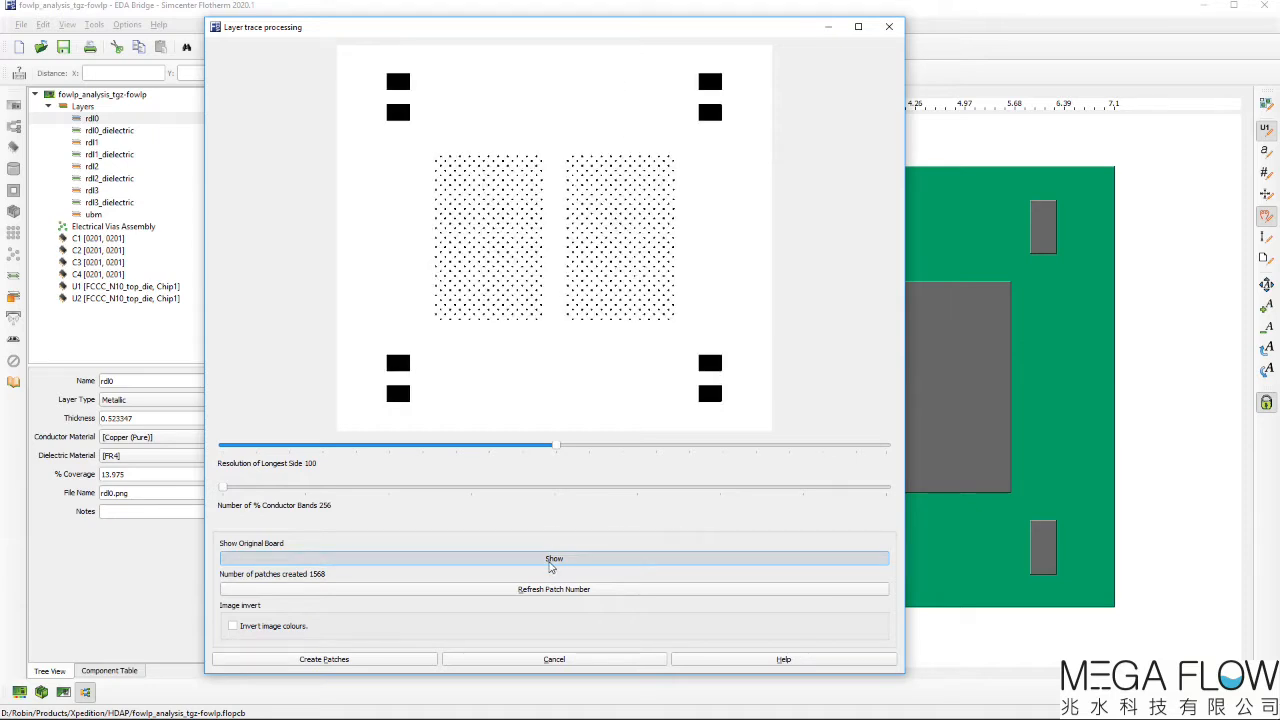
# Step: Tune the sd0 trace resolution to about 142 and reduce the conductor band count for patch creation
pyautogui.moveTo(556, 444); pyautogui.dragTo(336, 444)
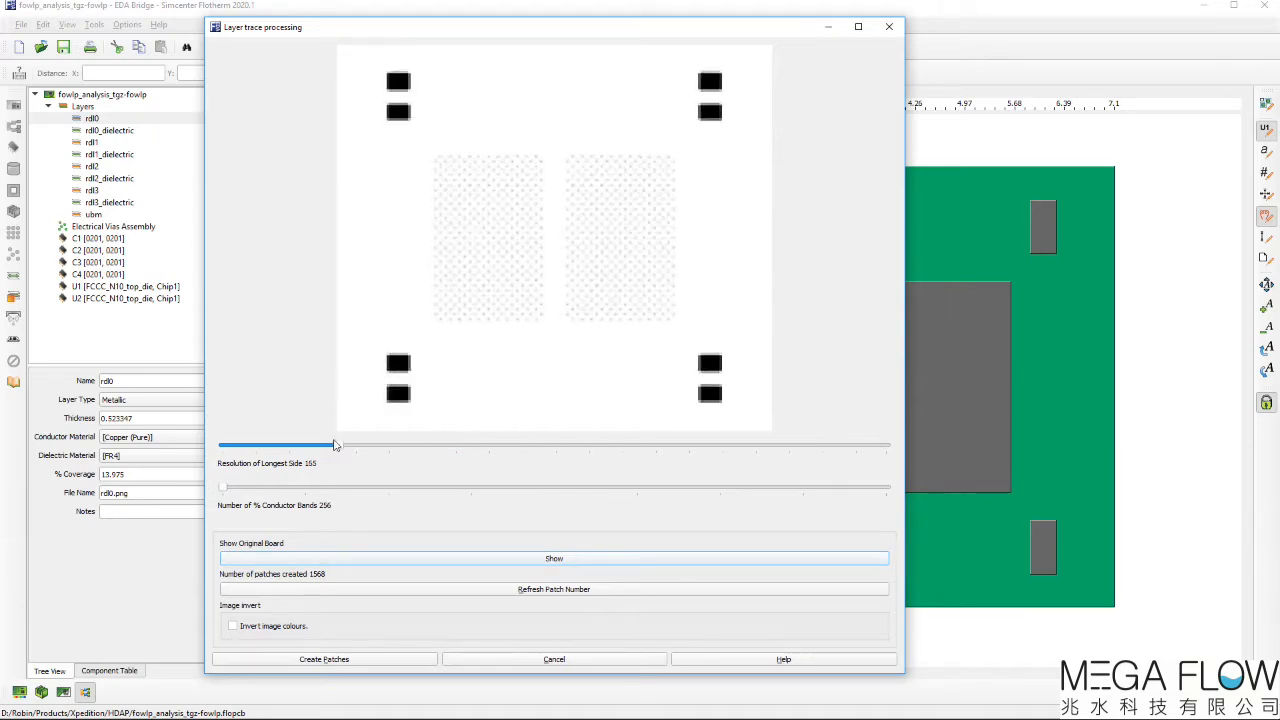
pyautogui.moveTo(336, 444); pyautogui.dragTo(504, 444)
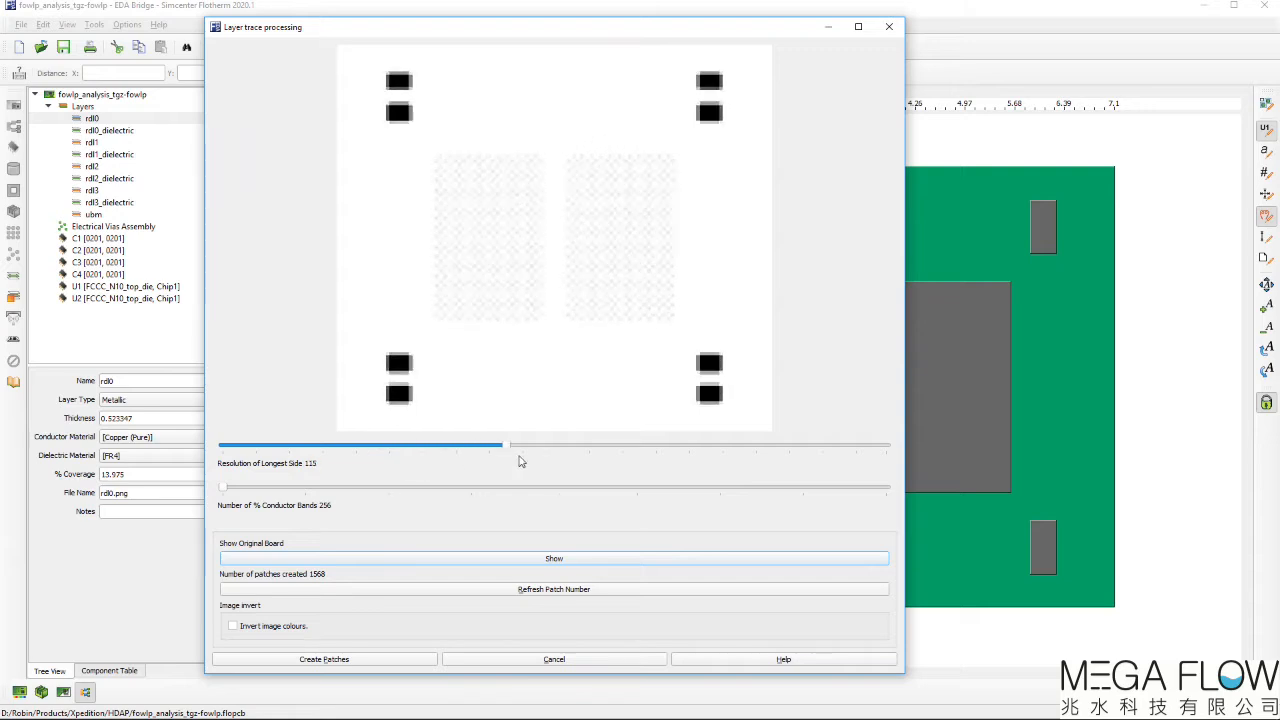
pyautogui.moveTo(504, 444); pyautogui.dragTo(690, 444)
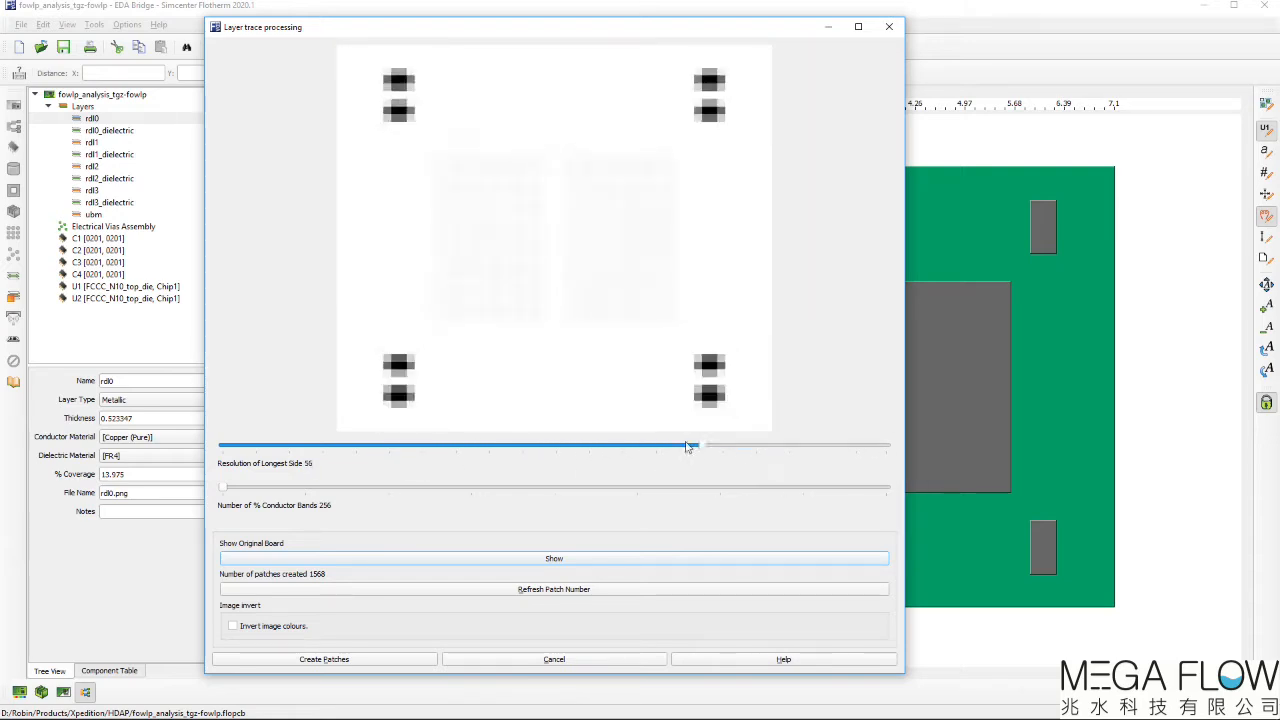
pyautogui.moveTo(690, 444); pyautogui.dragTo(418, 444)
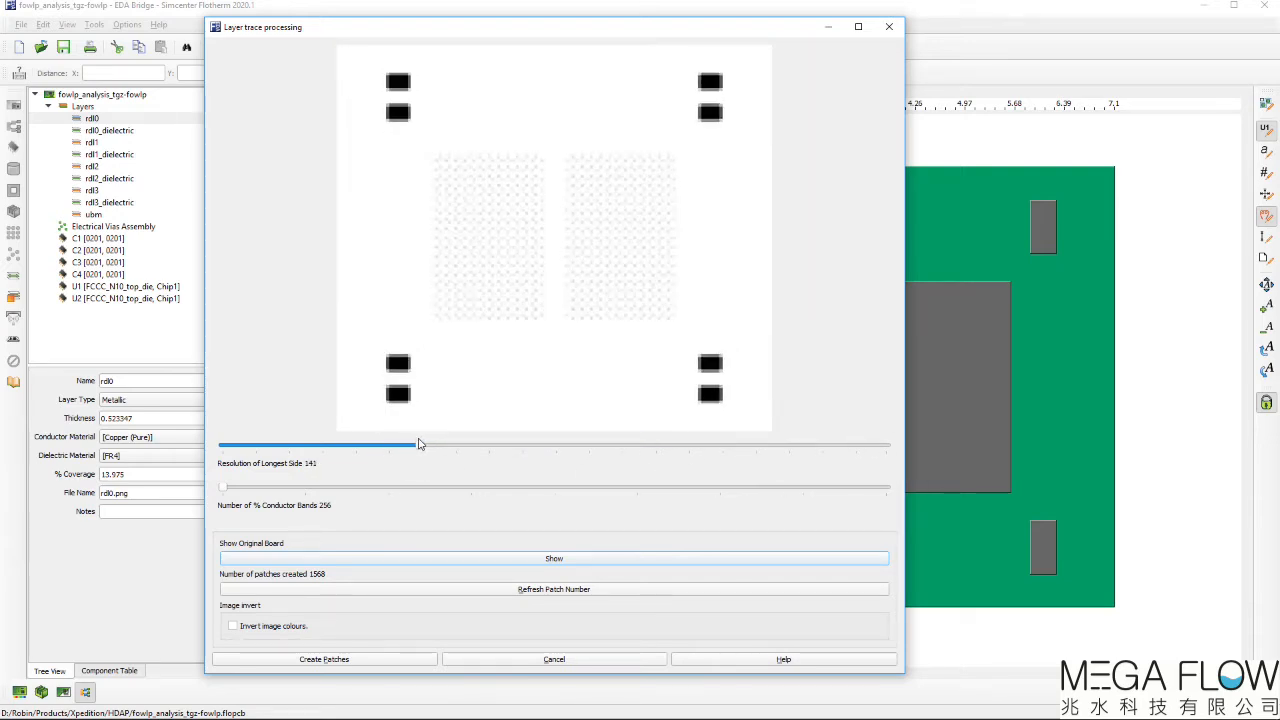
pyautogui.moveTo(416, 444); pyautogui.dragTo(412, 444)
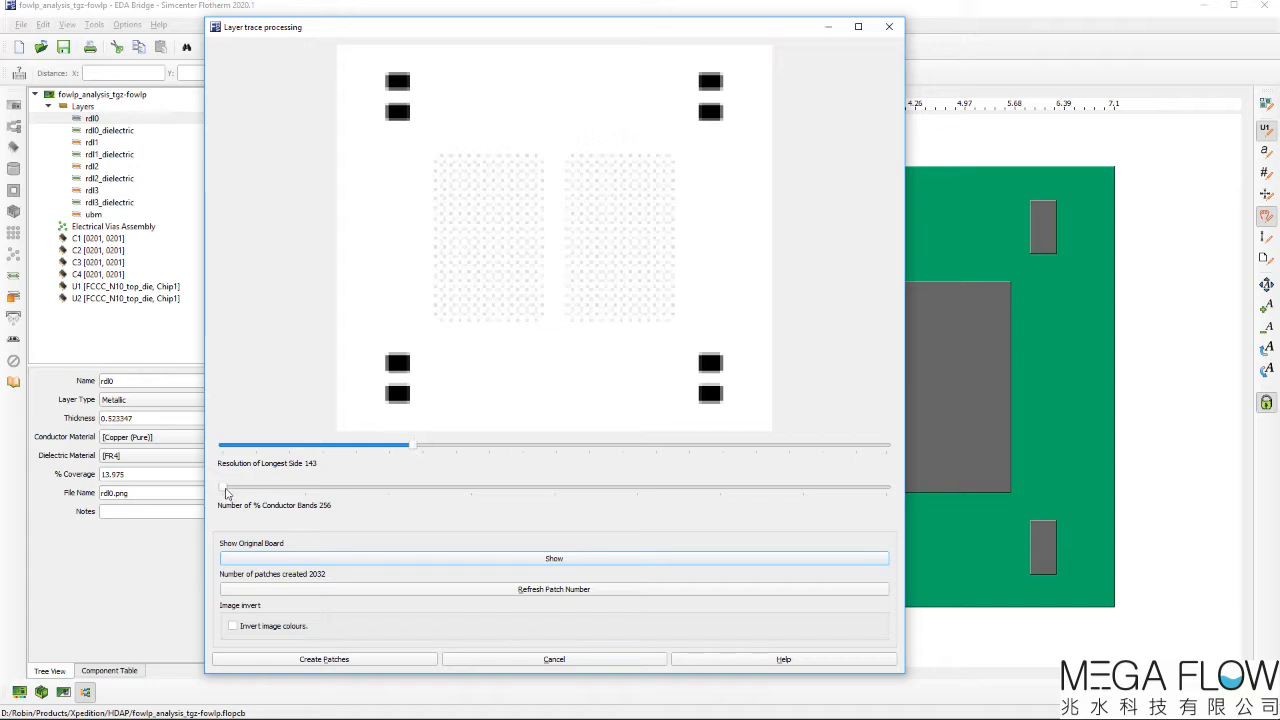
pyautogui.moveTo(222, 488); pyautogui.dragTo(628, 488)
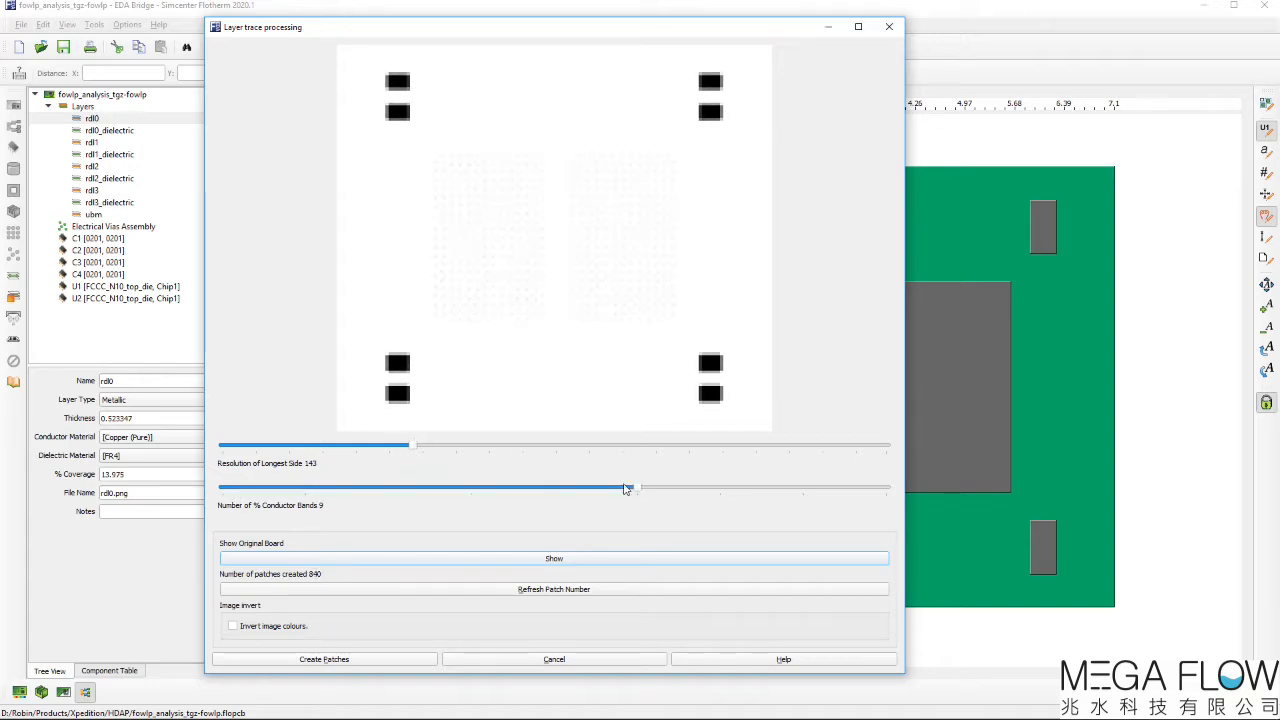
pyautogui.moveTo(624, 488); pyautogui.dragTo(636, 488)
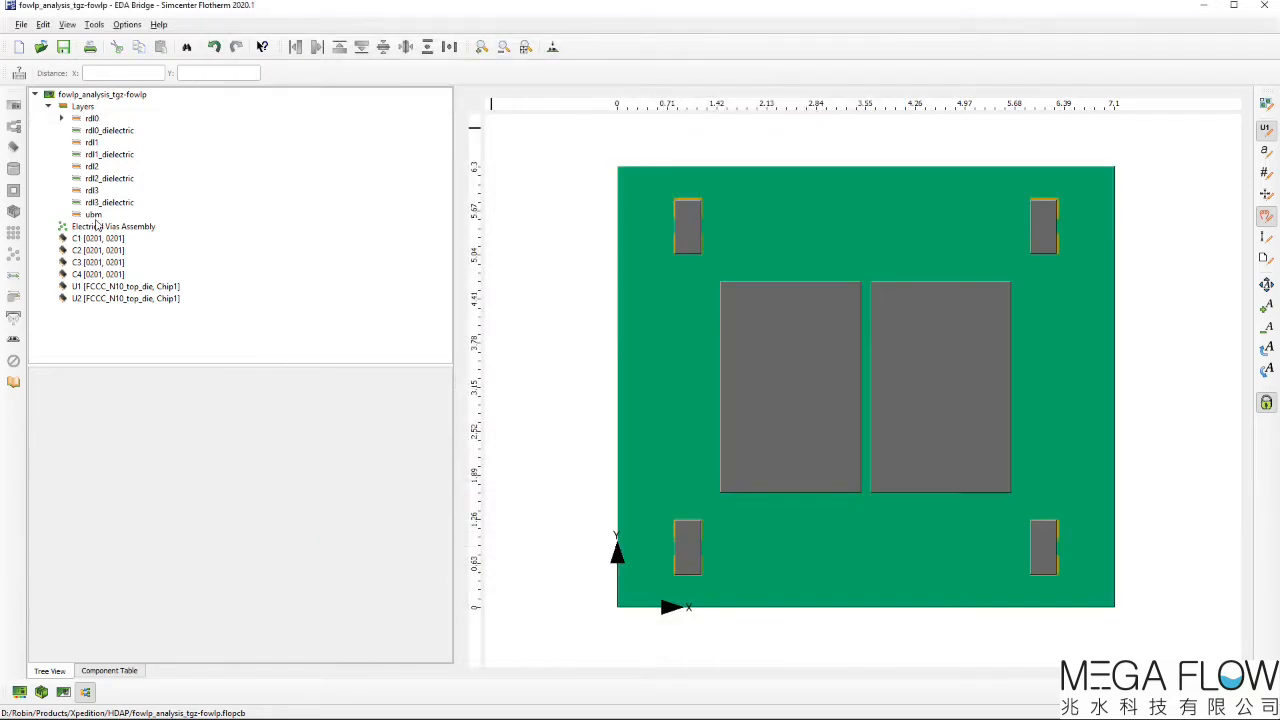
# Step: Process the ubm layer's bump image at about 117 resolution with nine conductor bands into patches
pyautogui.rightClick(92, 214)
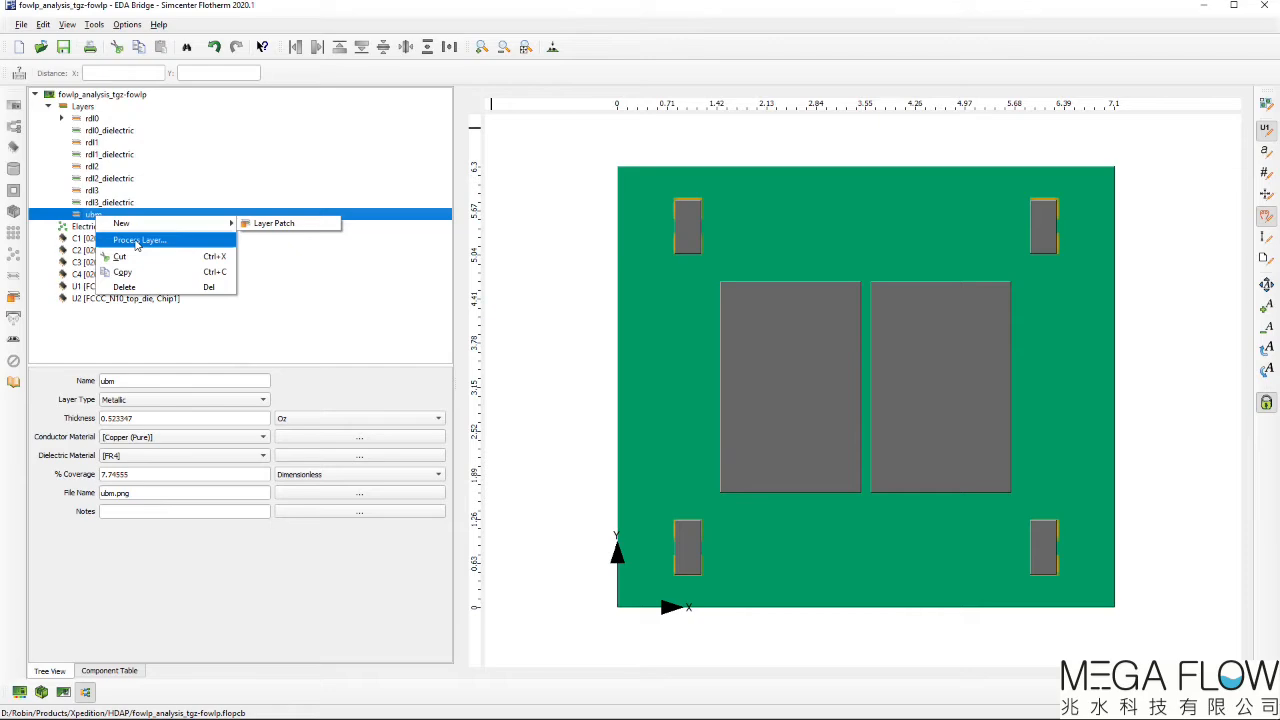
pyautogui.click(140, 240)
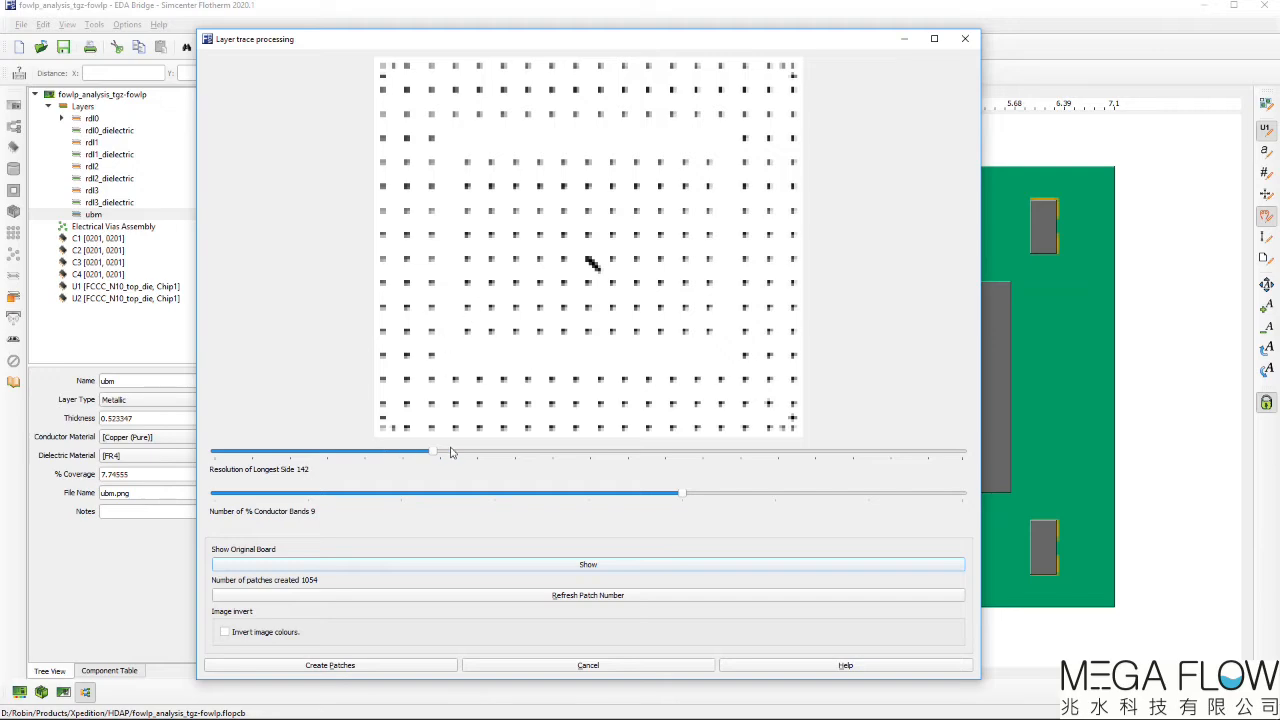
pyautogui.moveTo(432, 452); pyautogui.dragTo(550, 452)
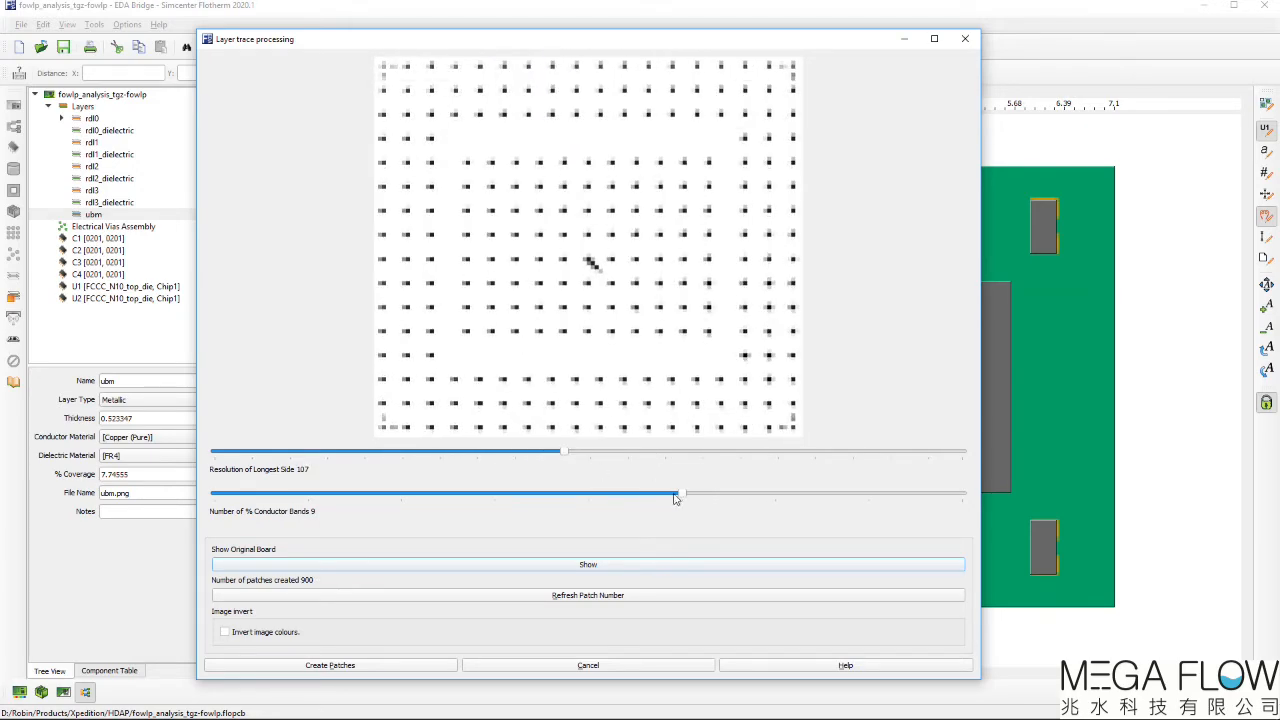
pyautogui.moveTo(676, 492); pyautogui.dragTo(868, 492)
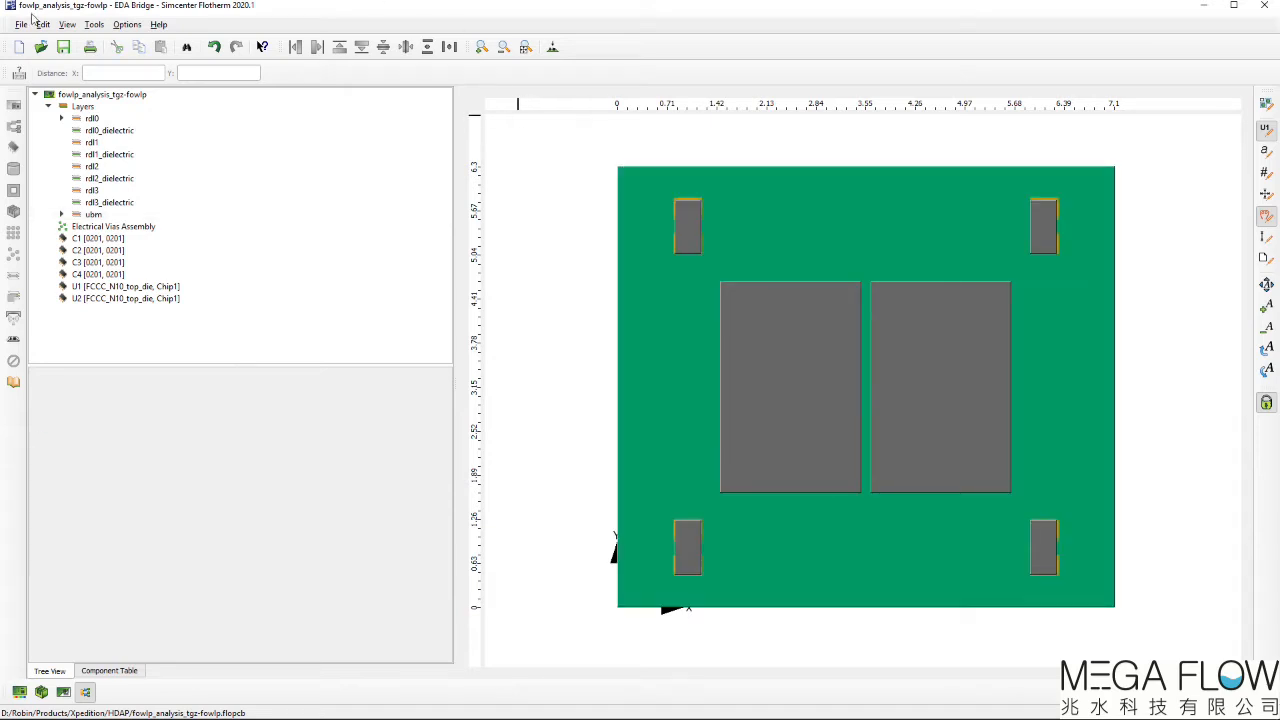
# Step: Transfer the model to Flotherm, make die U1 and U2 partly transparent and select their inner cuboids
pyautogui.click(20, 24)
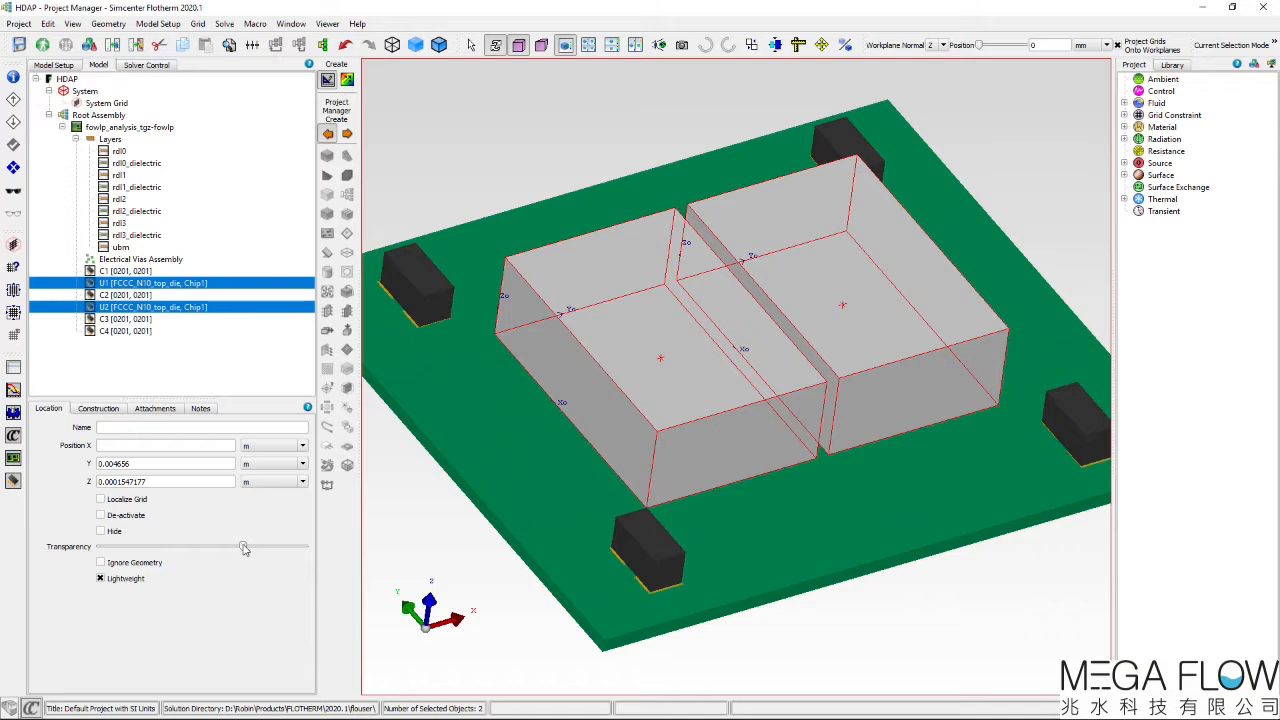
pyautogui.moveTo(244, 546); pyautogui.dragTo(244, 546)
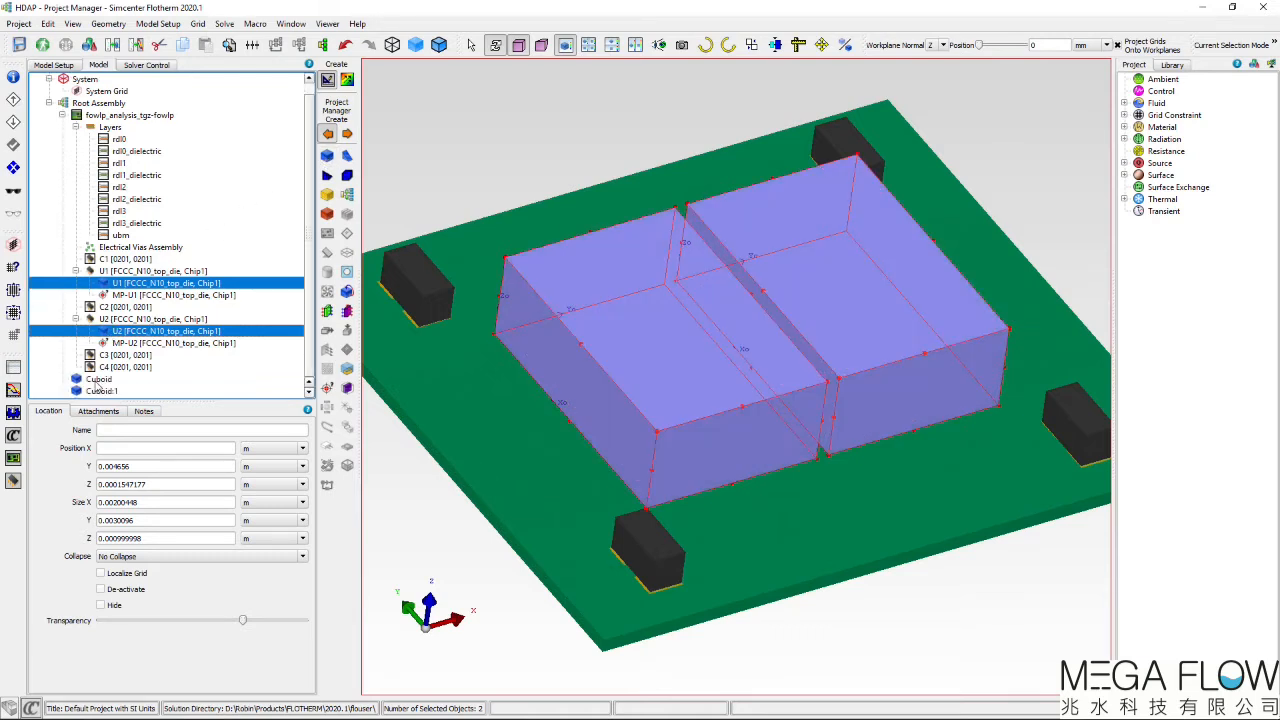
pyautogui.click(100, 380)
pyautogui.write('Metallization')
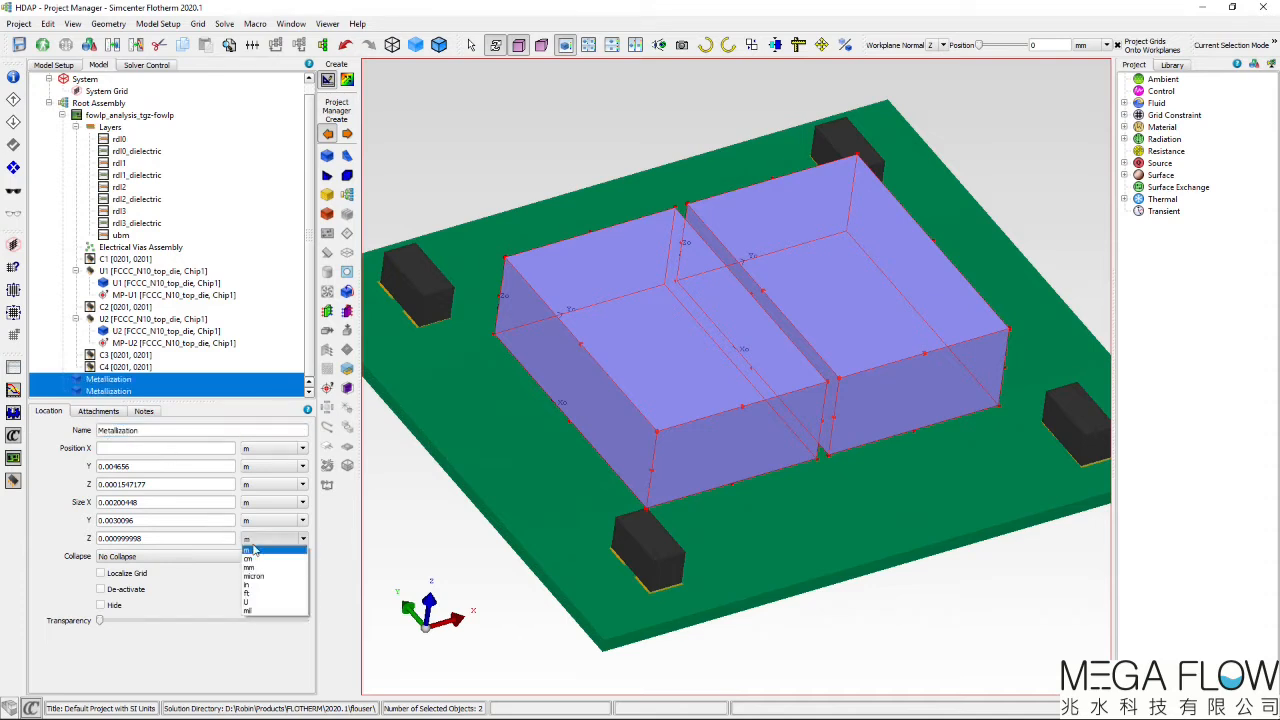
# Step: Collapse the Metallization cuboids in Z into thin plates sized in microns to the die base
pyautogui.click(248, 568)
pyautogui.write('1')
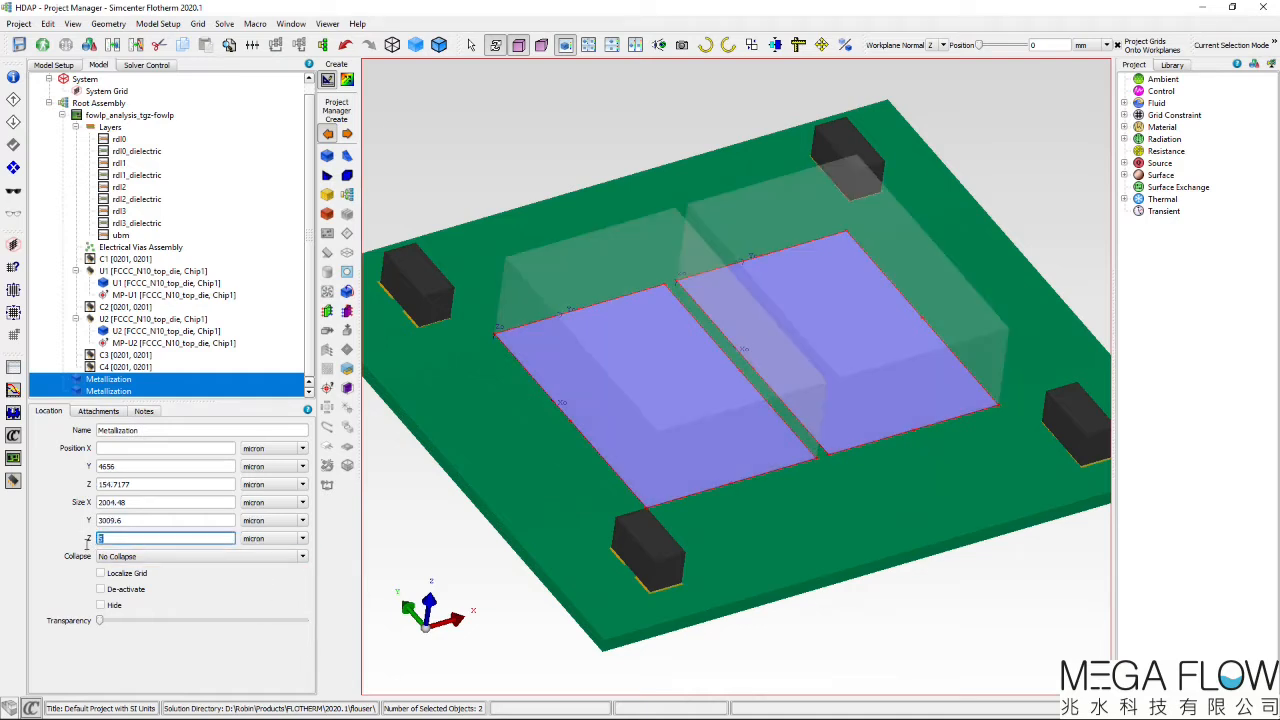
pyautogui.click(98, 412)
pyautogui.write('ActiveLayer')
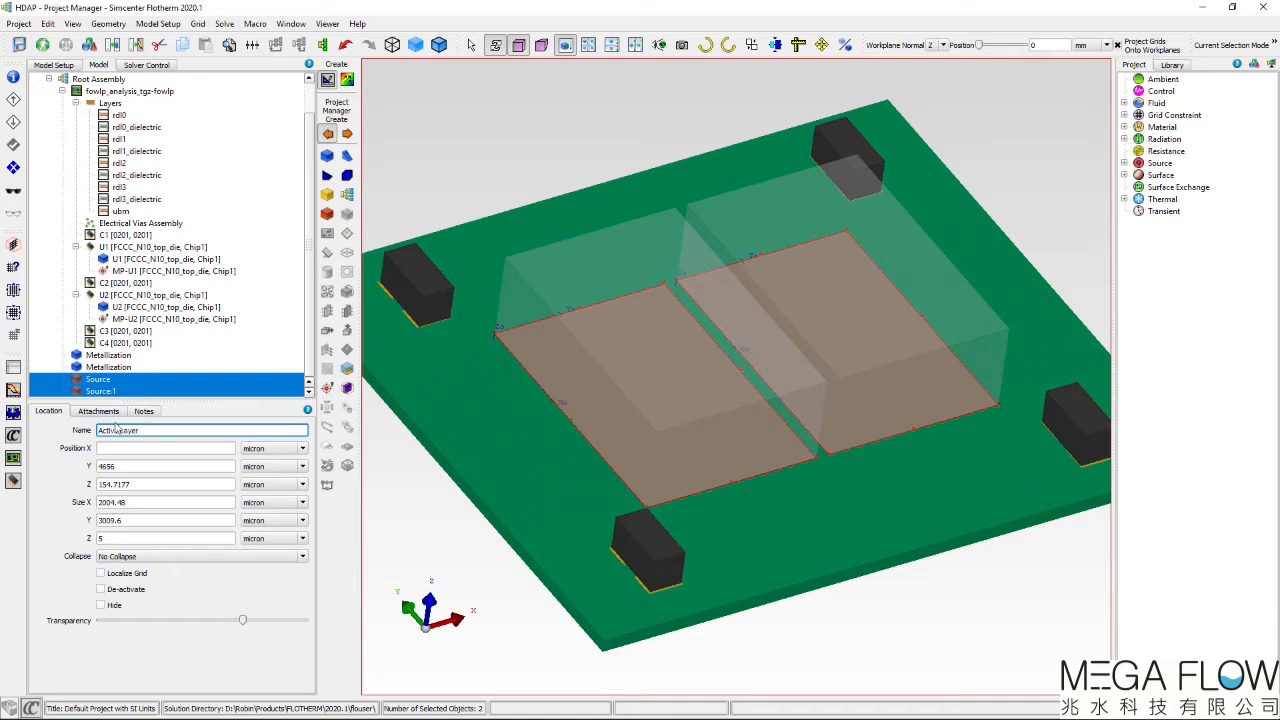
# Step: Attach a library Power 1W source to the Active Layer plates and review the Metallization material attachment
pyautogui.click(98, 412)
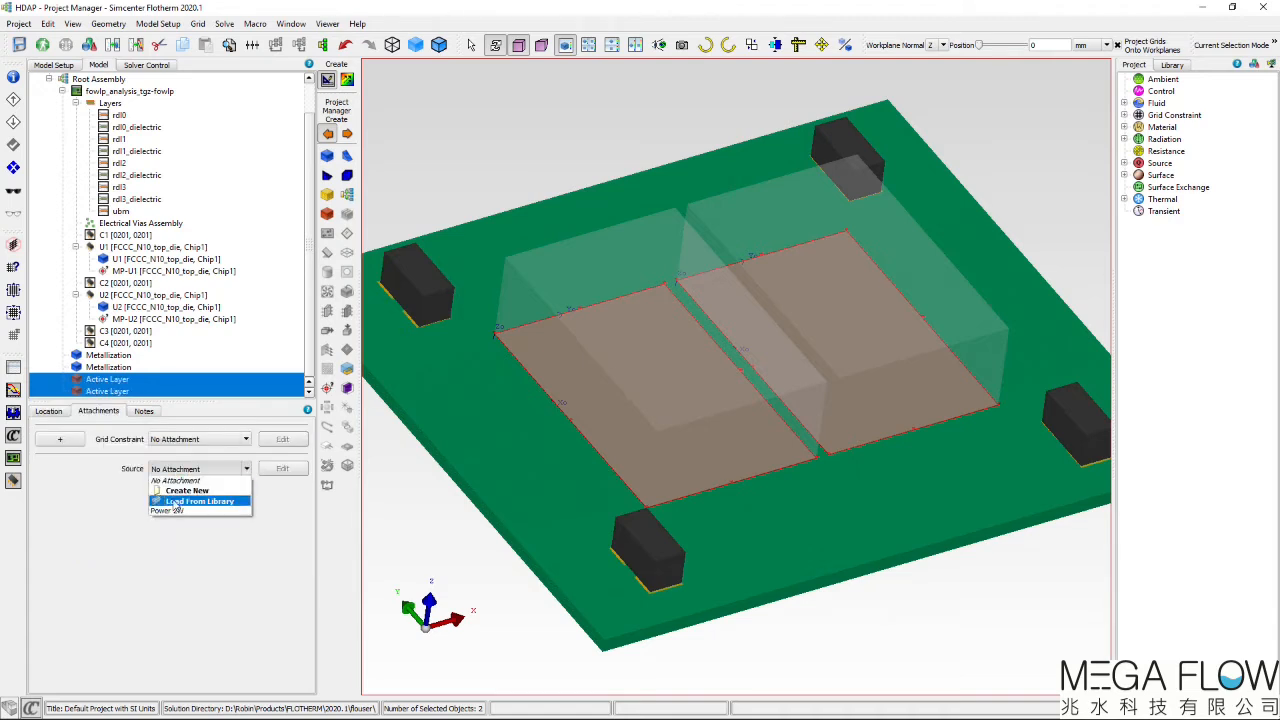
pyautogui.click(168, 510)
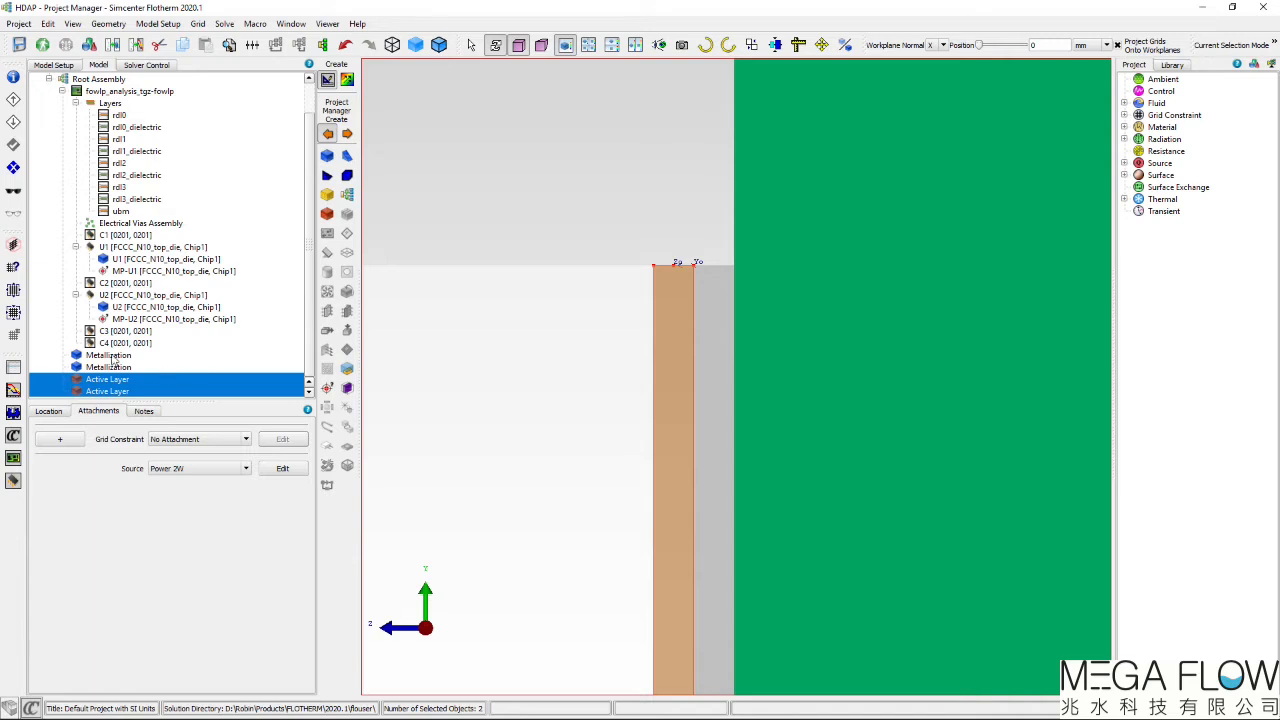
pyautogui.click(108, 356)
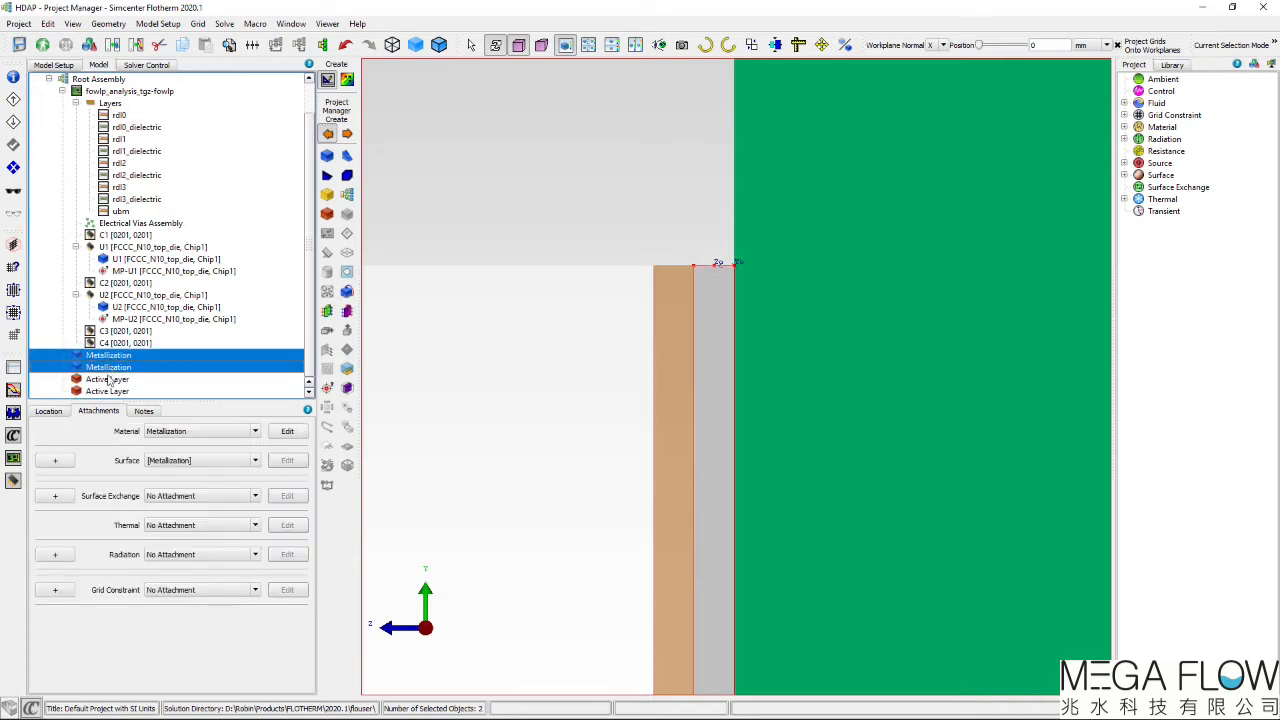
pyautogui.click(108, 380)
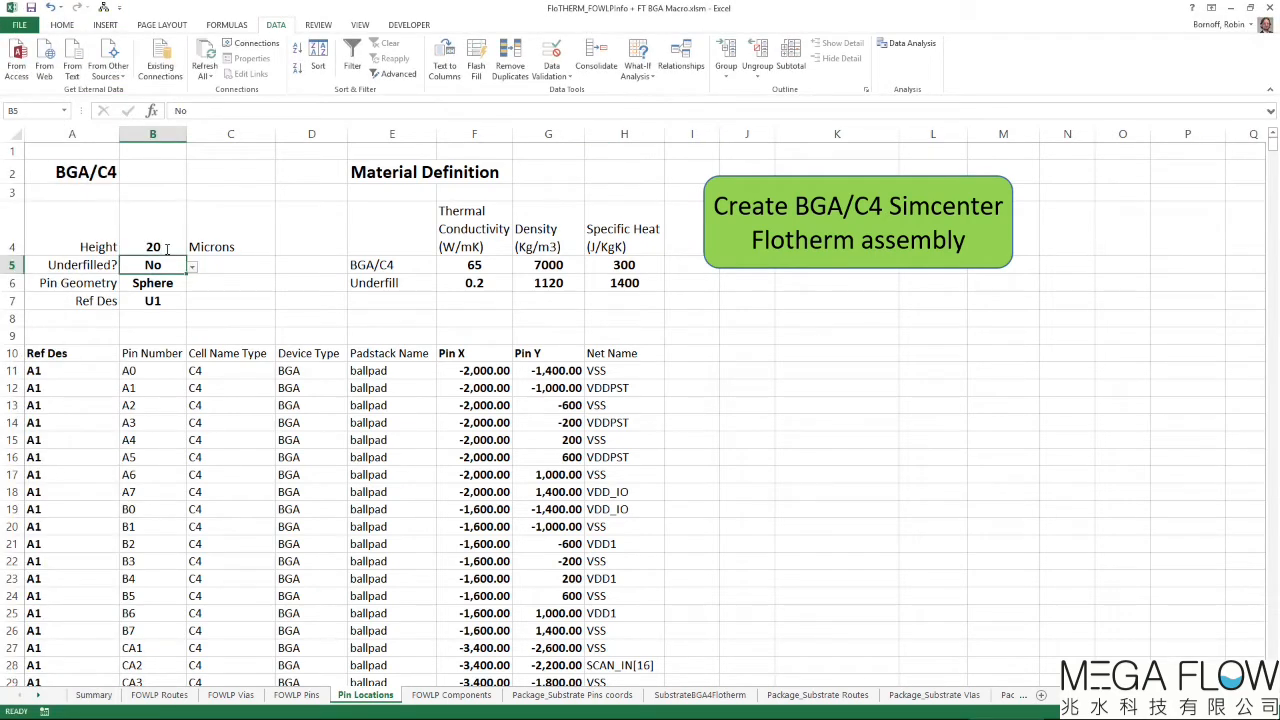
# Step: Set U1 bumps to underfilled Cuboid pins and generate the U1 BGA/C4 Flotherm assembly
pyautogui.click(192, 264)
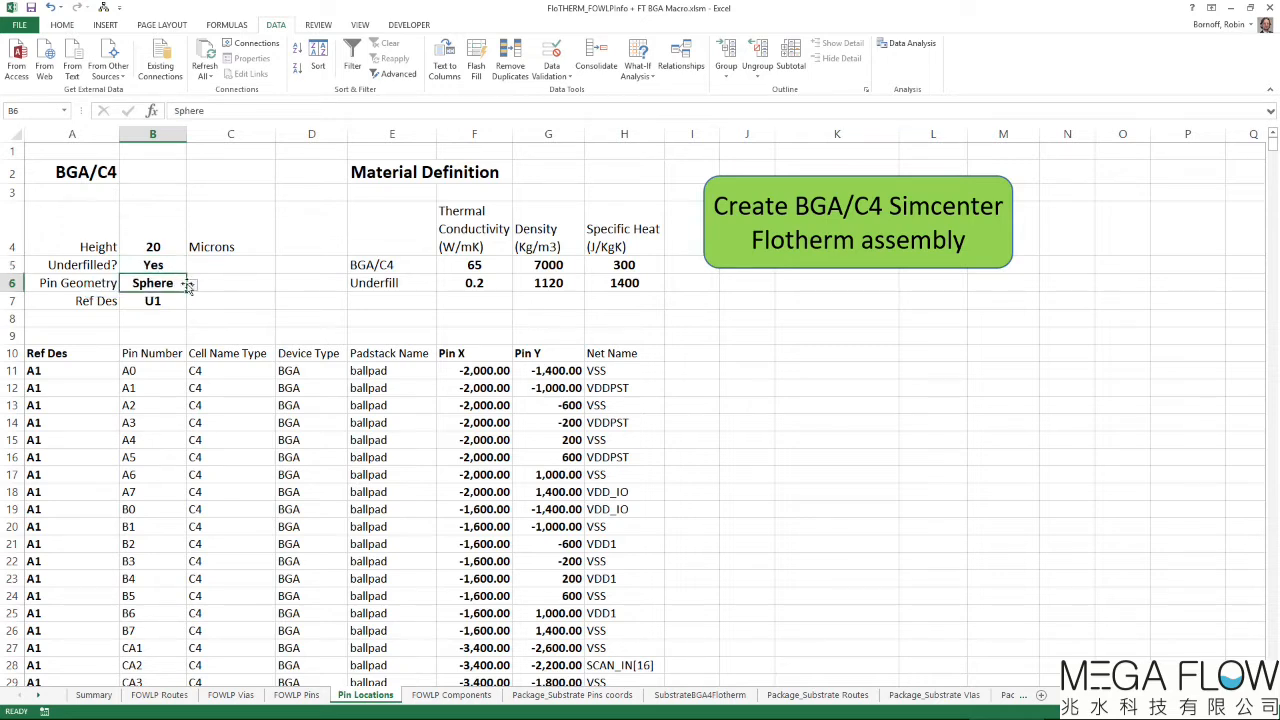
pyautogui.click(192, 284)
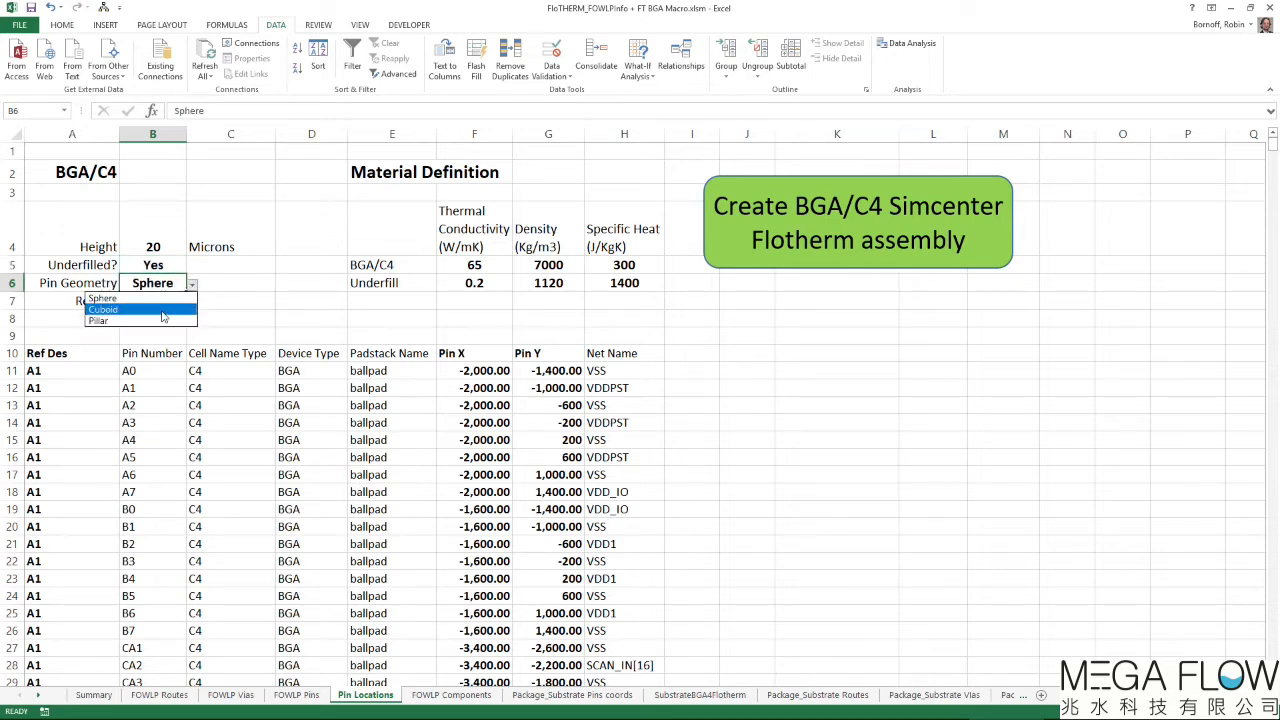
pyautogui.click(104, 308)
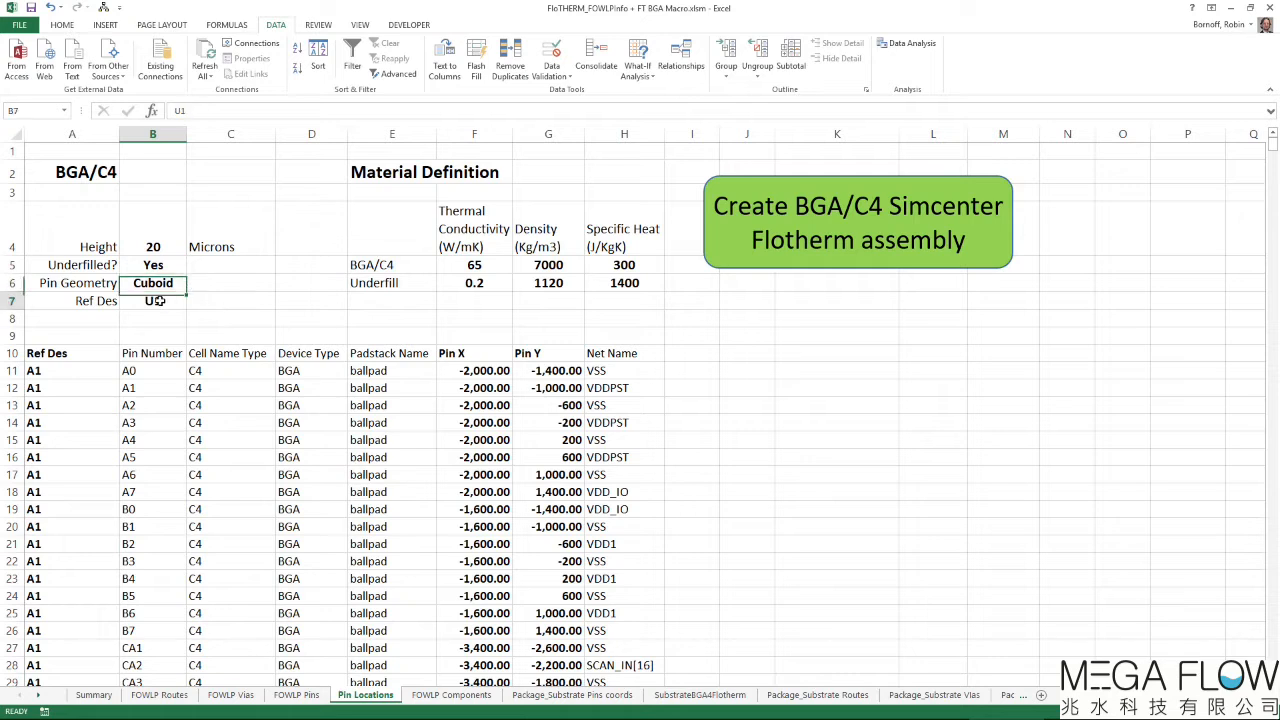
pyautogui.click(746, 336)
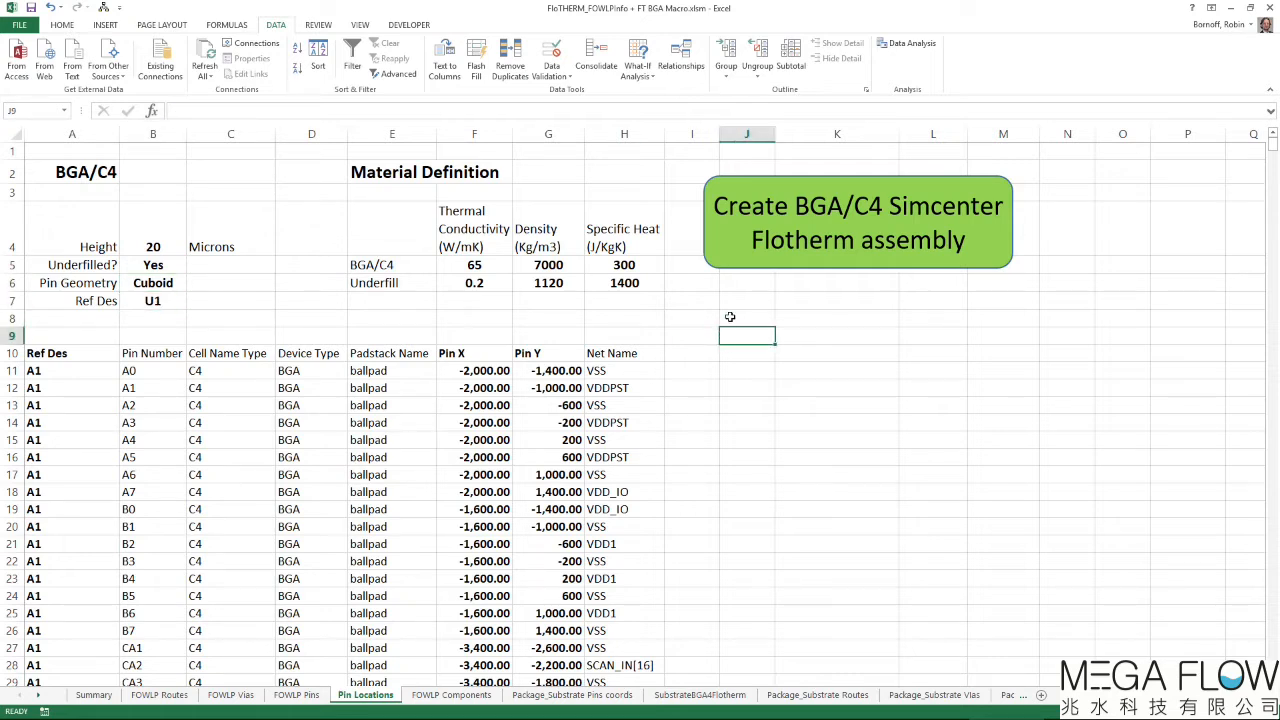
pyautogui.click(856, 222)
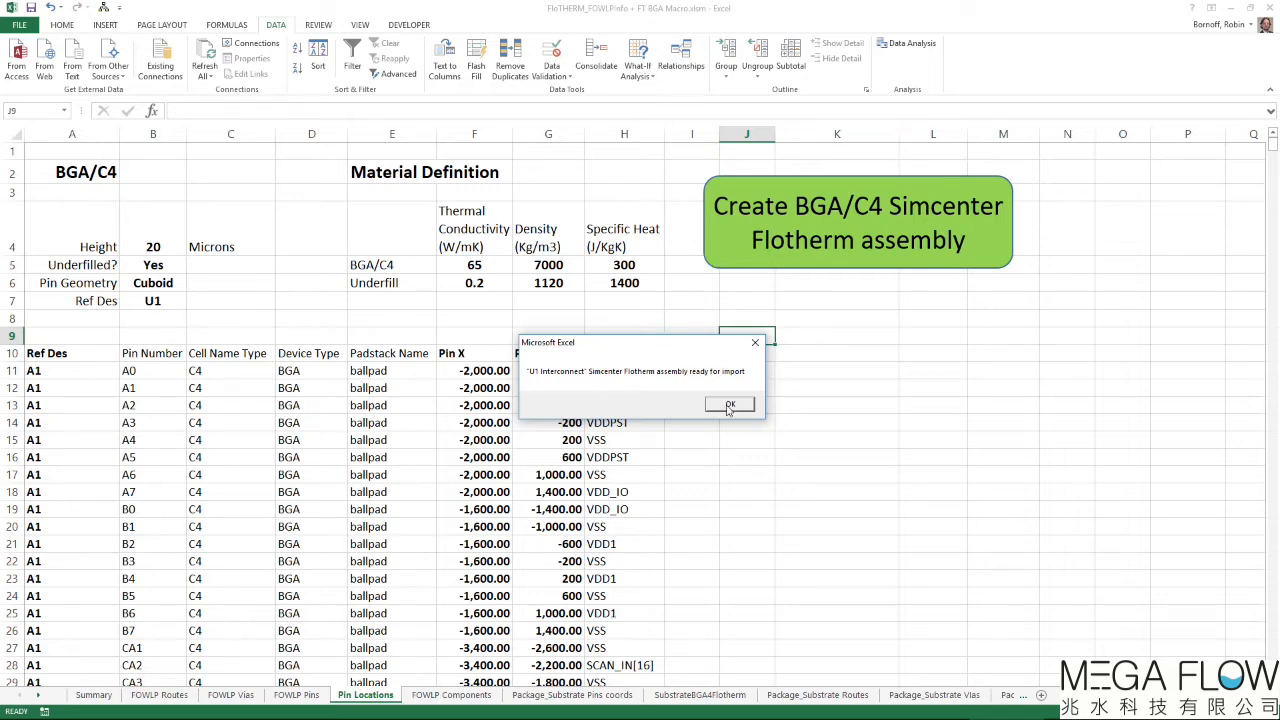
pyautogui.click(728, 404)
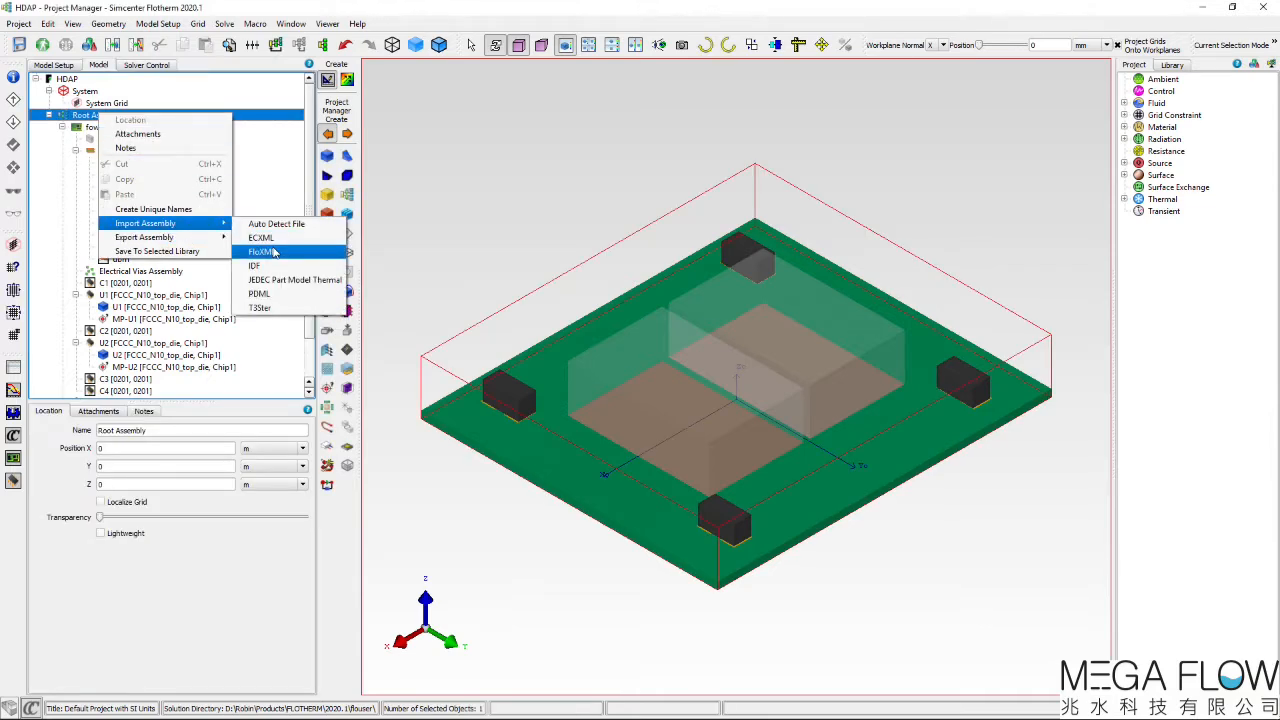
# Step: Import U1 Interconnect.xml via FloXML into the root assembly and make its Underfill partly transparent
pyautogui.click(260, 252)
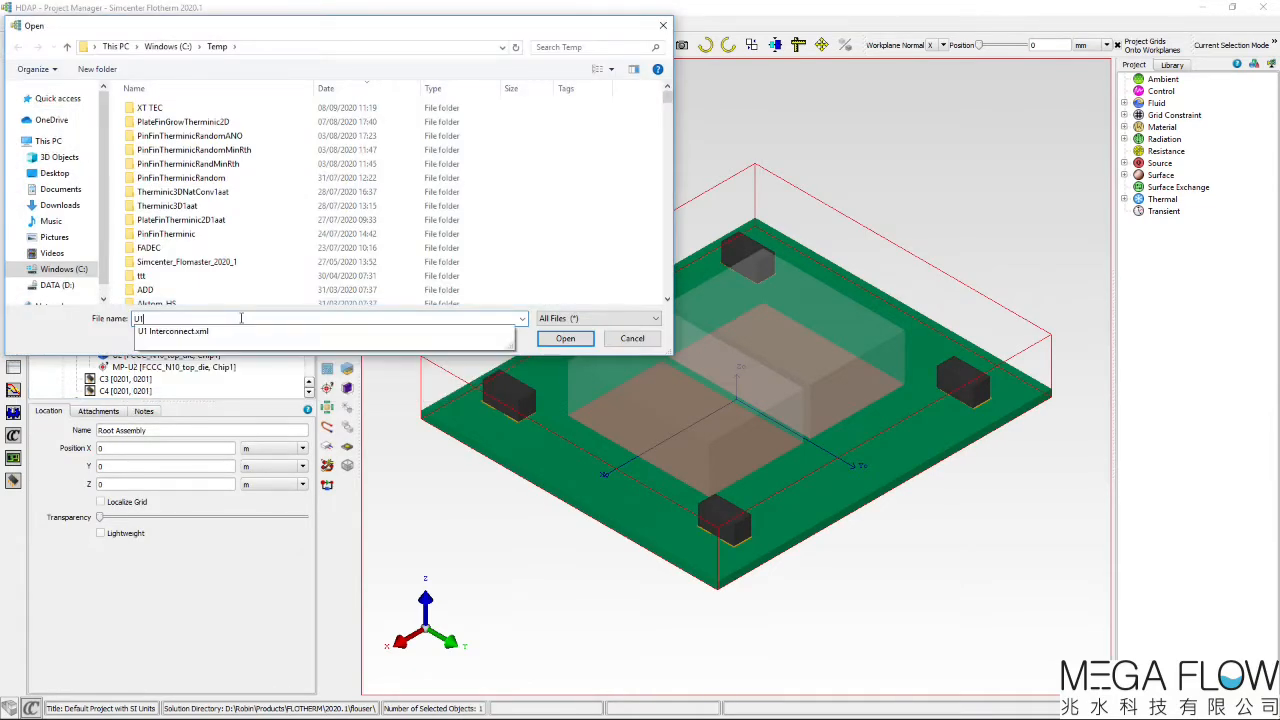
pyautogui.click(564, 338)
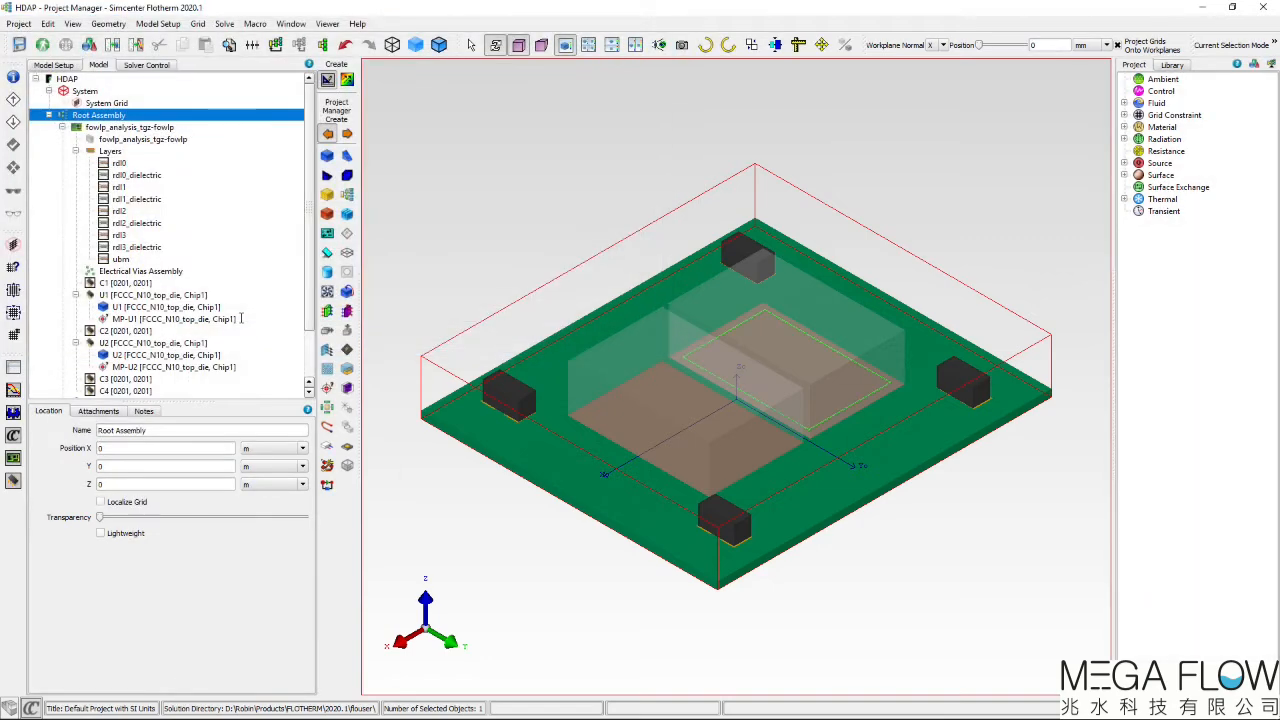
pyautogui.scroll(-3)
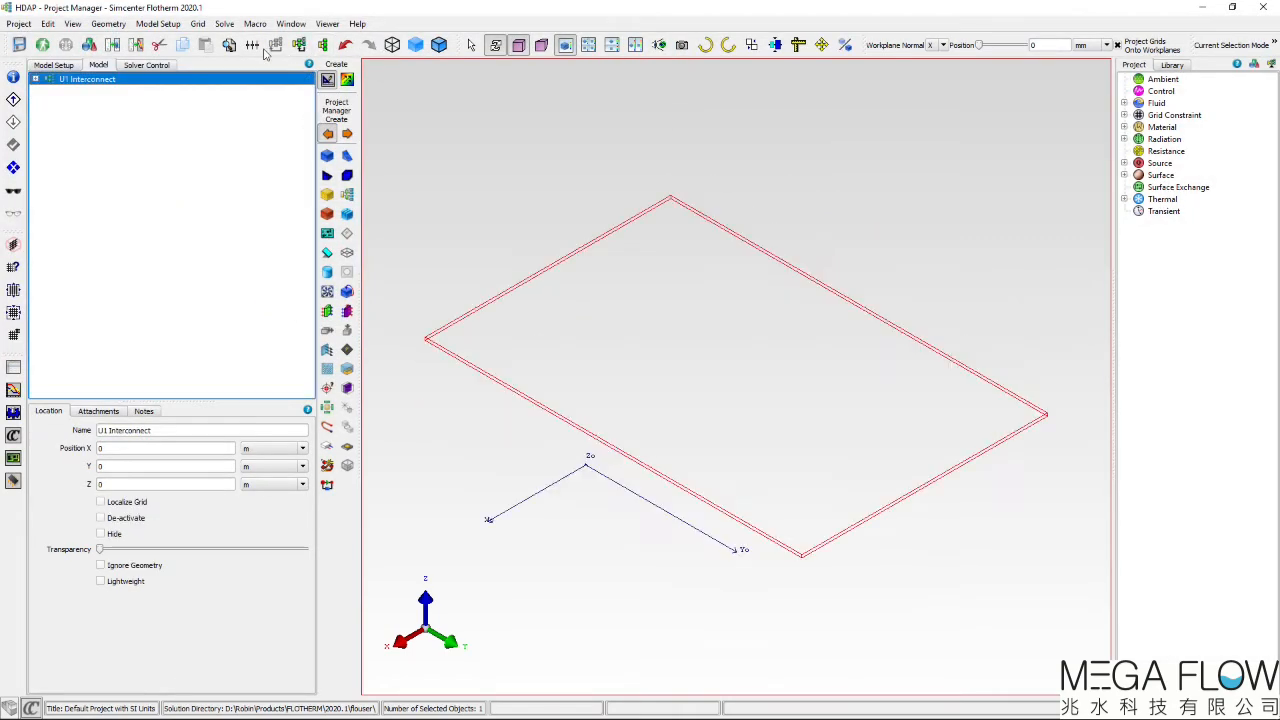
pyautogui.click(36, 80)
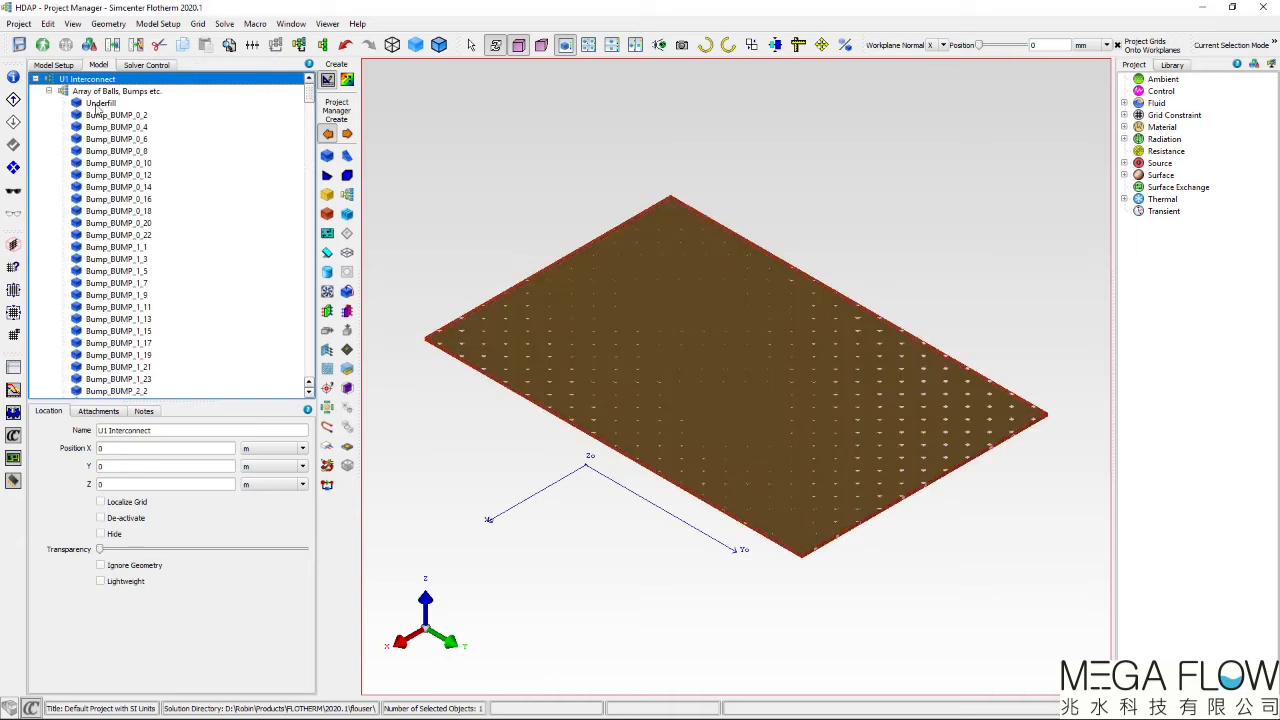
pyautogui.click(100, 104)
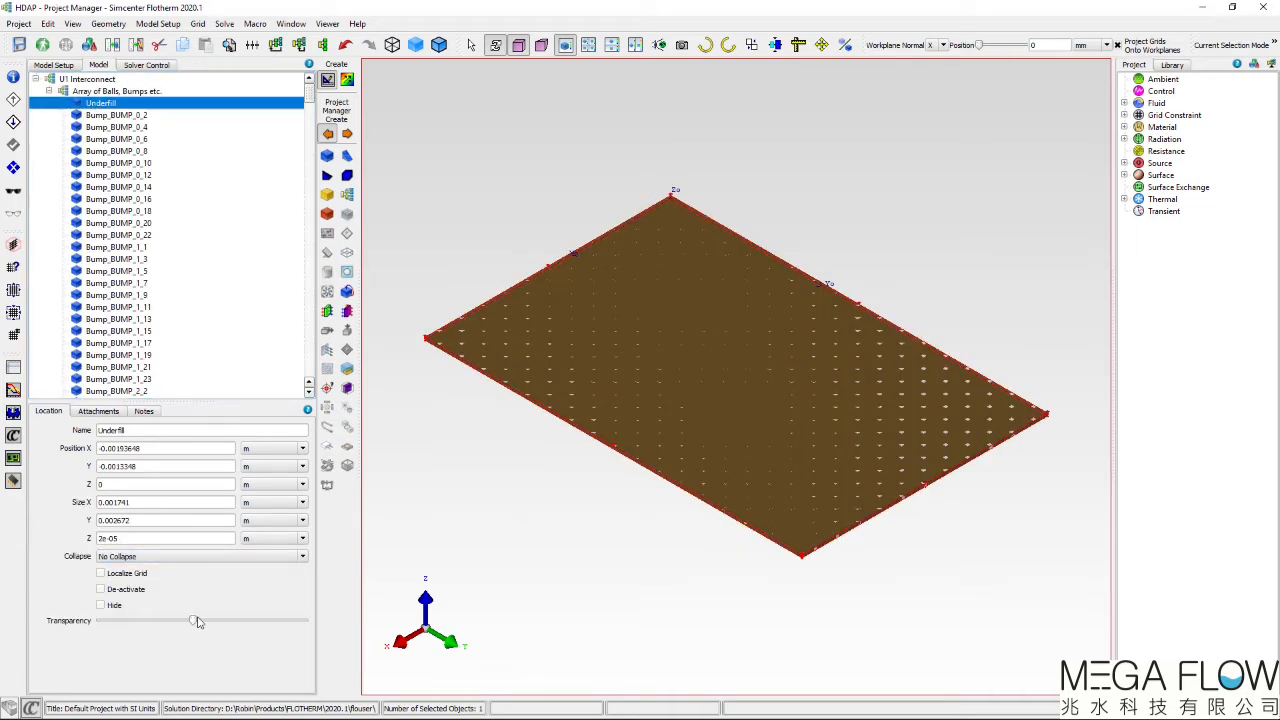
pyautogui.moveTo(196, 620); pyautogui.dragTo(264, 620)
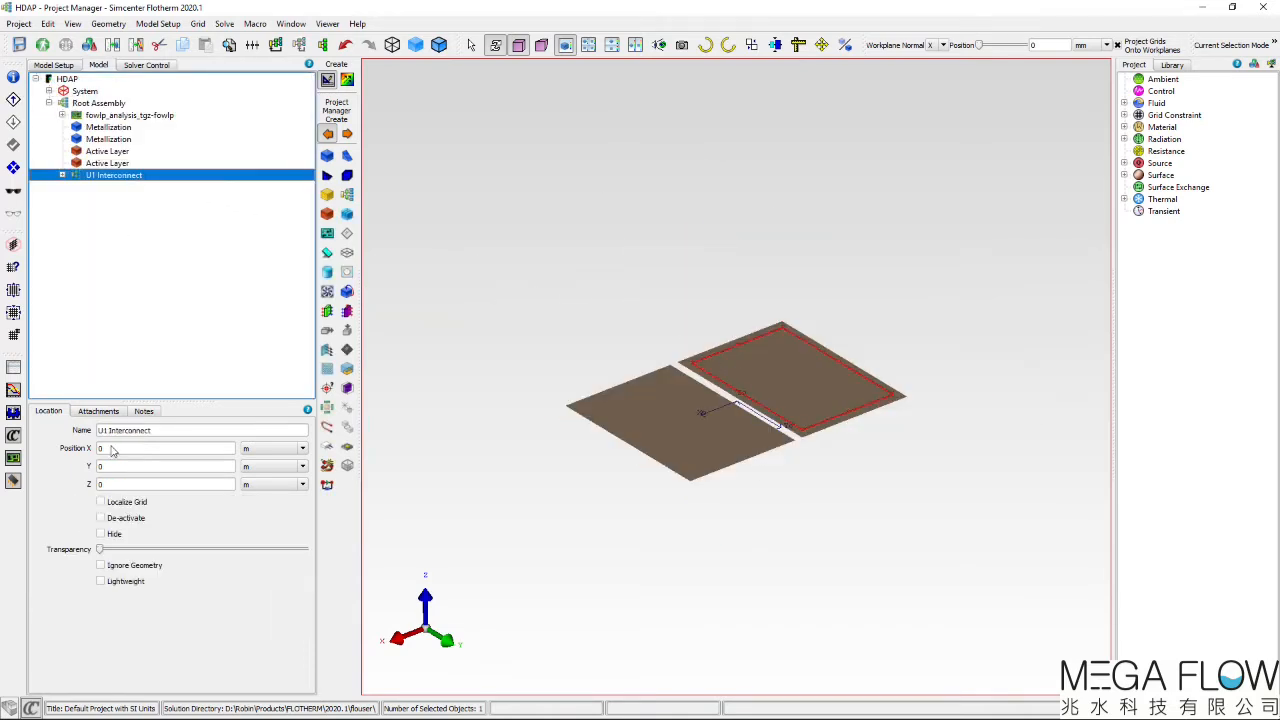
# Step: Select the U1 Interconnect assembly under Root Assembly in the project tree
pyautogui.click(100, 580)
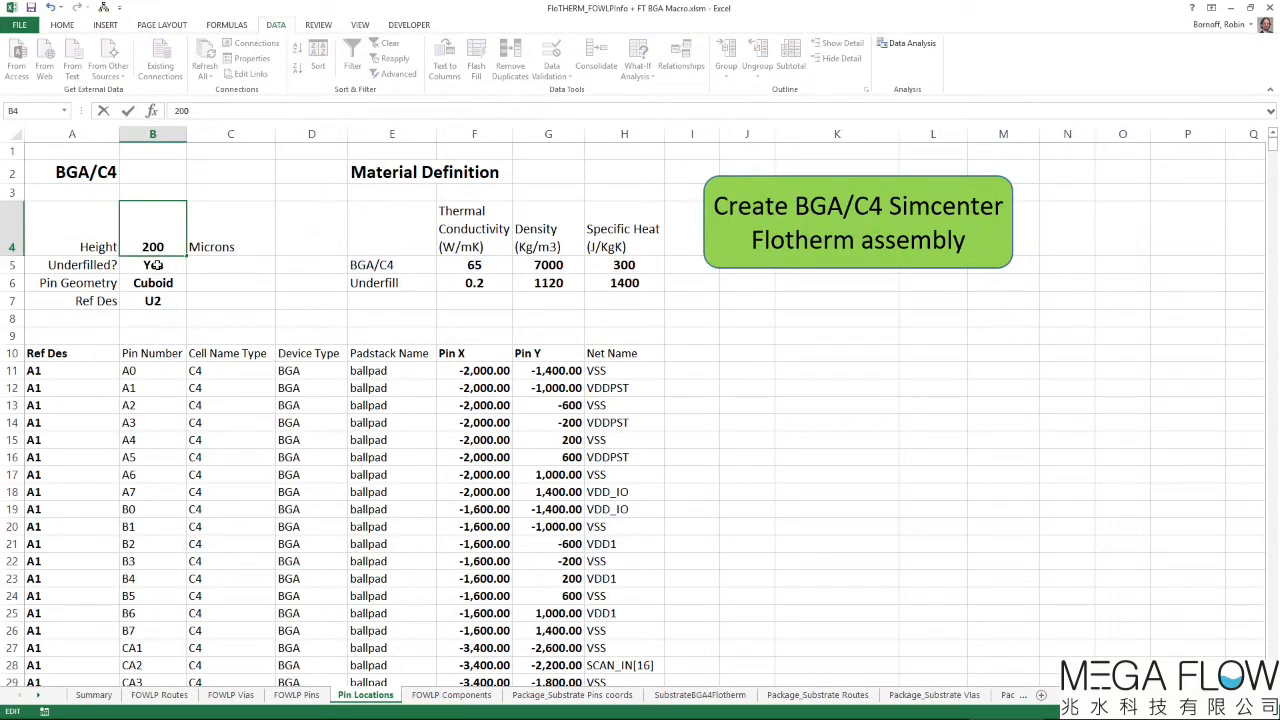
# Step: Set the pin geometry to Sphere and enter A1 as the Ref Des
pyautogui.click(192, 284)
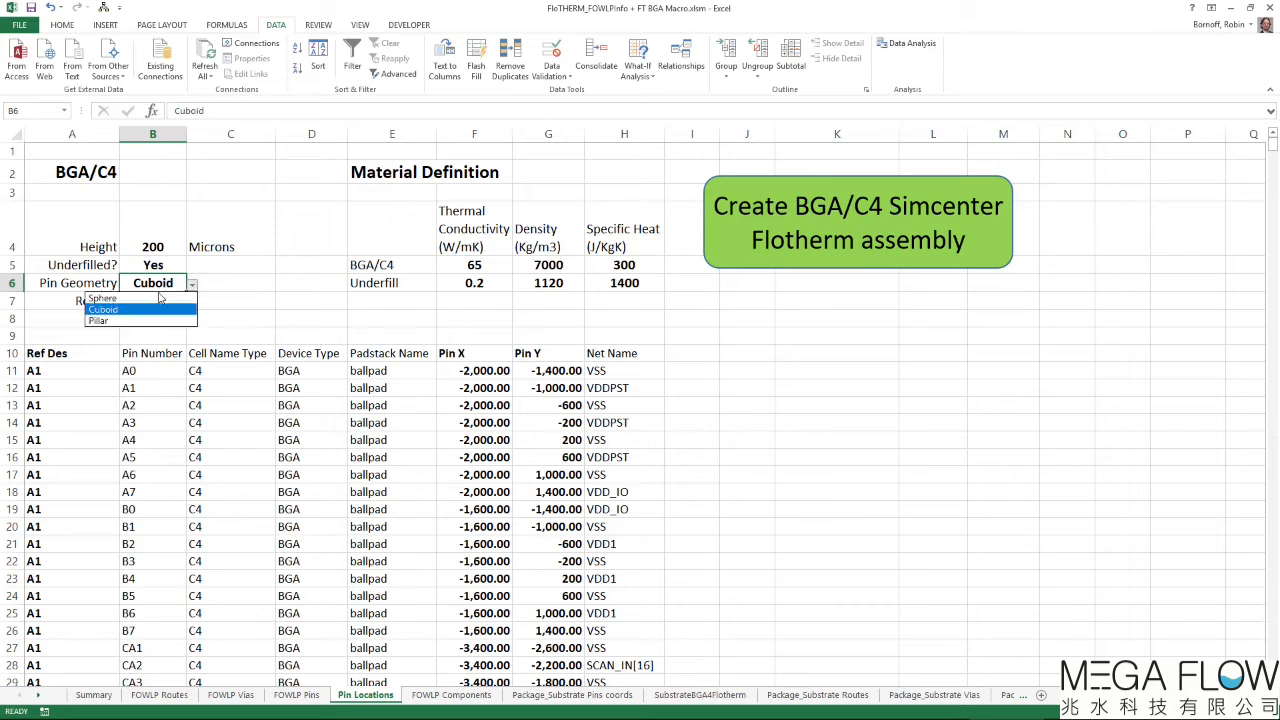
pyautogui.click(104, 298)
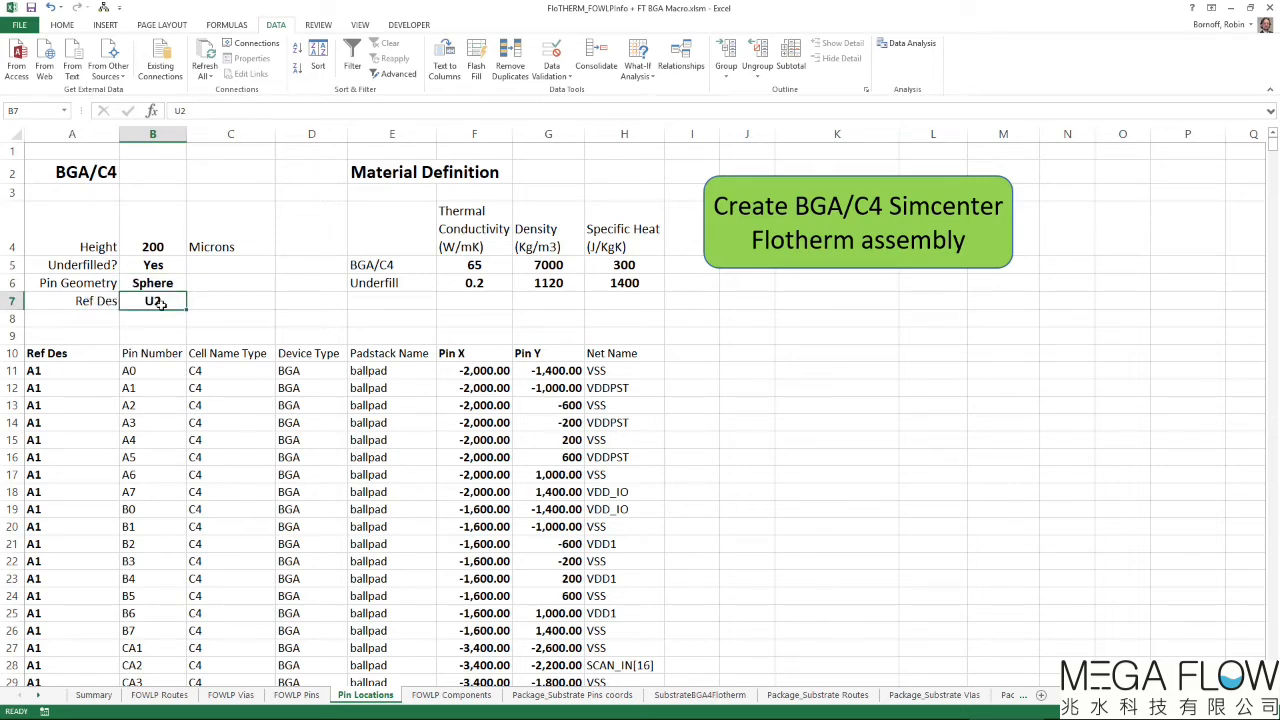
pyautogui.write('A1')
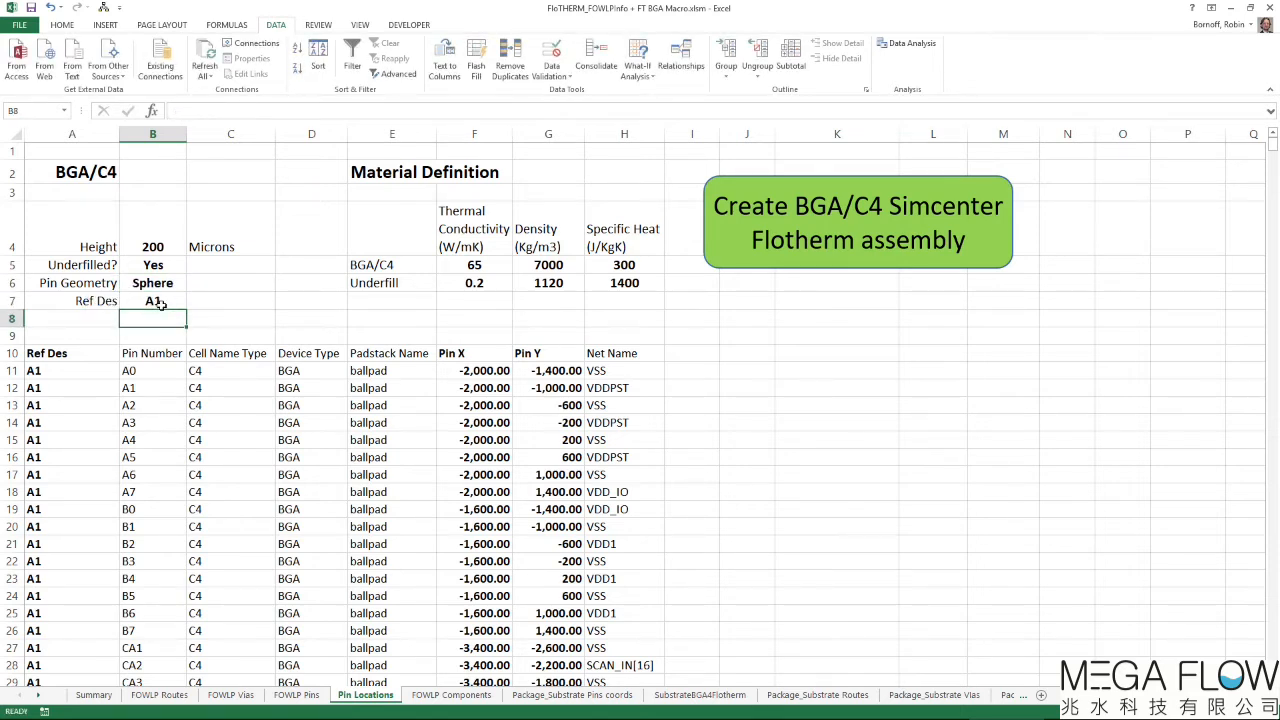
# Step: Generate the A1 BGA/C4 Flotherm assembly and confirm the ready-for-import message
pyautogui.click(856, 222)
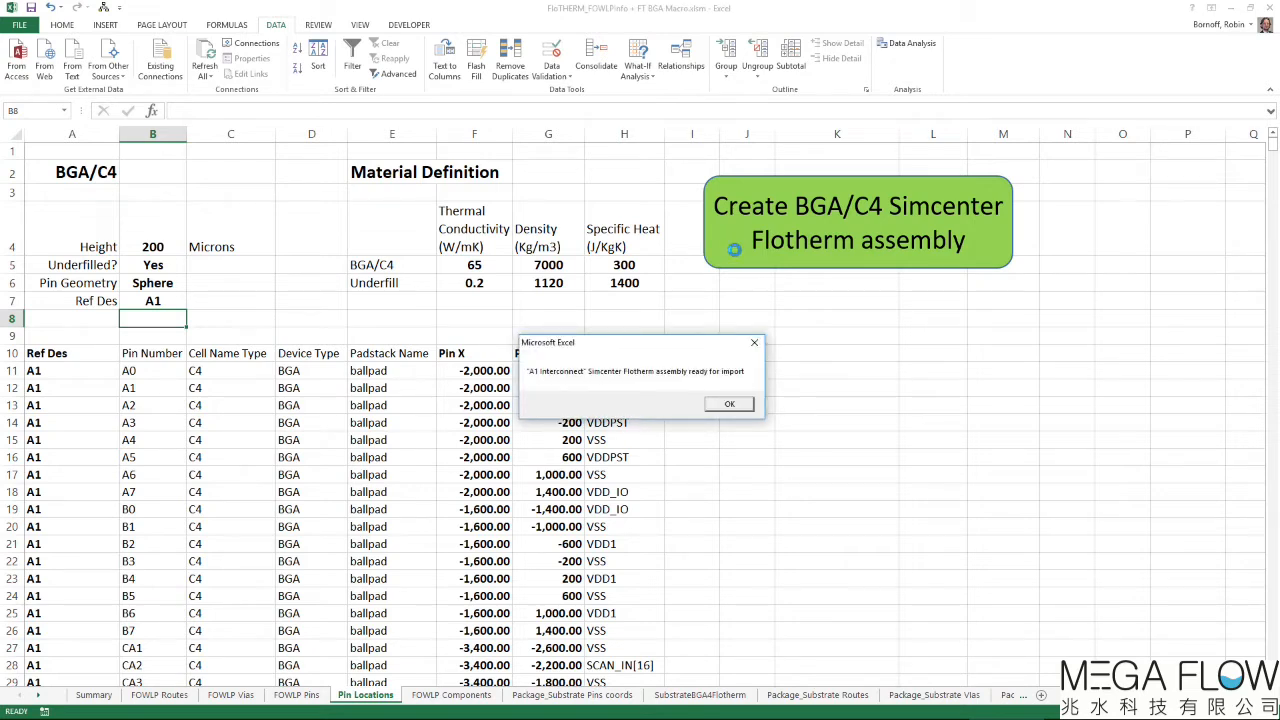
pyautogui.click(728, 404)
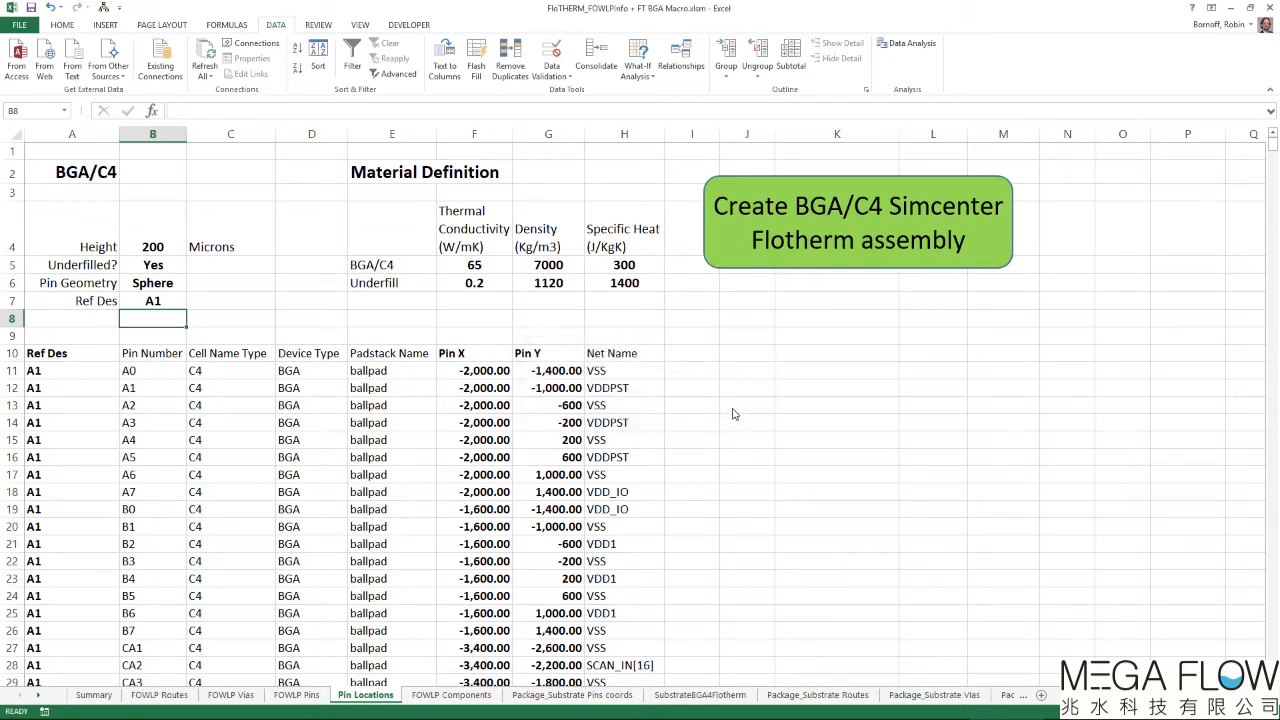
pyautogui.click(856, 222)
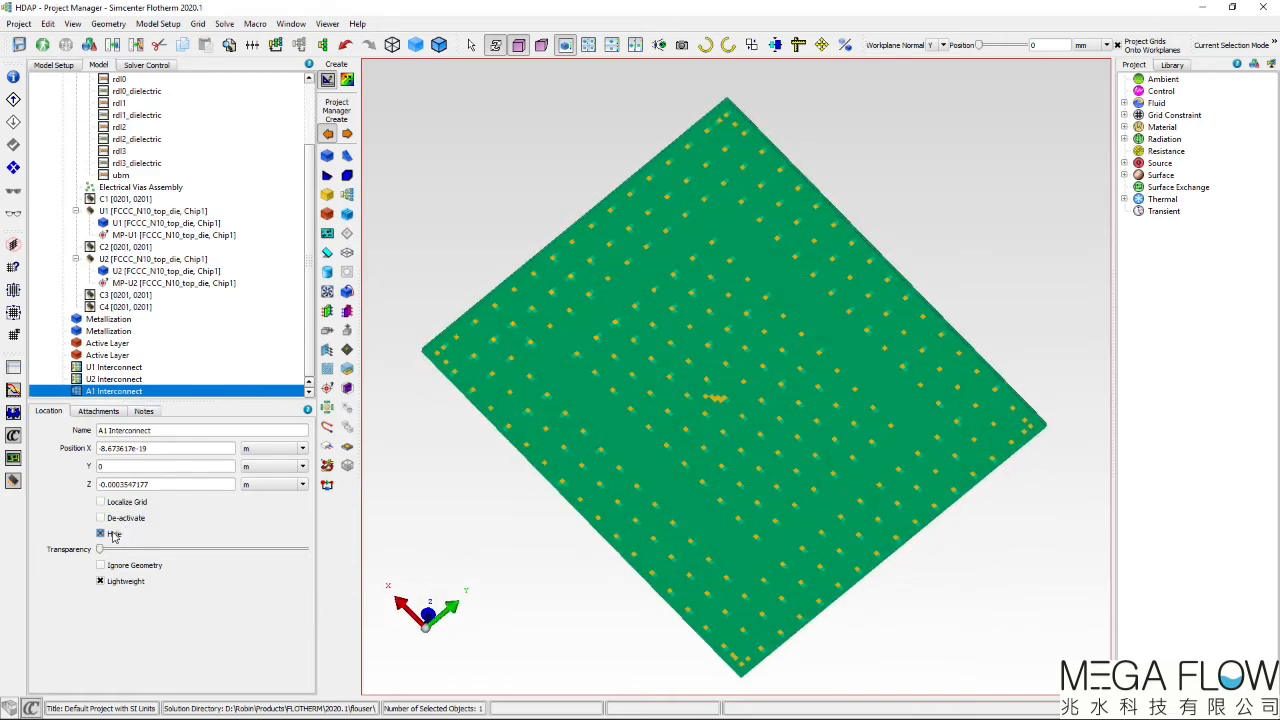
# Step: Hide the A1 Interconnect assembly in the project tree
pyautogui.click(100, 532)
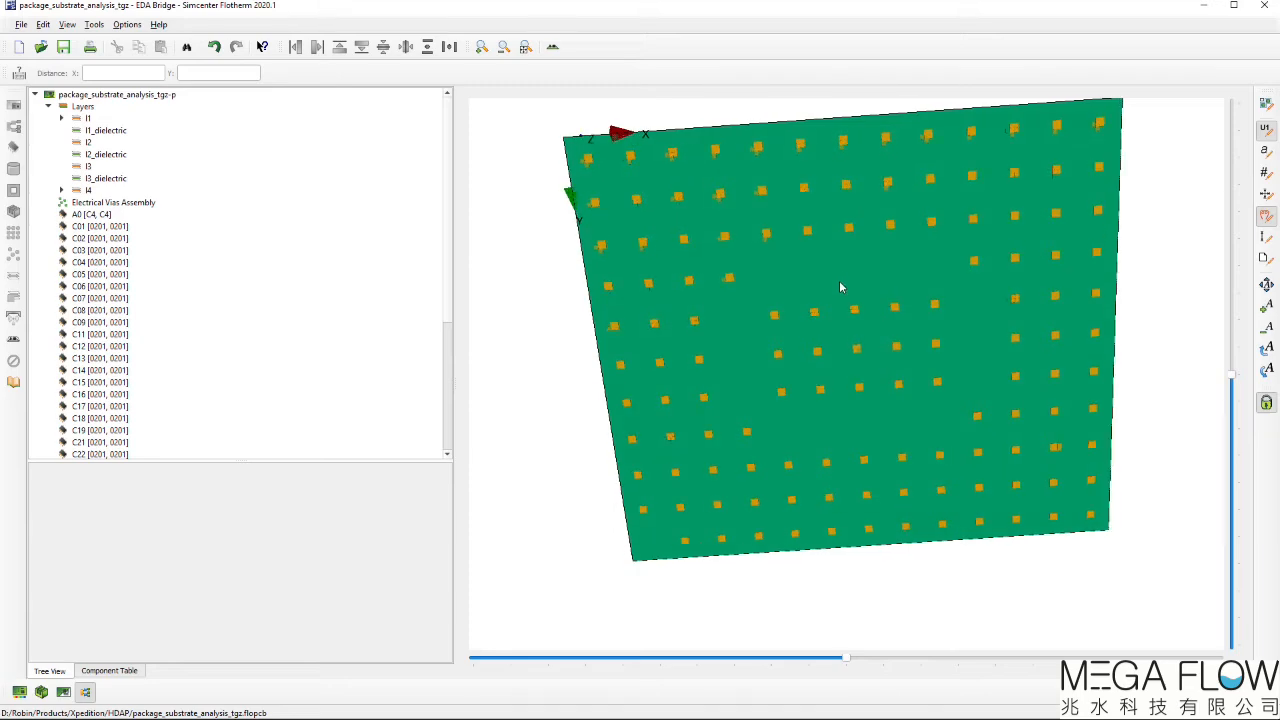
# Step: Hide the die to reveal the bump pads and transfer the substrate model to Flotherm
pyautogui.moveTo(840, 288); pyautogui.dragTo(796, 596)
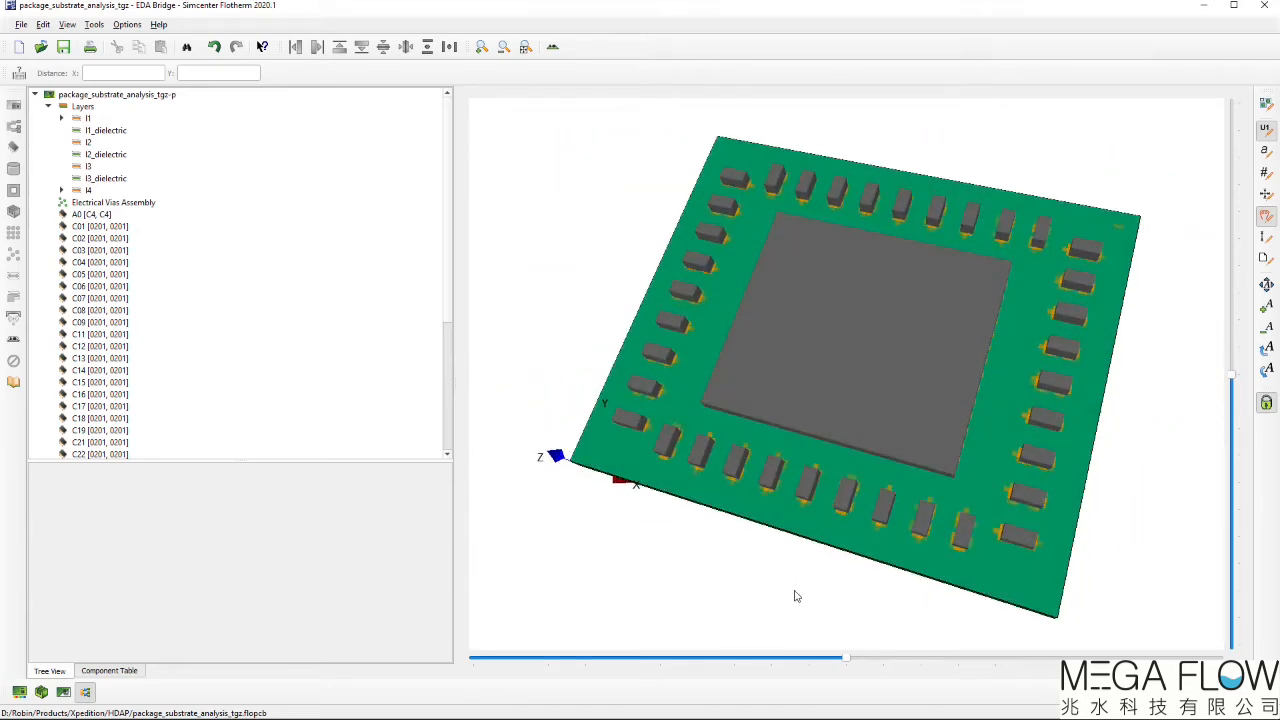
pyautogui.click(90, 214)
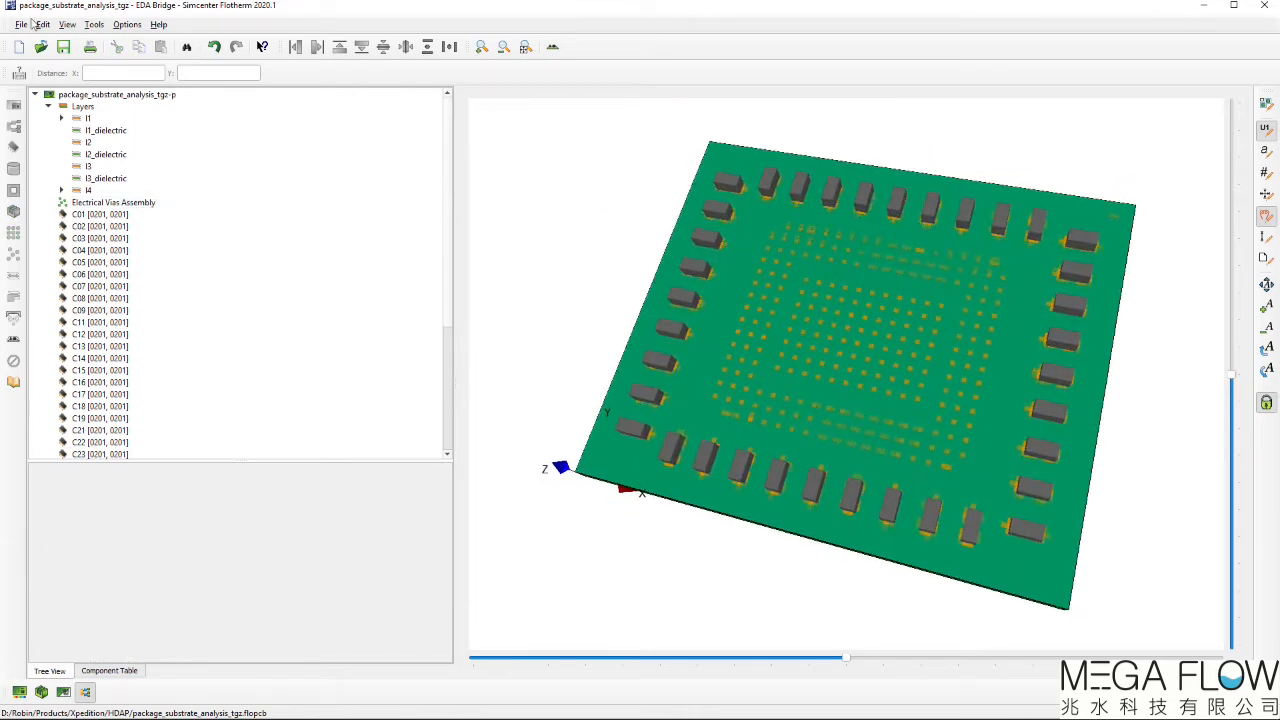
pyautogui.click(20, 24)
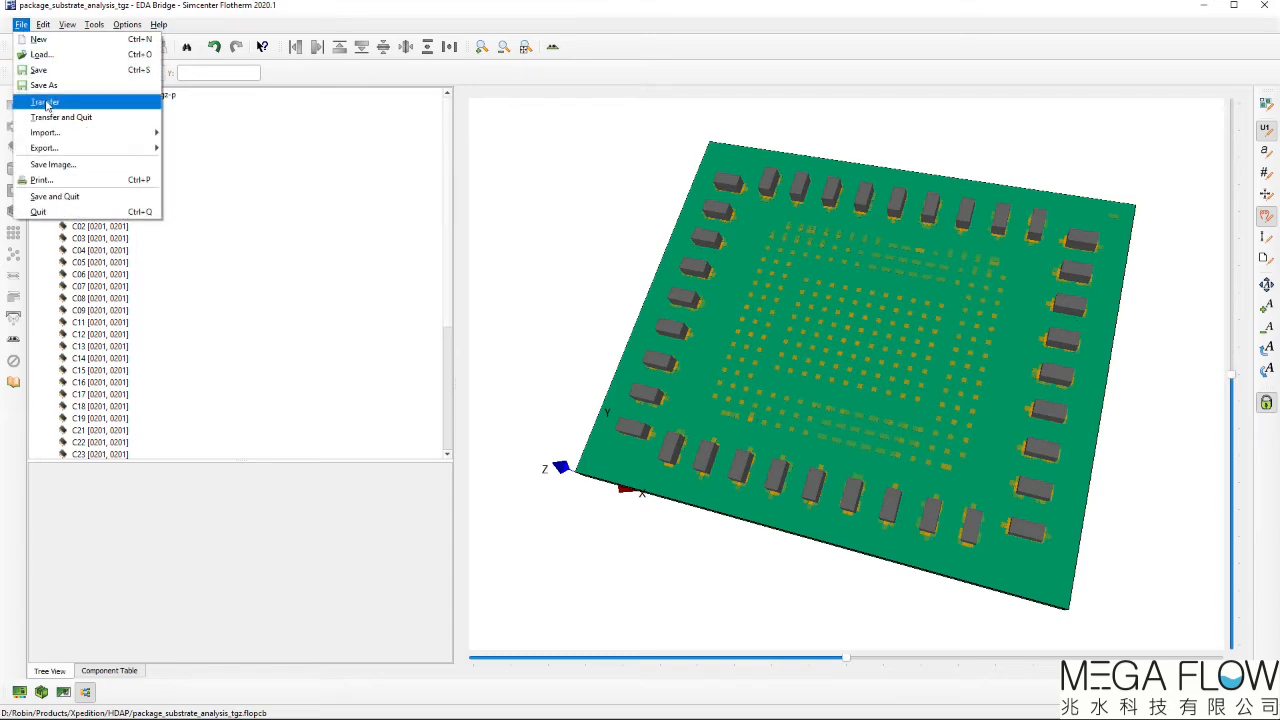
pyautogui.click(44, 102)
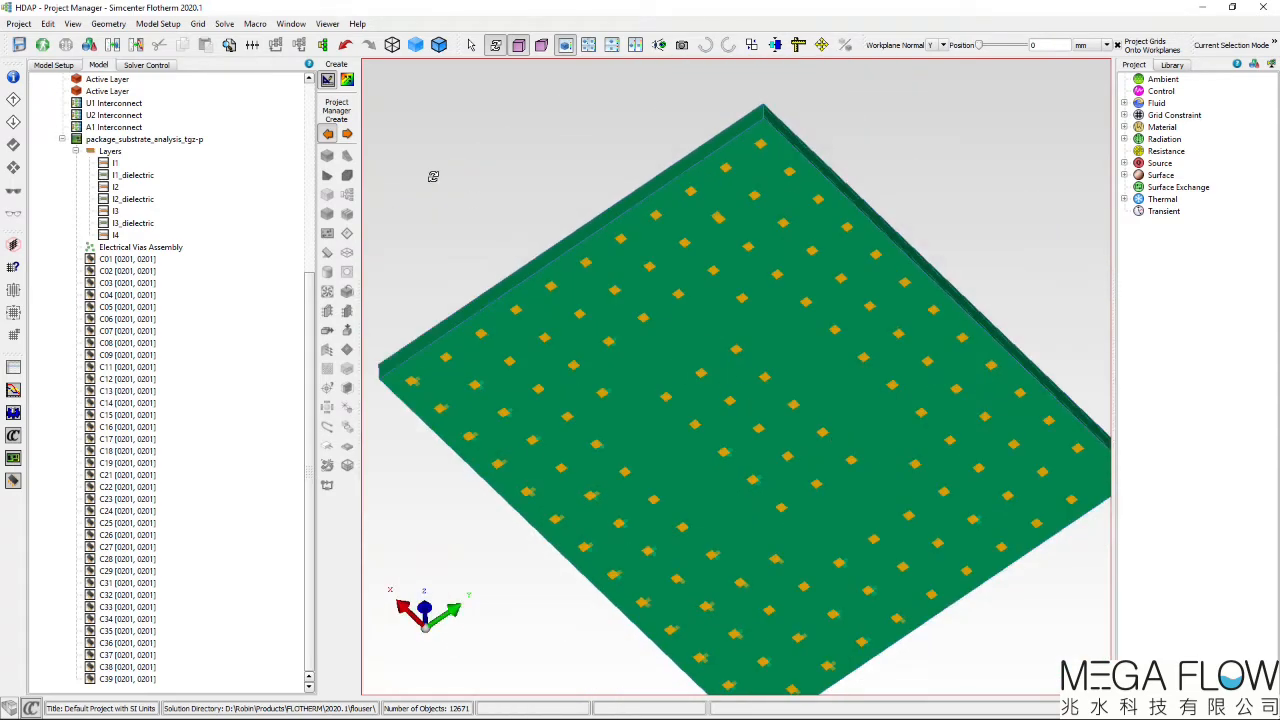
# Step: Import the interconnect FloXML assembly and make the U0 Interconnect lightweight
pyautogui.click(62, 78)
pyautogui.write('U0 Interconnect.xml')
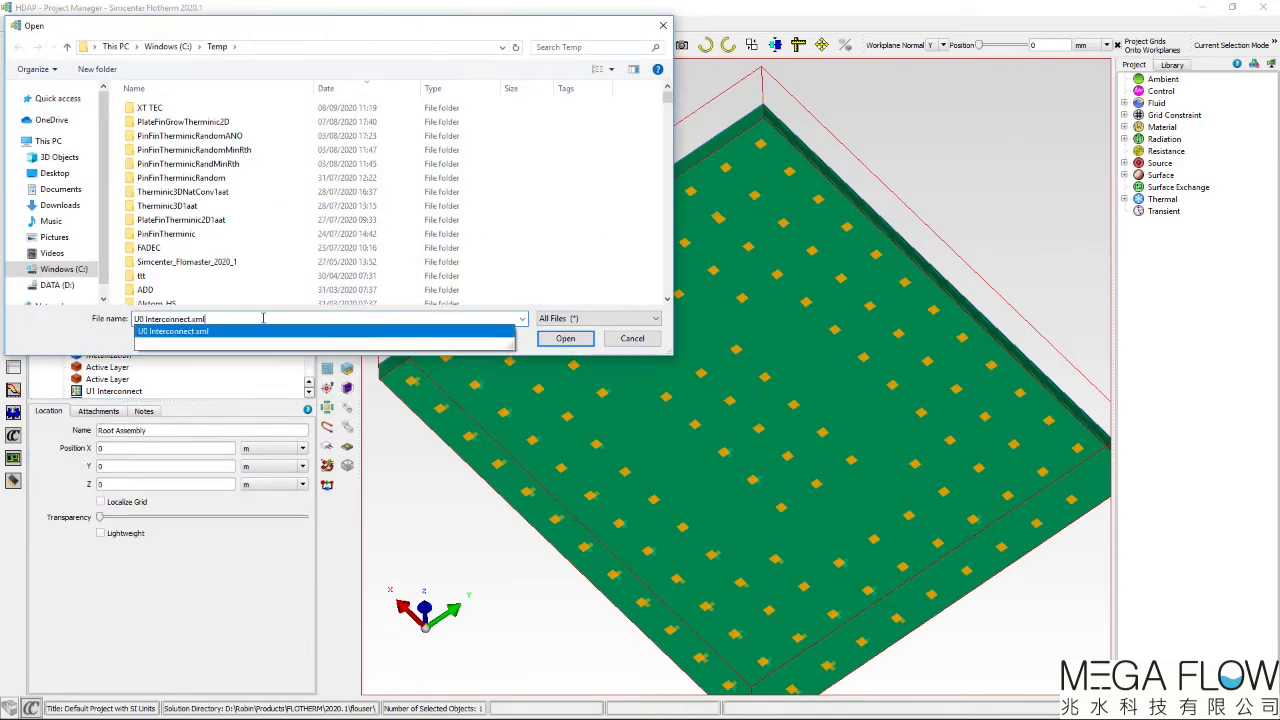
pyautogui.click(564, 338)
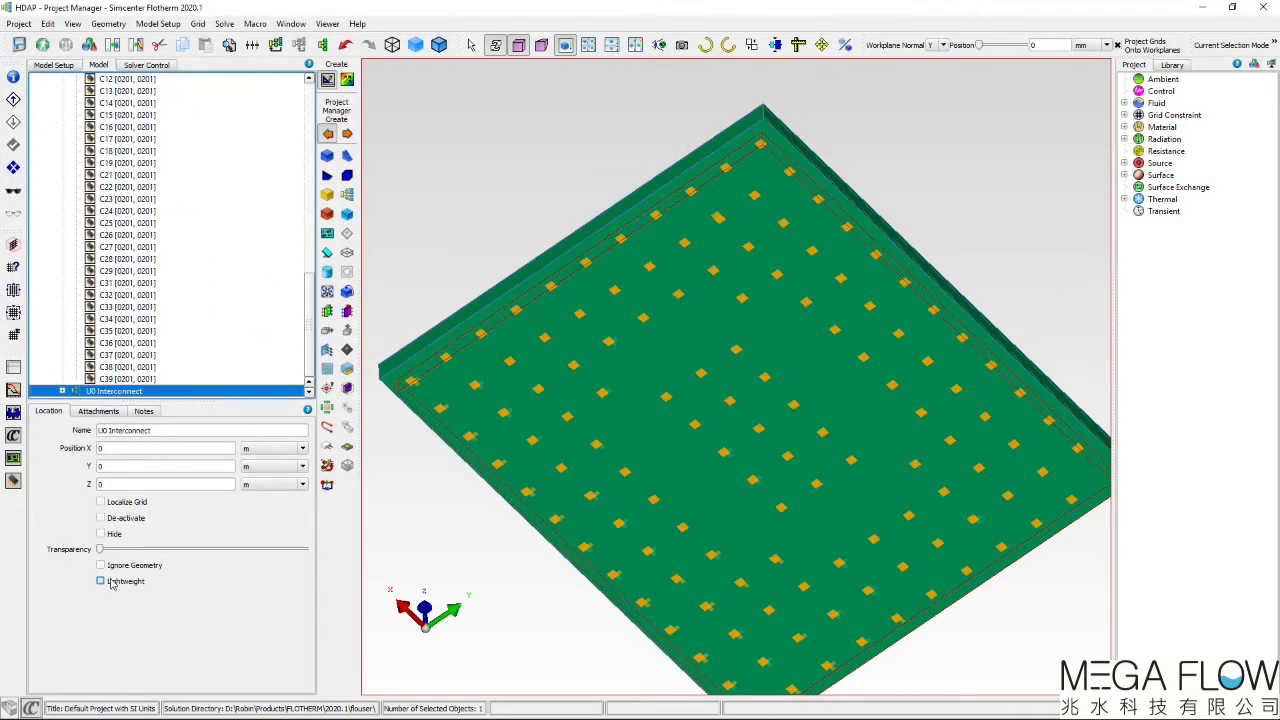
pyautogui.click(100, 580)
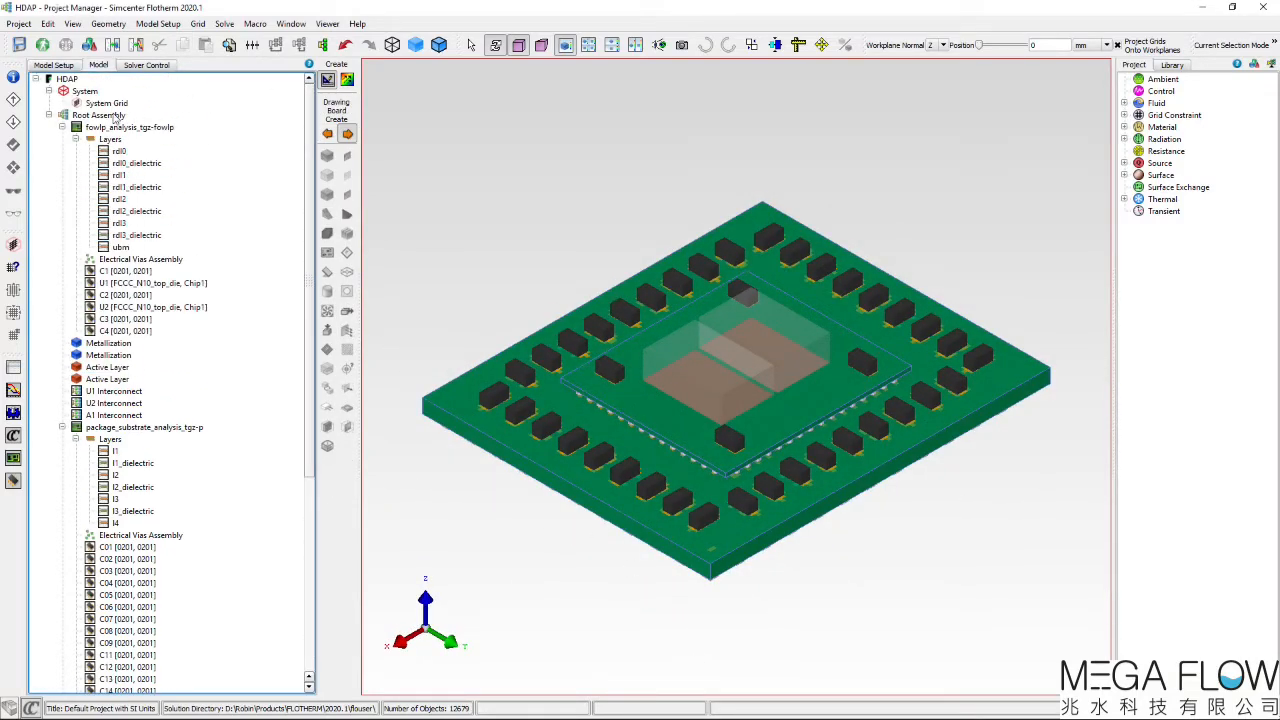
# Step: Select the Enclosure and edit its Size X, Y and Z on the Construction tab
pyautogui.click(100, 114)
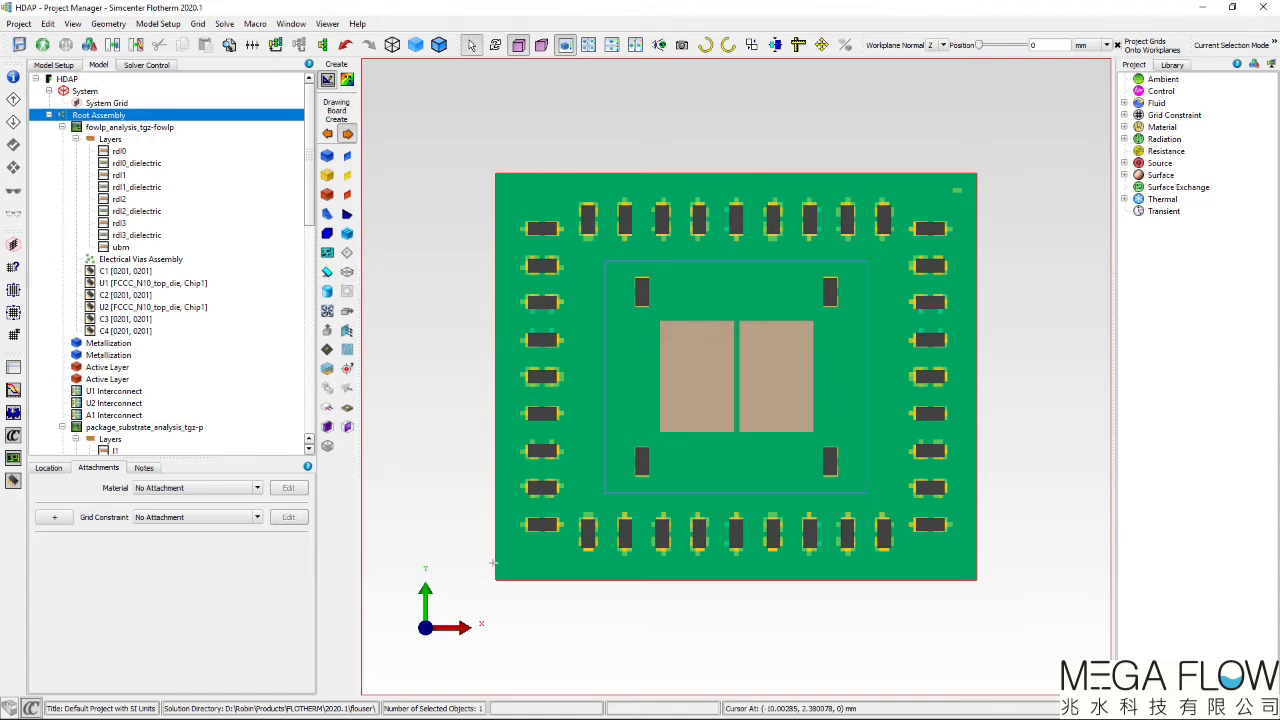
pyautogui.moveTo(618, 504)
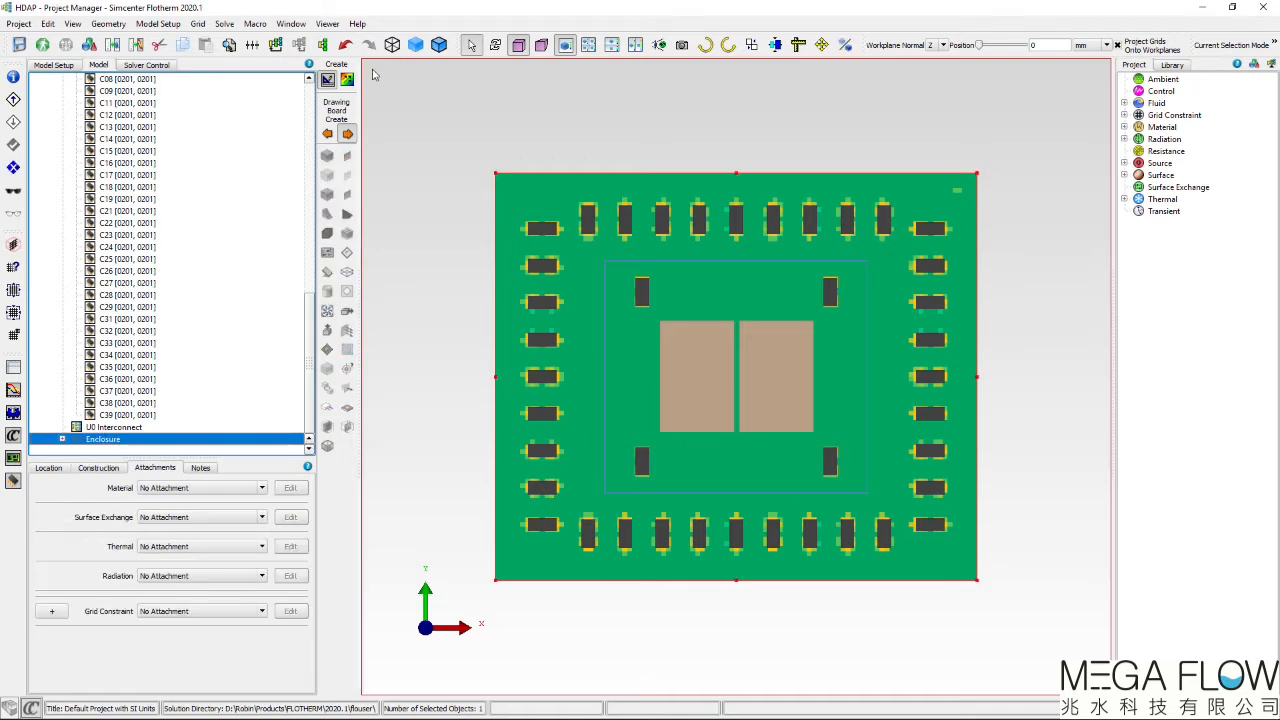
pyautogui.click(62, 440)
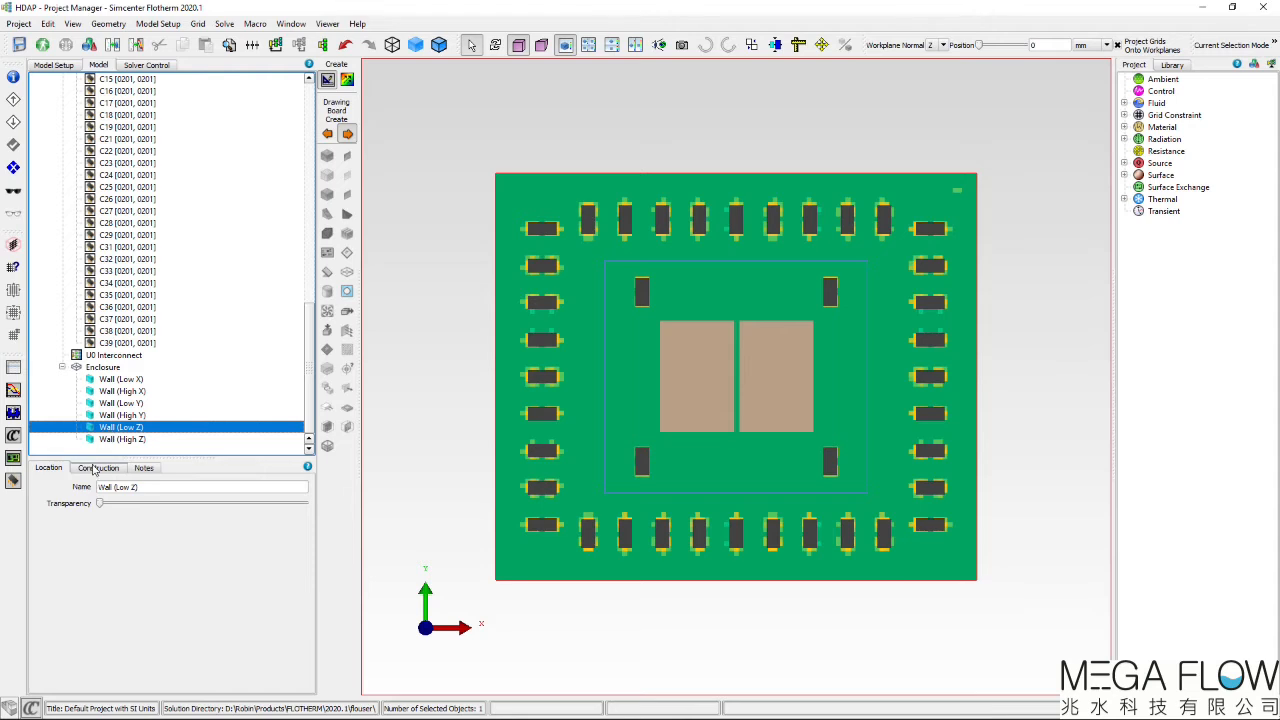
pyautogui.click(98, 468)
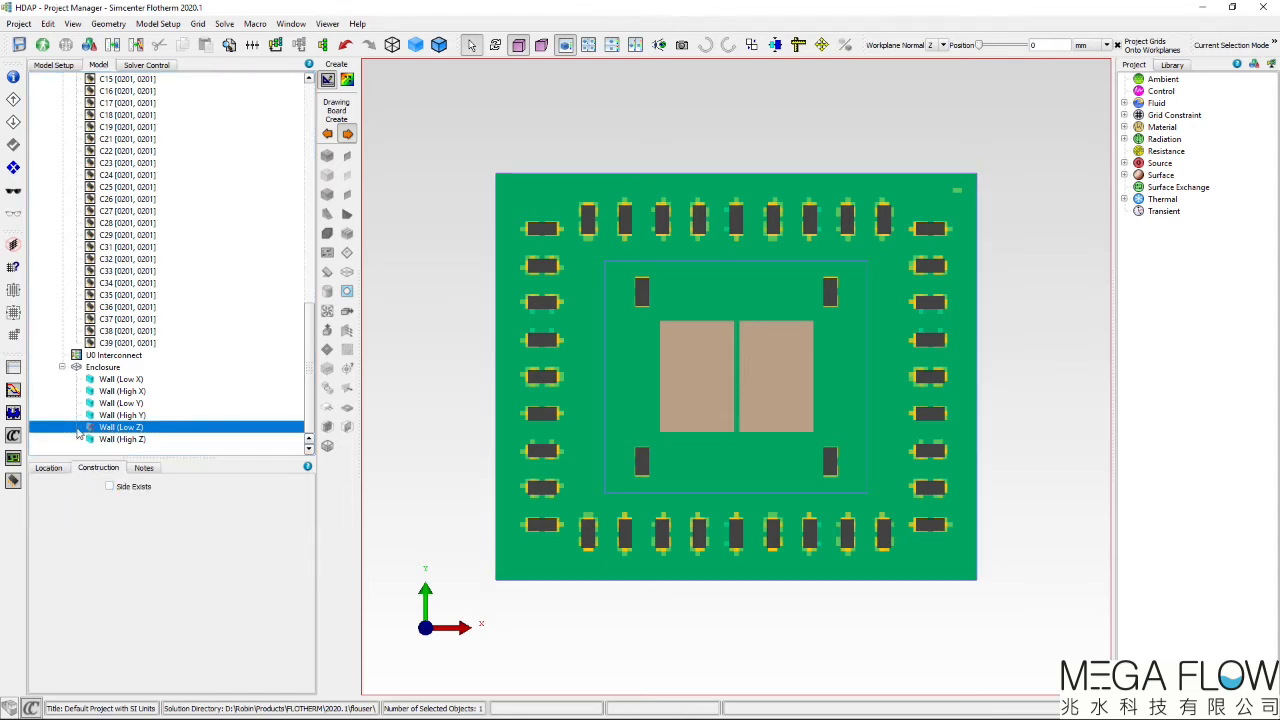
pyautogui.click(104, 368)
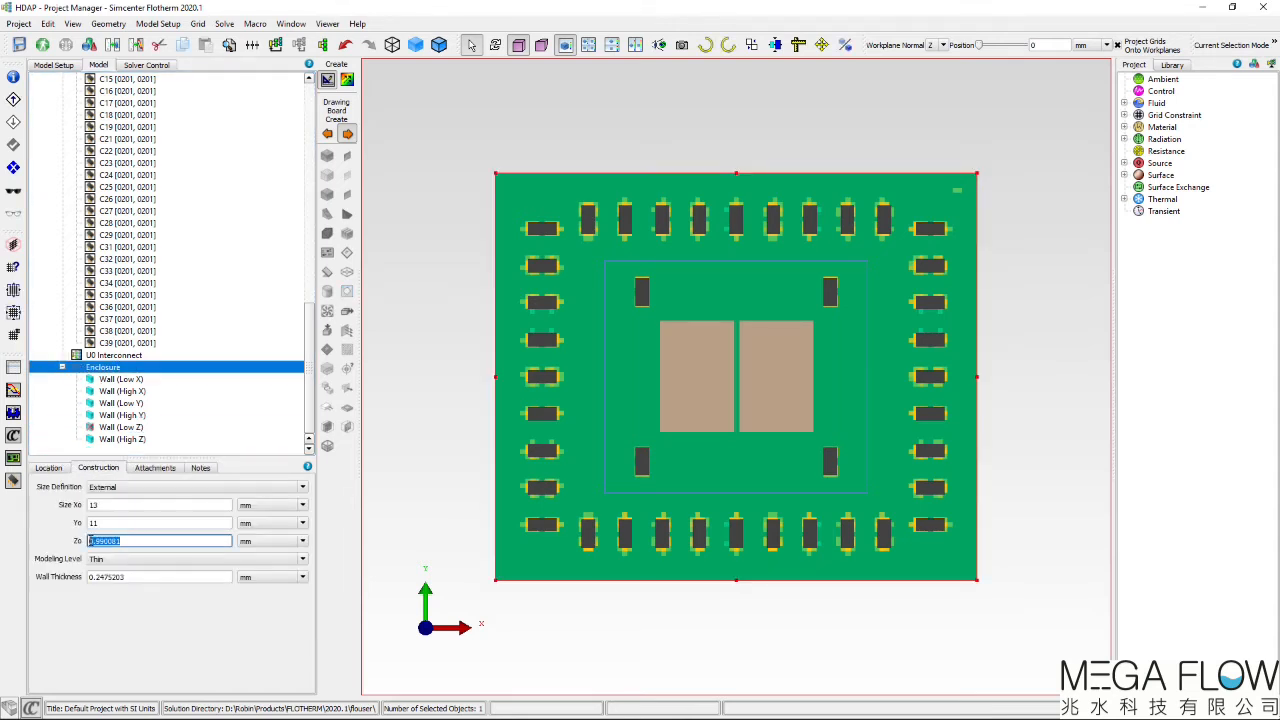
pyautogui.click(158, 576)
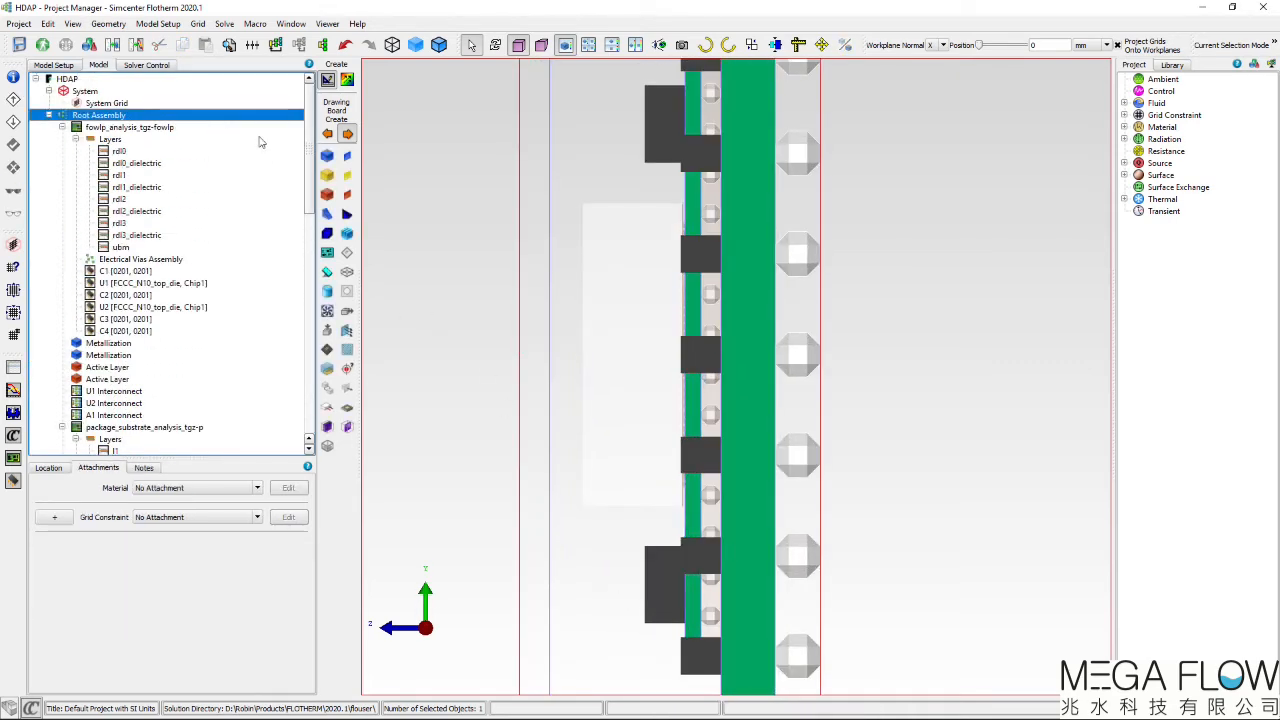
pyautogui.moveTo(584, 500)
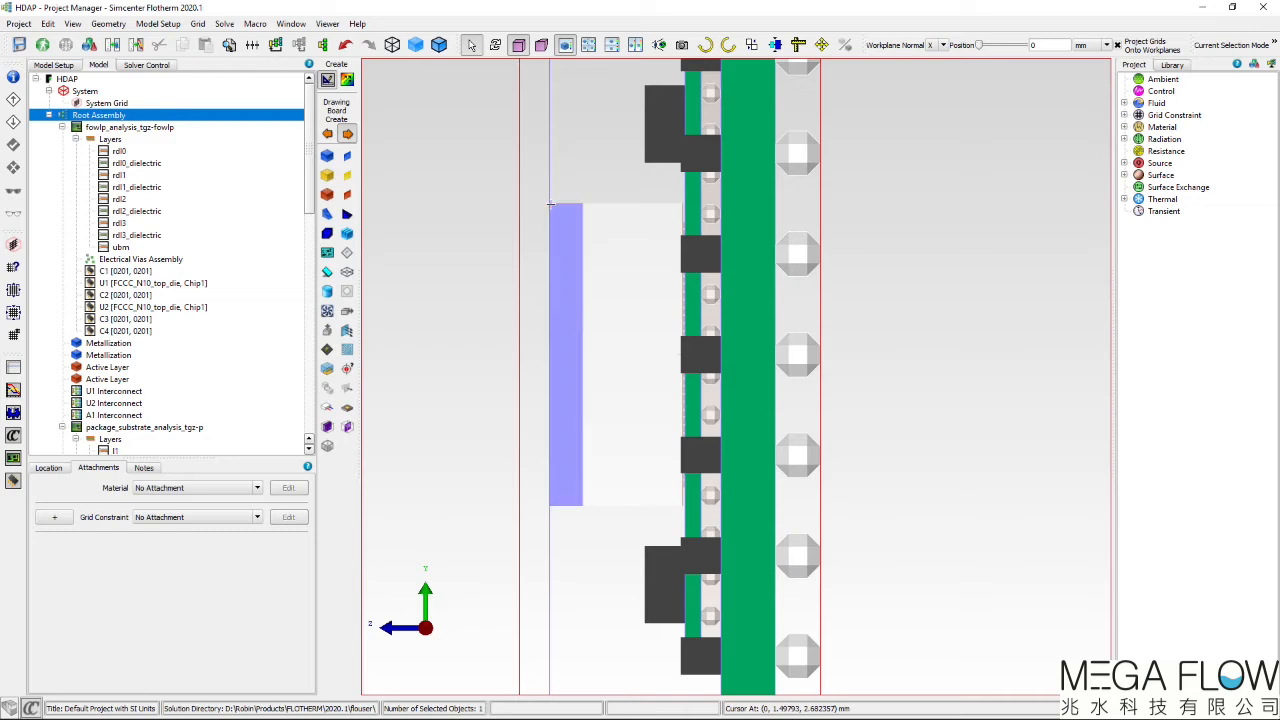
# Step: Zoom the side view to place the lid cuboid above the dies
pyautogui.scroll(-3)
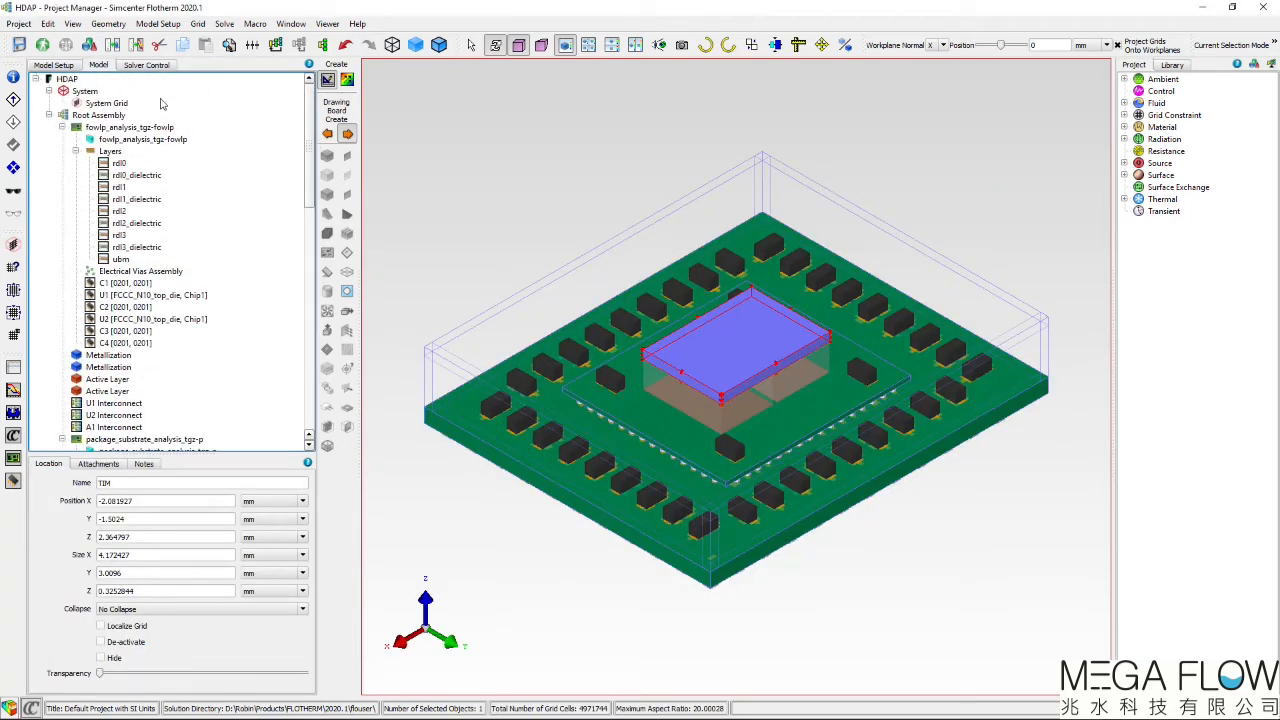
# Step: Assign Top, Bottom and Sides ambient attributes to the System's open boundaries
pyautogui.click(84, 92)
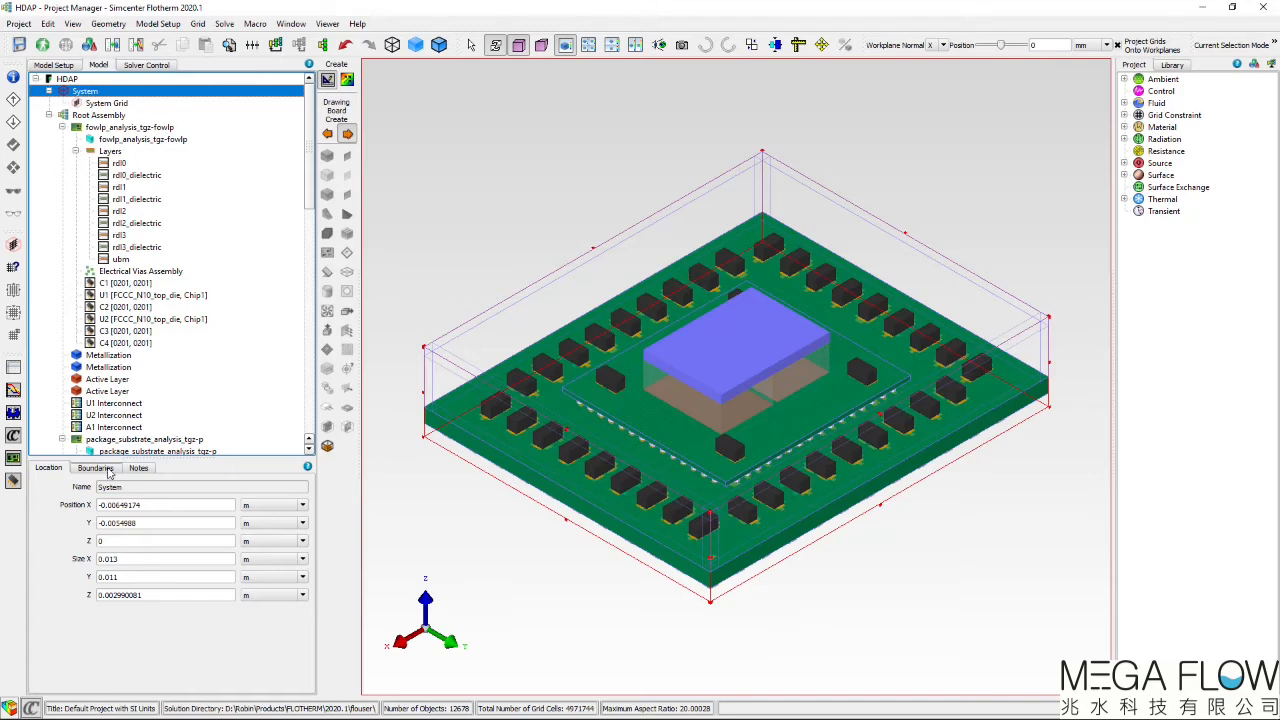
pyautogui.click(96, 468)
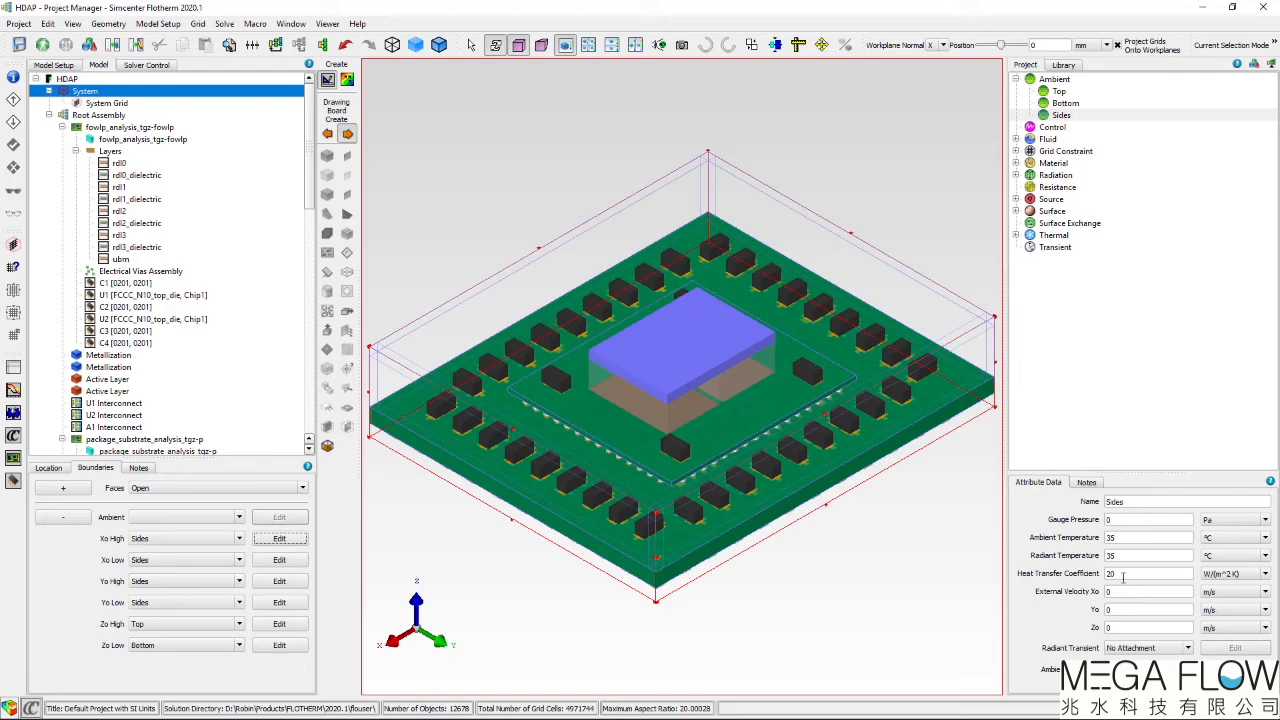
pyautogui.click(1148, 572)
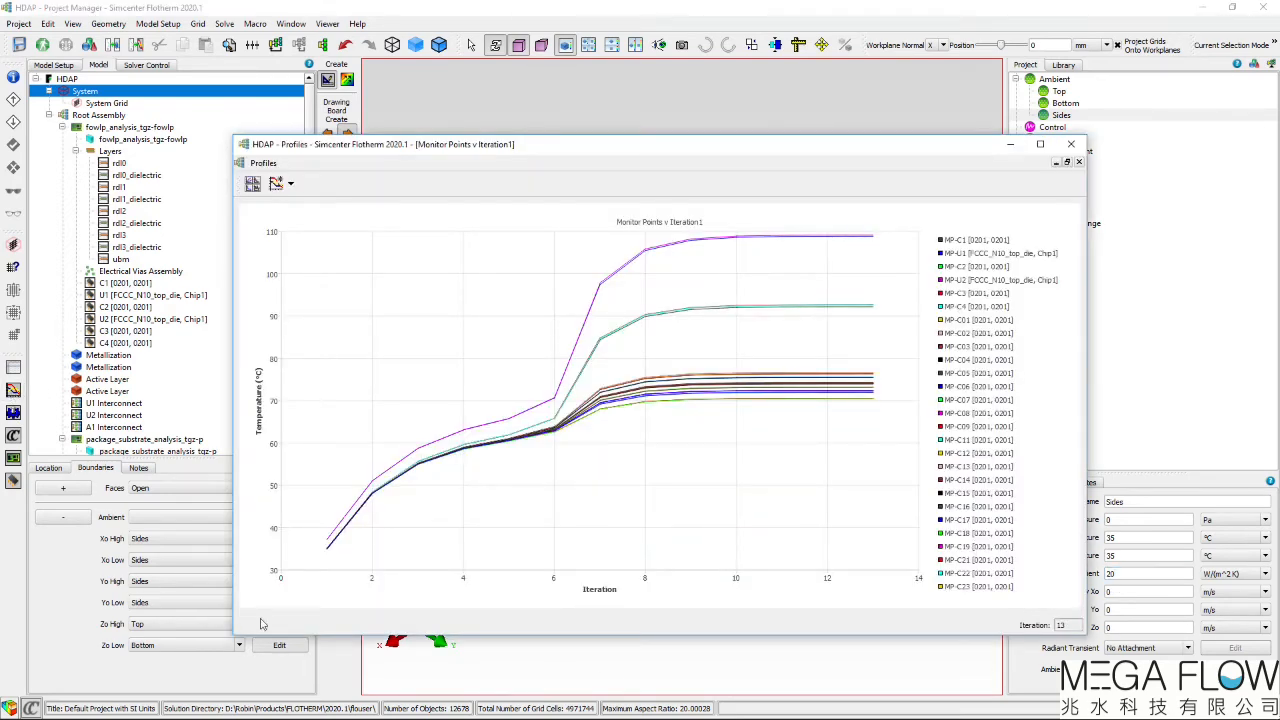
pyautogui.moveTo(868, 424)
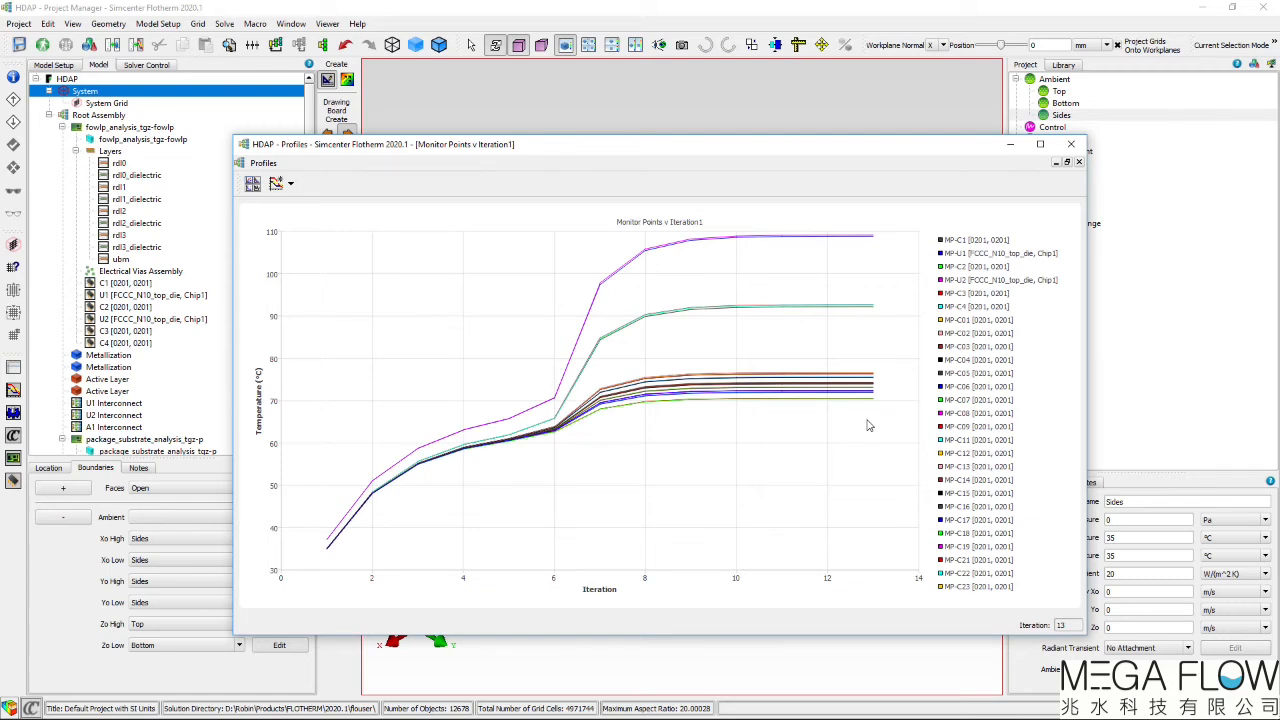
# Step: Close the monitor-point convergence Profiles window after the solve
pyautogui.click(1072, 144)
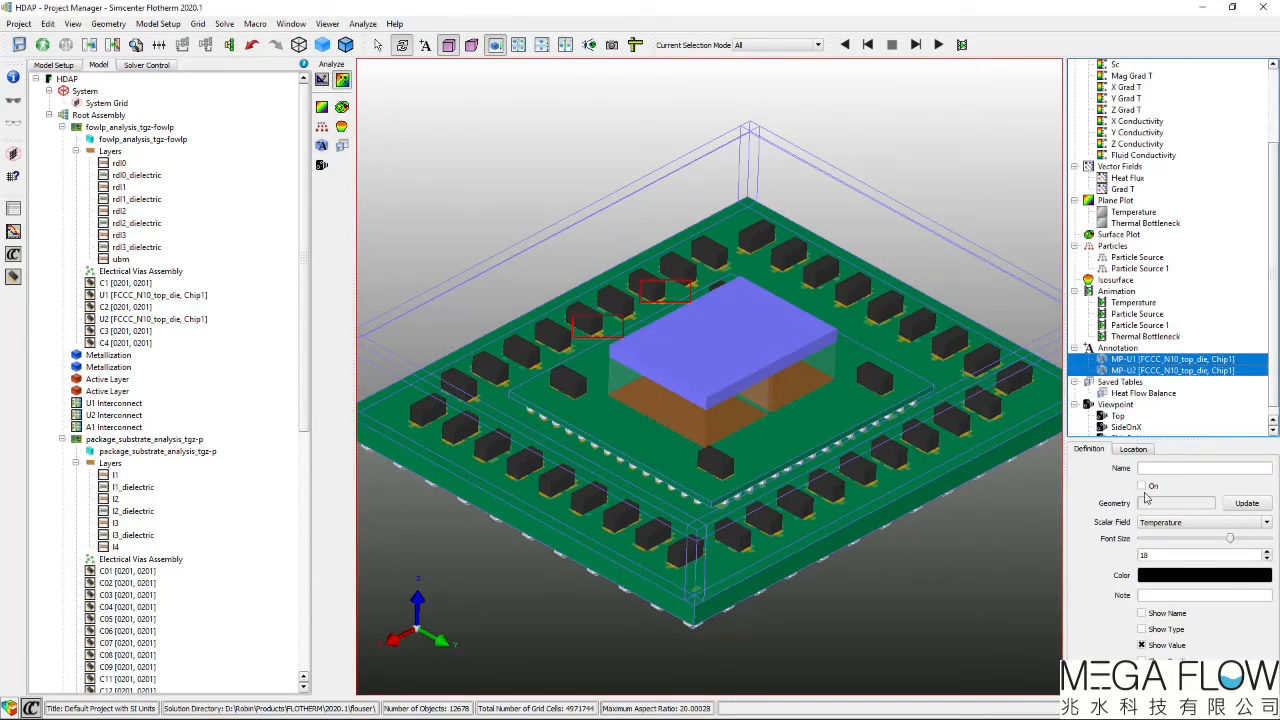
# Step: Show the MP-U1/MP-U2 annotations reading 109 °C and switch on the Temperature plane plot
pyautogui.click(1142, 486)
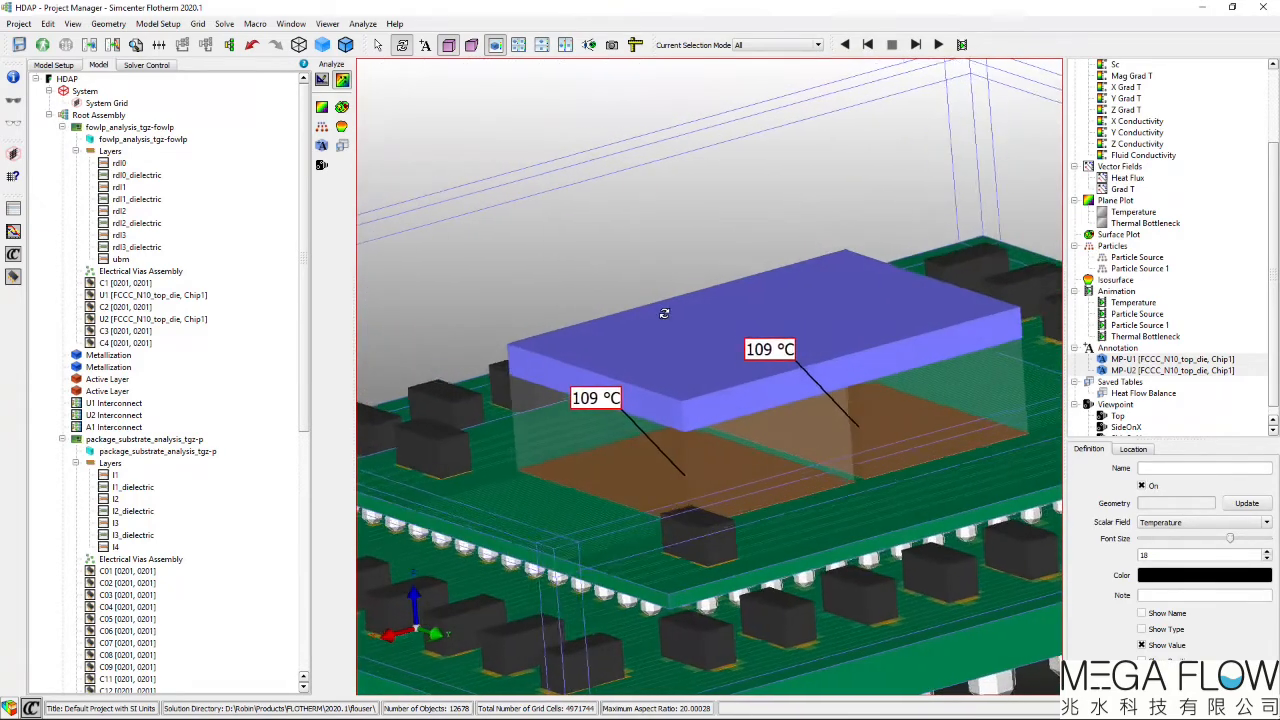
pyautogui.moveTo(664, 312); pyautogui.dragTo(724, 372)
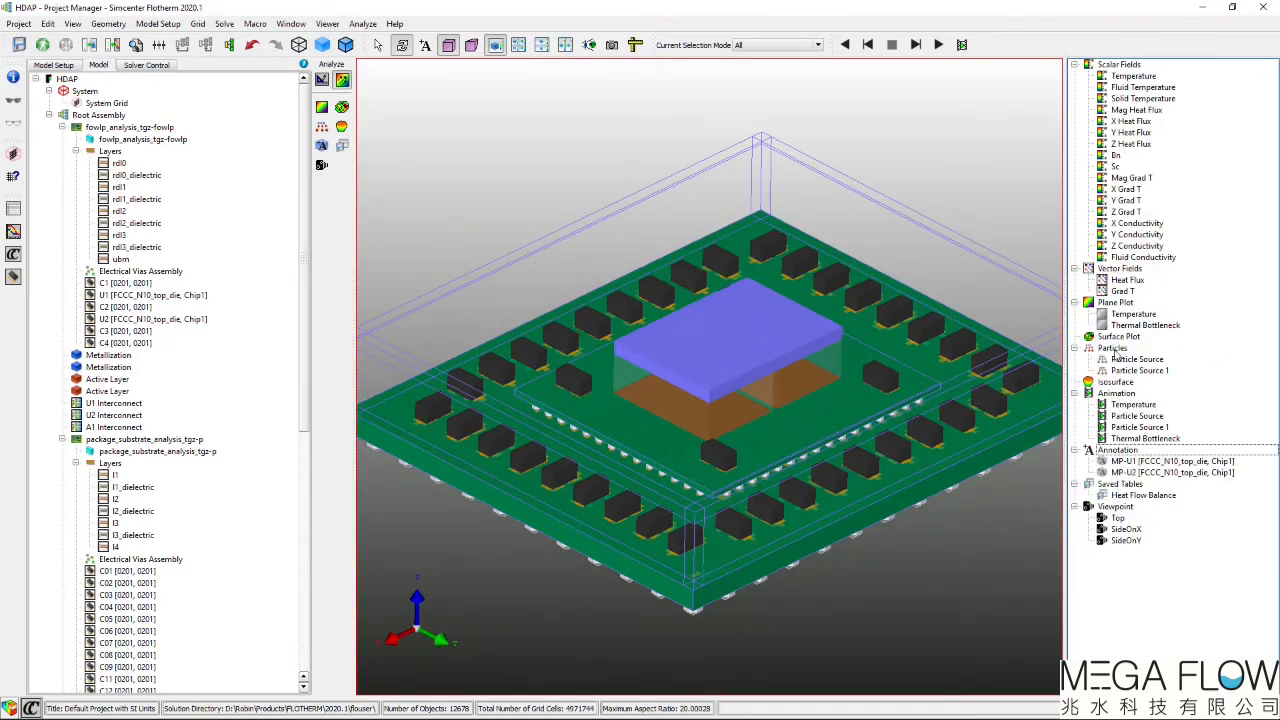
pyautogui.click(1132, 312)
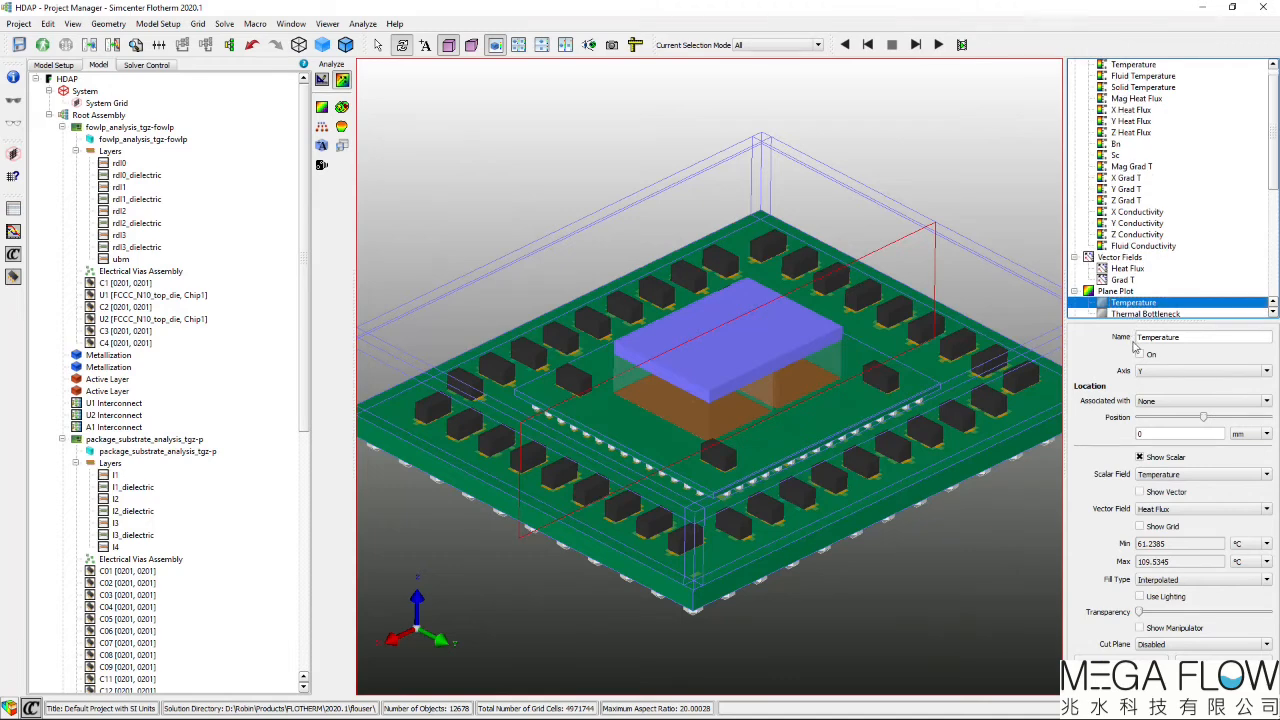
pyautogui.click(1142, 356)
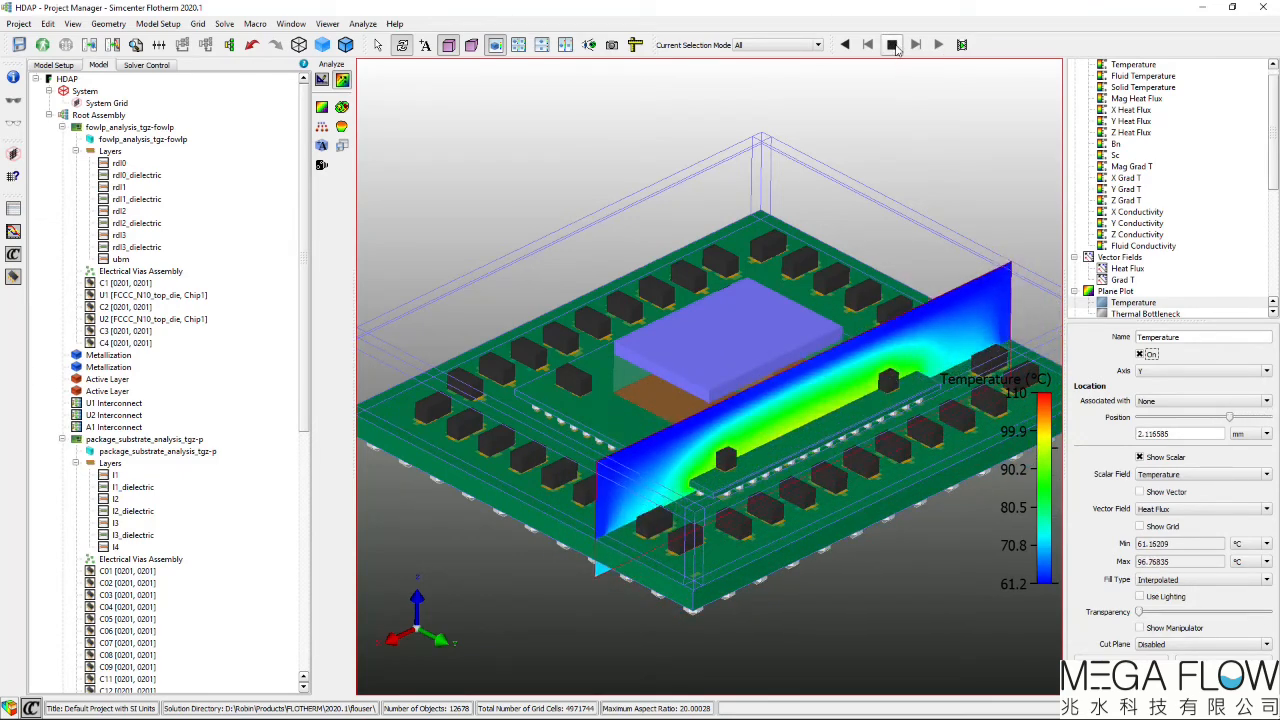
# Step: Animate the temperature plane across the hot dies, then stop the sweep
pyautogui.click(914, 44)
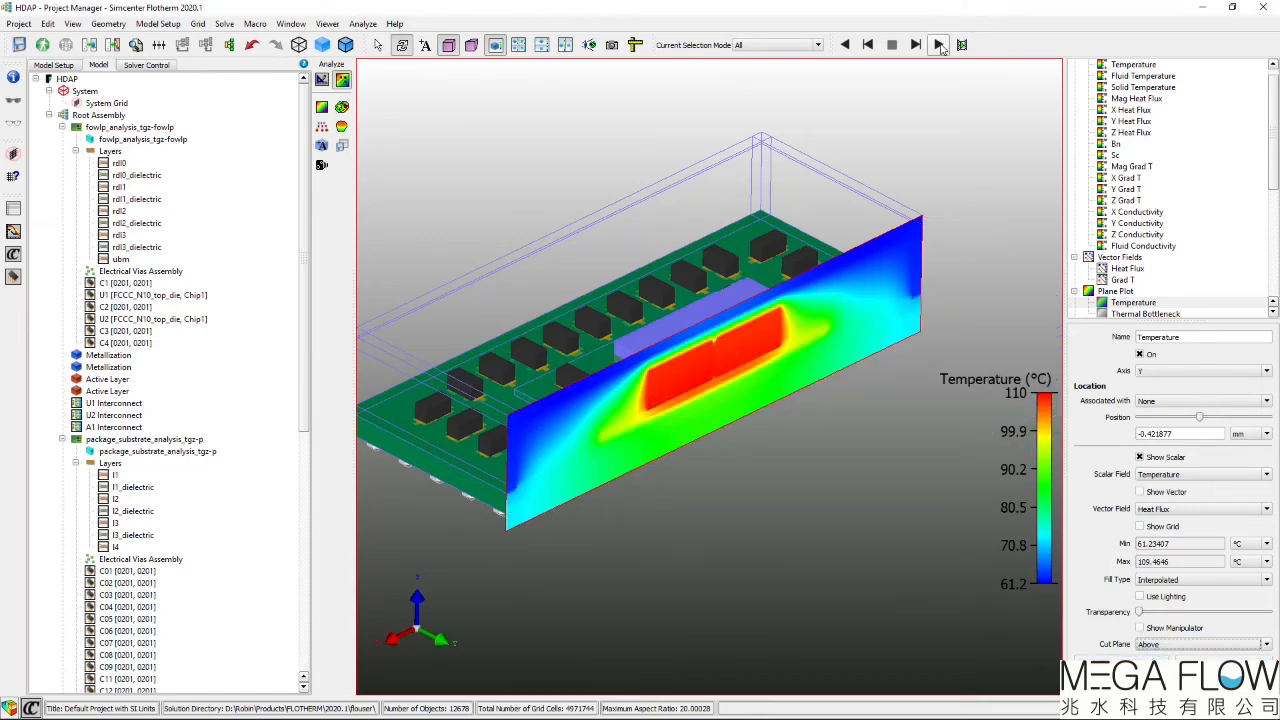
pyautogui.click(938, 44)
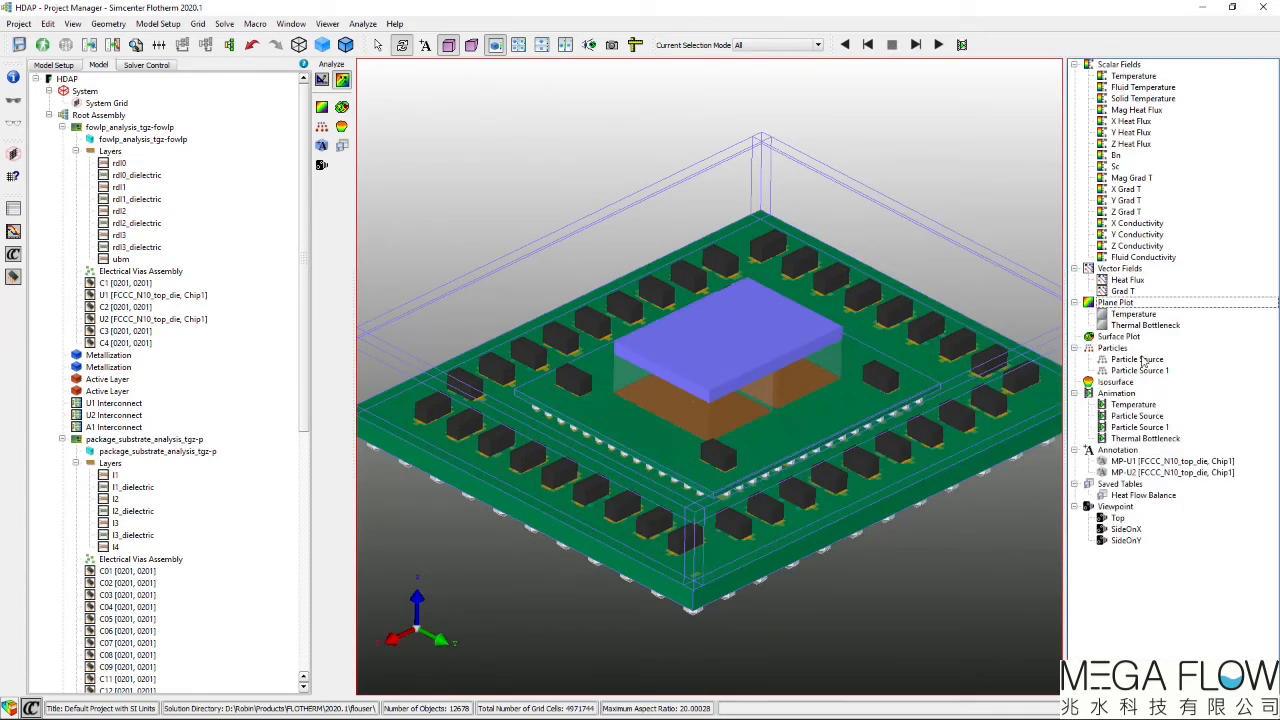
# Step: Switch on the particle-source streamlines and inspect them from top, side and perspective views
pyautogui.click(1136, 360)
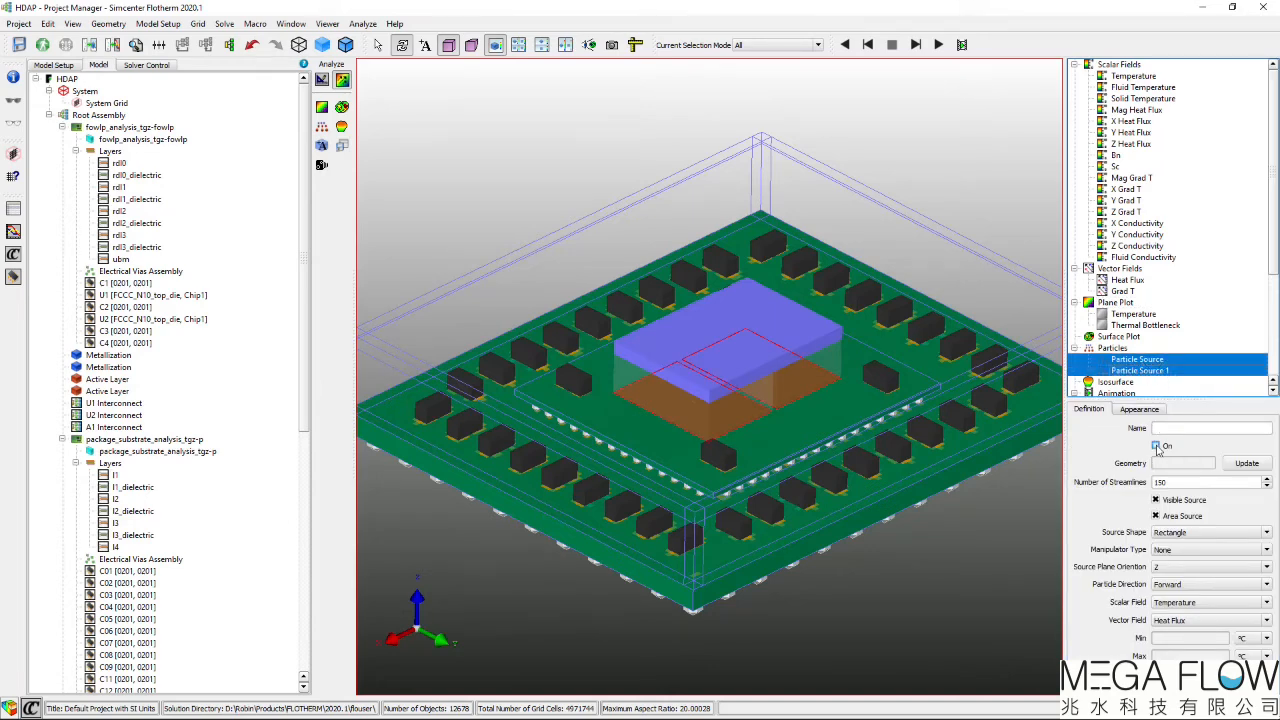
pyautogui.click(936, 44)
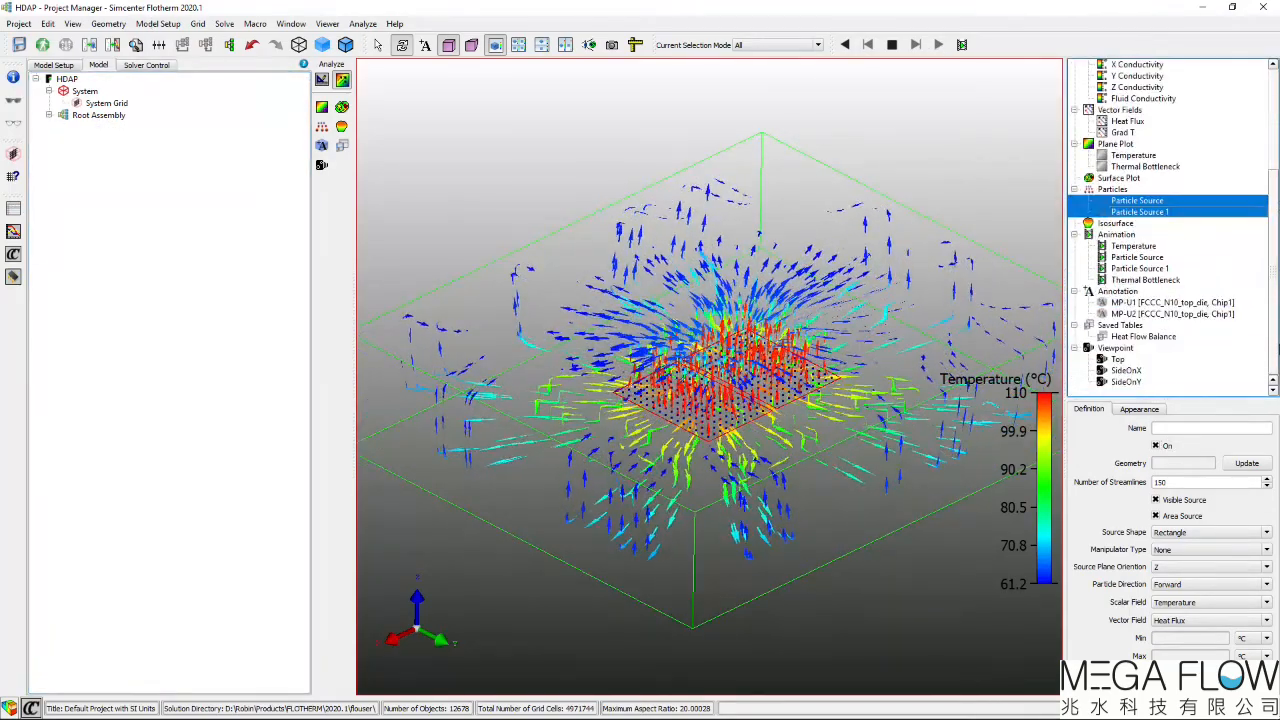
pyautogui.click(1118, 428)
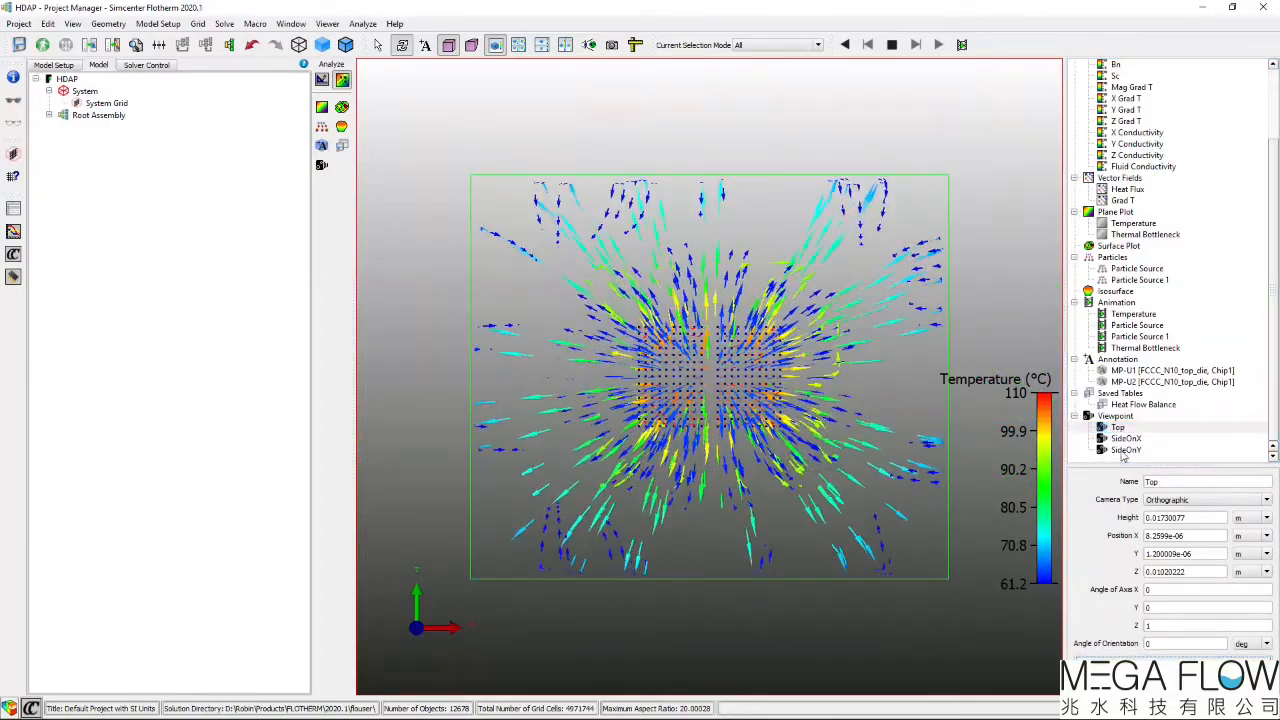
pyautogui.click(1126, 450)
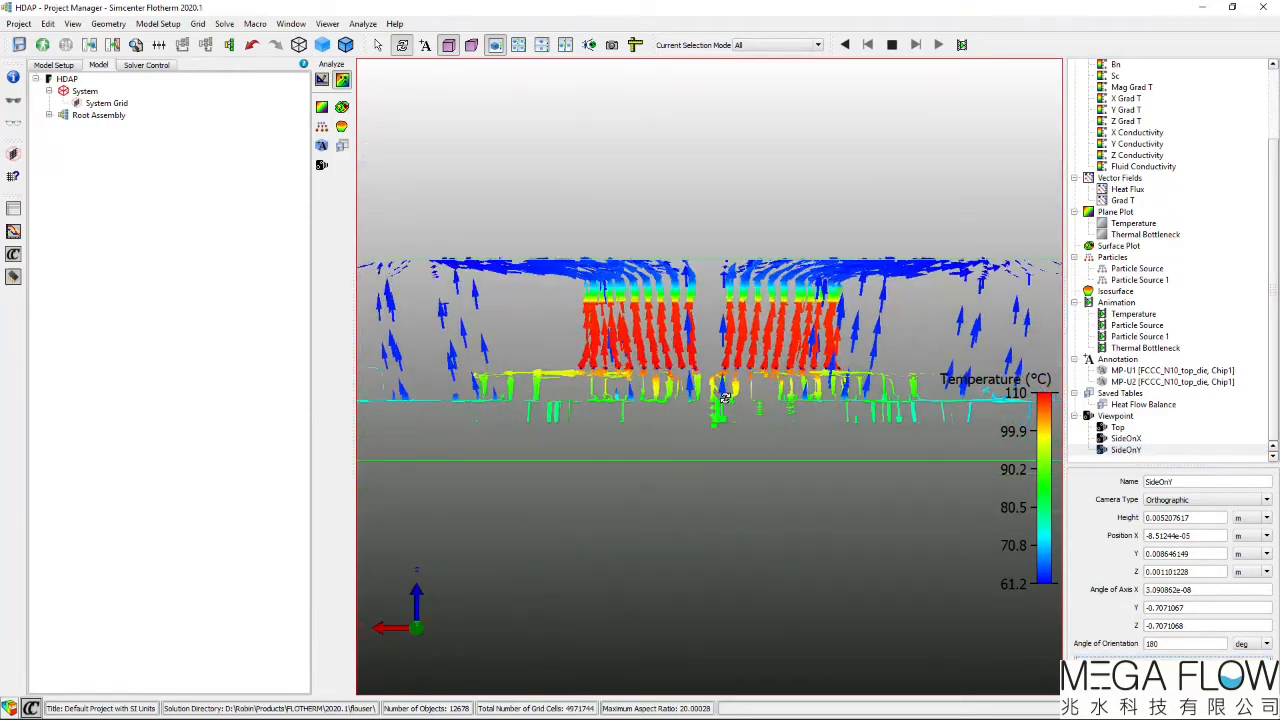
pyautogui.moveTo(724, 398); pyautogui.dragTo(692, 504)
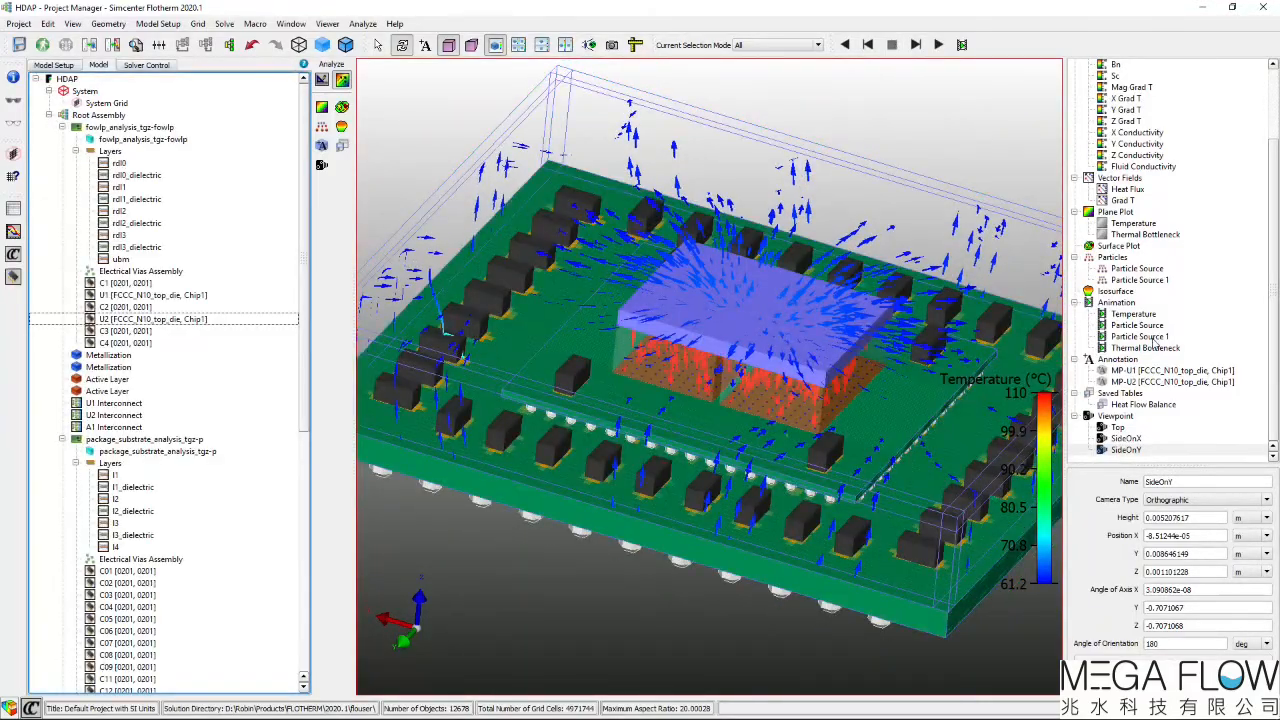
pyautogui.click(1136, 268)
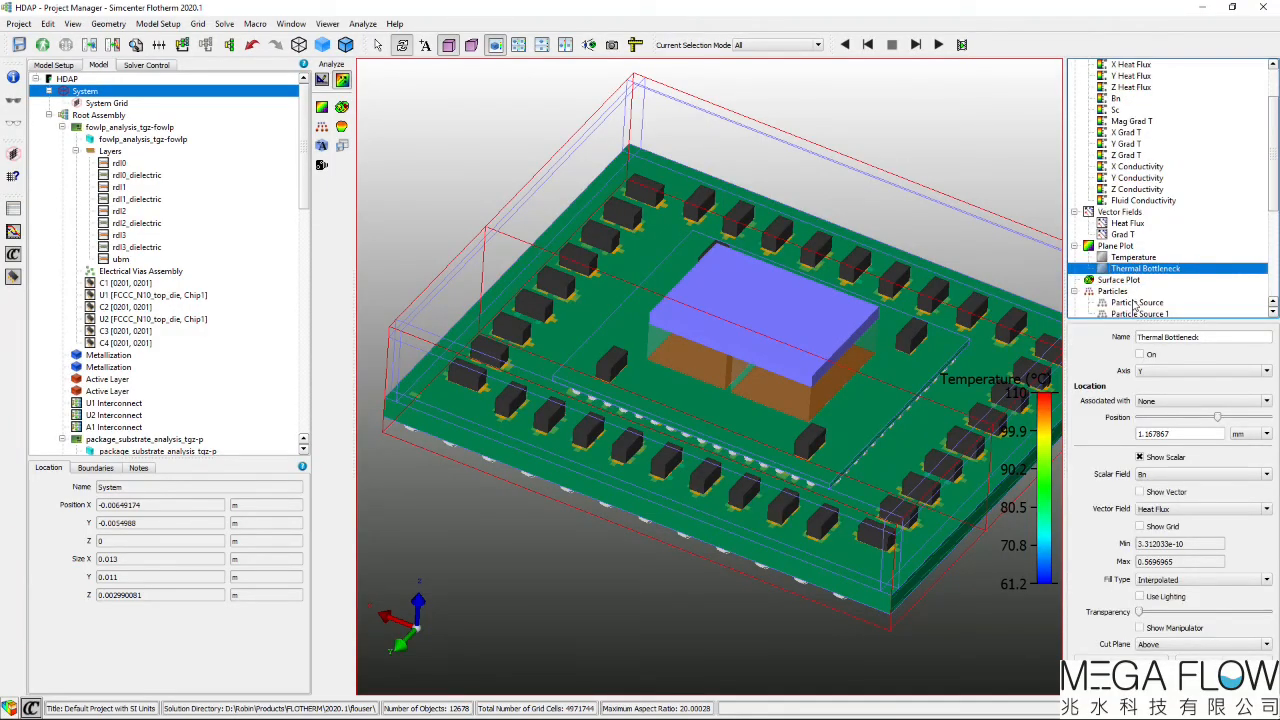
# Step: Turn on the Thermal Bottleneck plane plot from the Analyze tree
pyautogui.click(1140, 356)
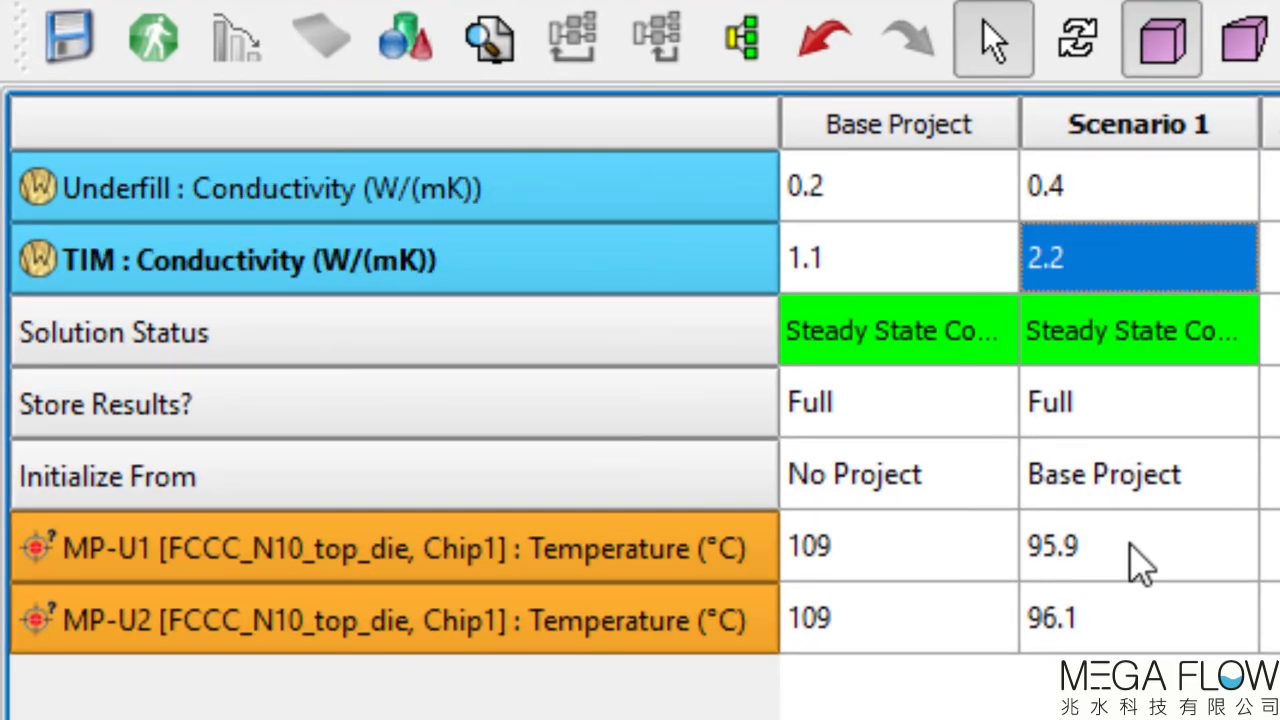
# Step: Read Scenario 1's MP-U1/U2 temperatures, then show its temperature plane in Scenario Viewer
pyautogui.click(1138, 544)
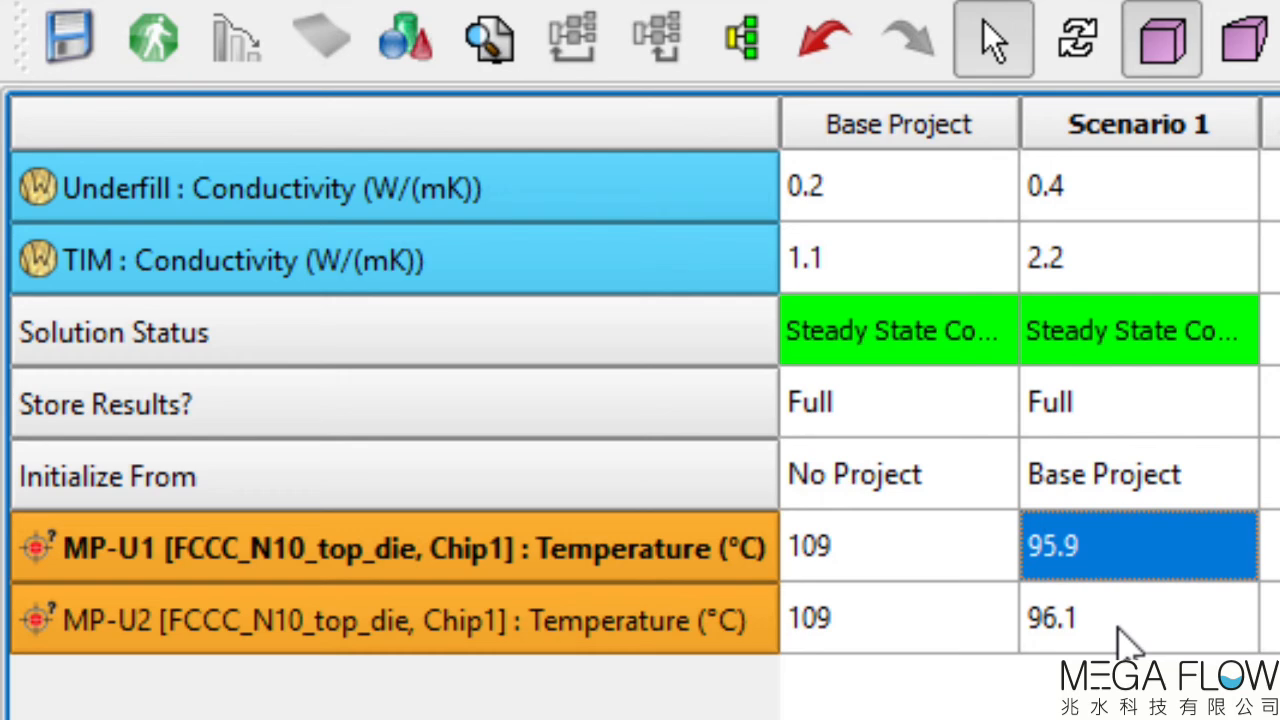
pyautogui.click(1138, 616)
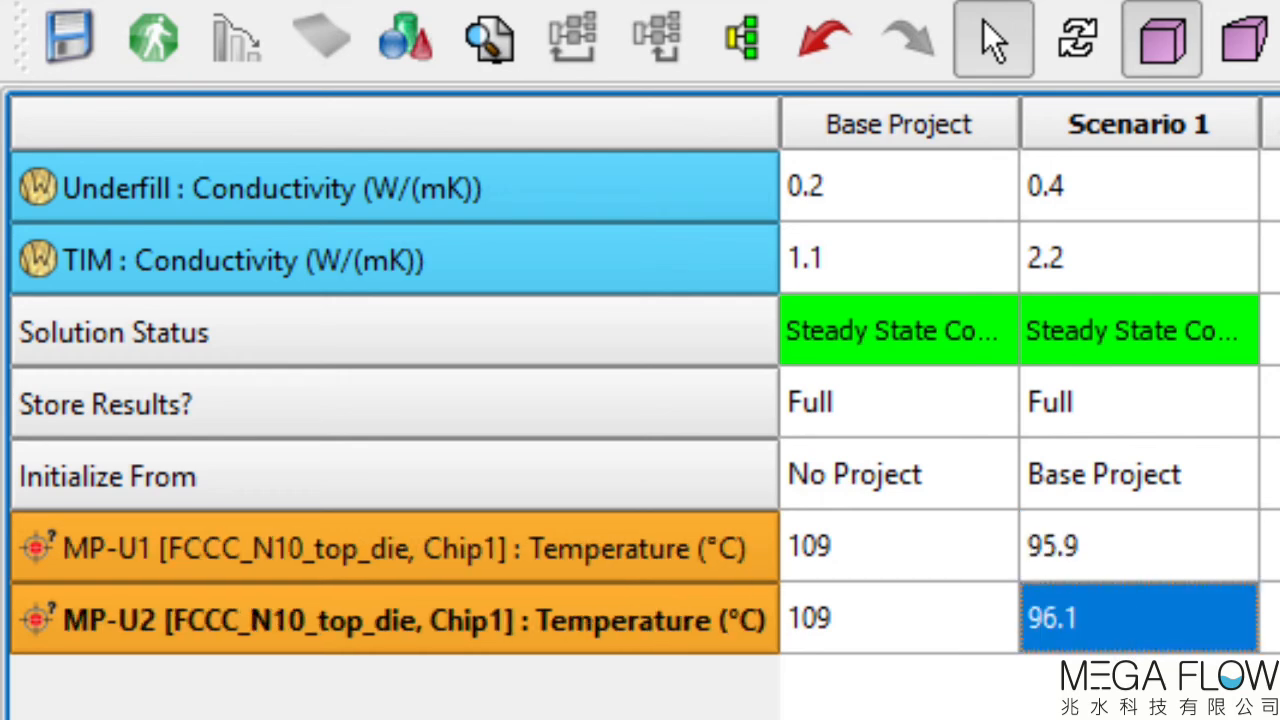
pyautogui.click(302, 592)
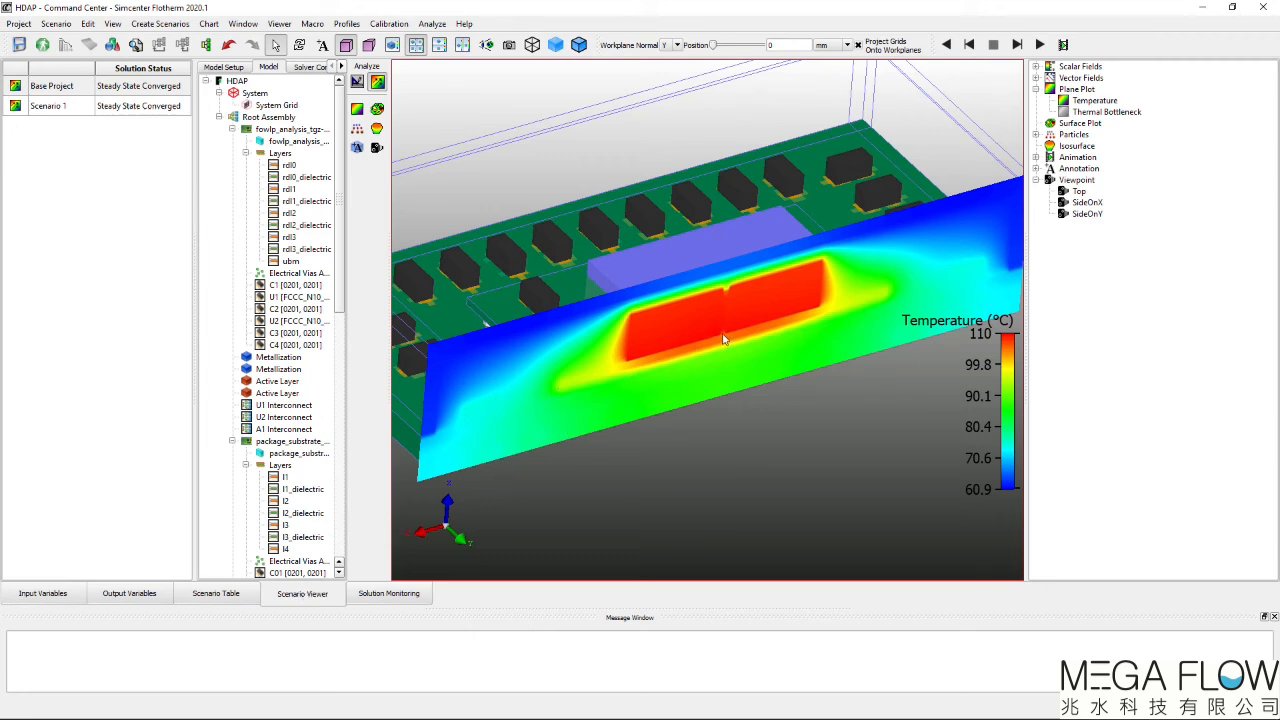
pyautogui.moveTo(616, 360)
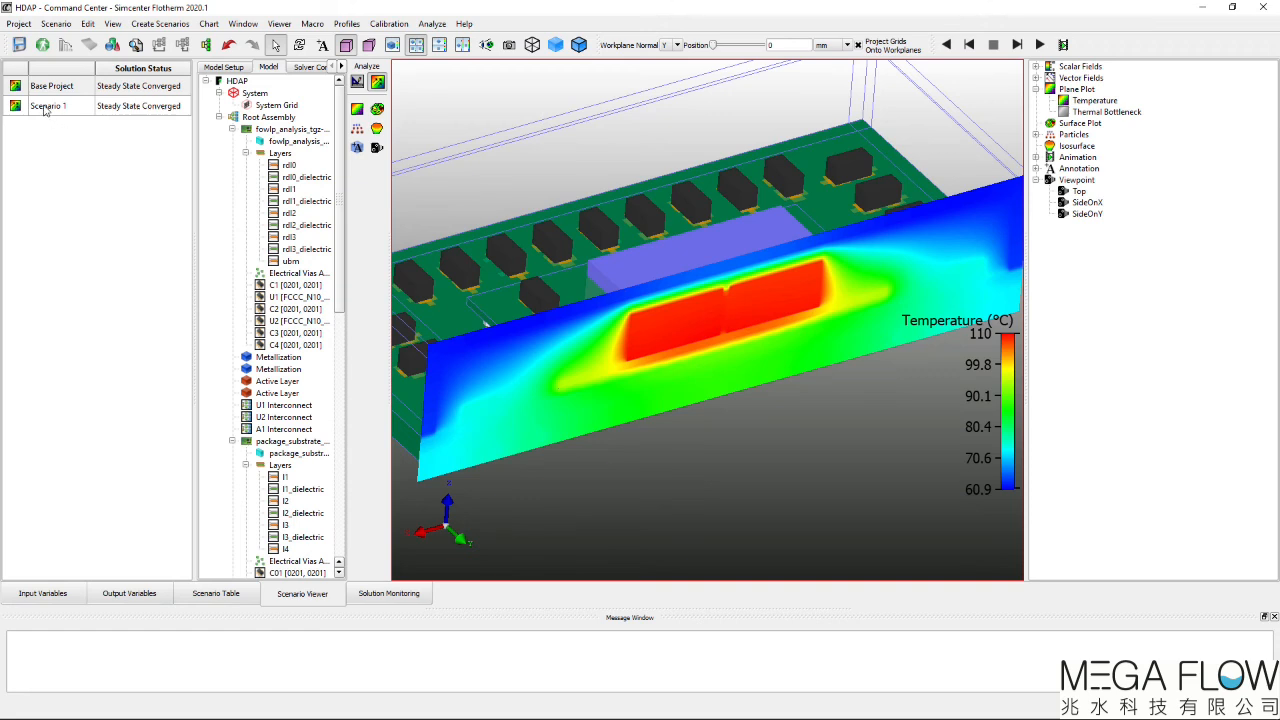
pyautogui.click(48, 106)
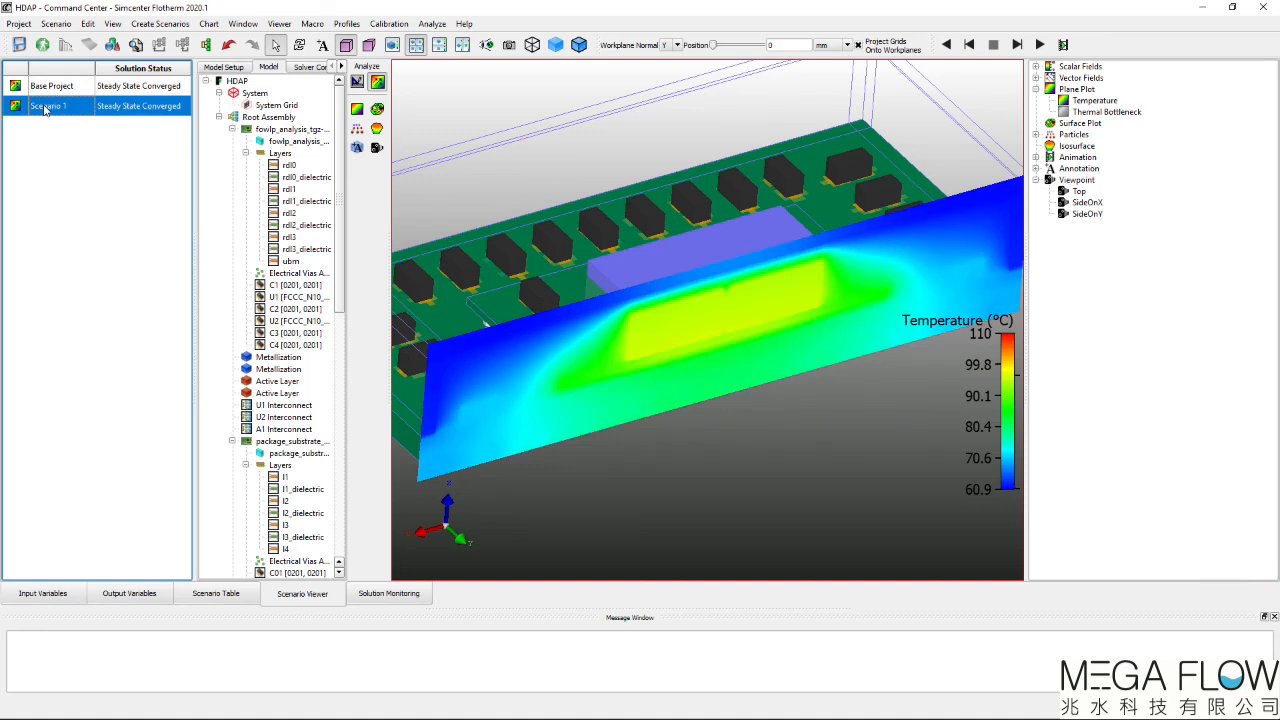
pyautogui.moveTo(130, 198)
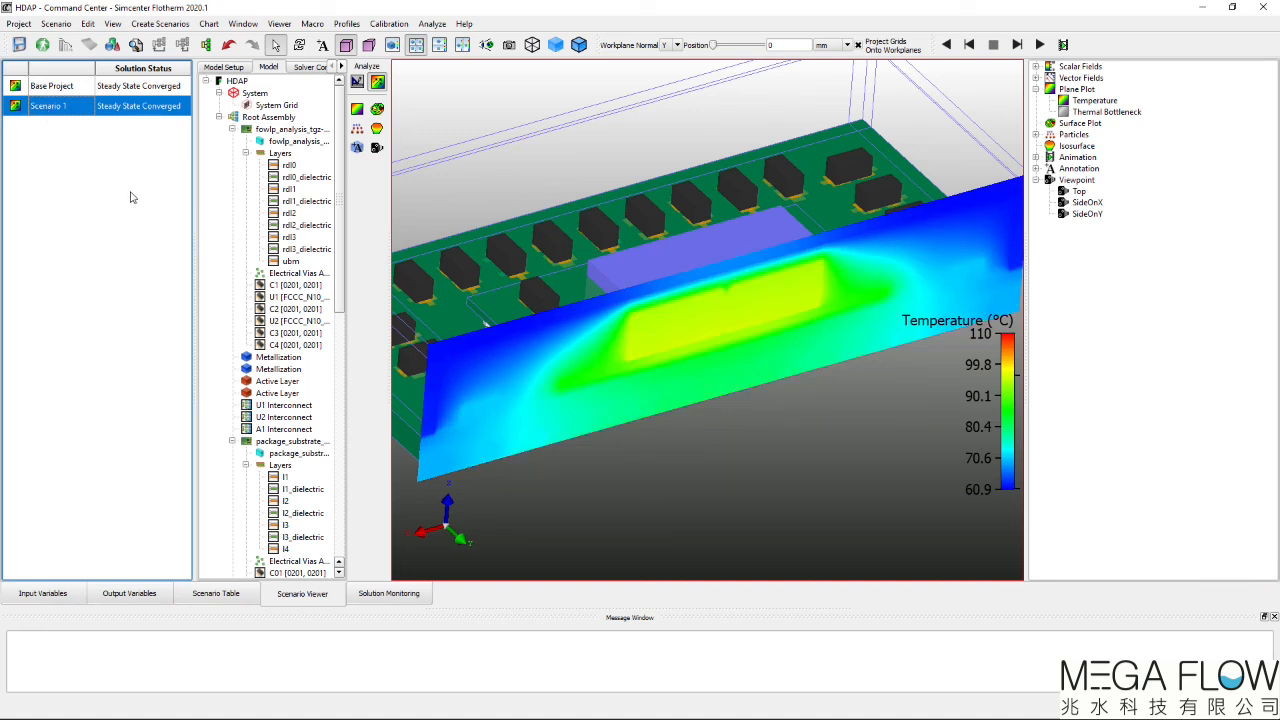